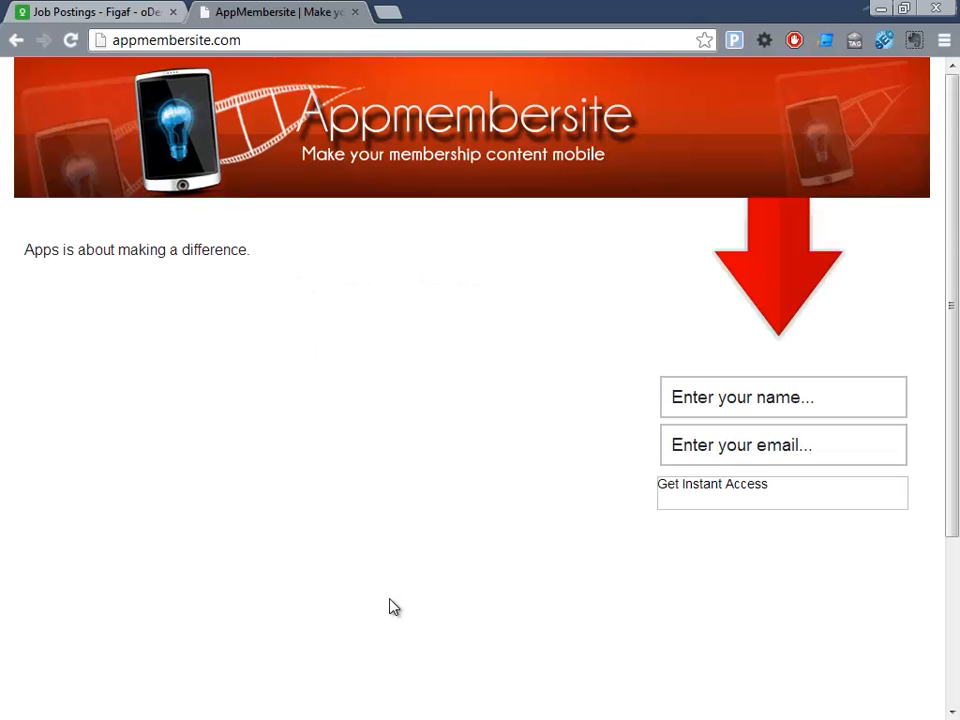
mouse_move(554, 458)
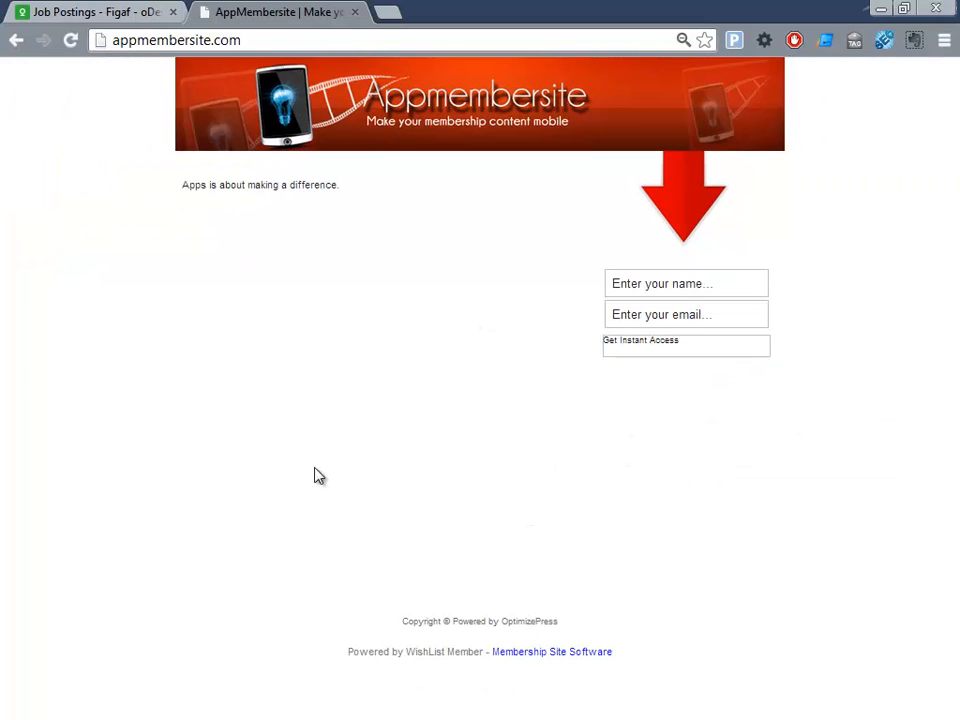
mouse_move(163, 123)
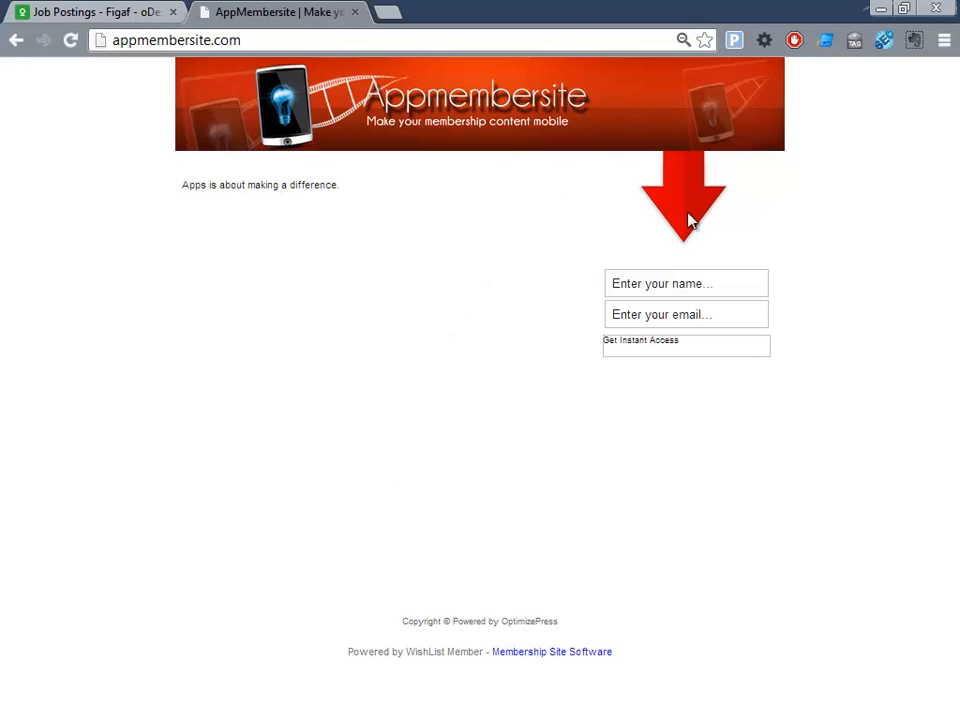
mouse_move(678, 252)
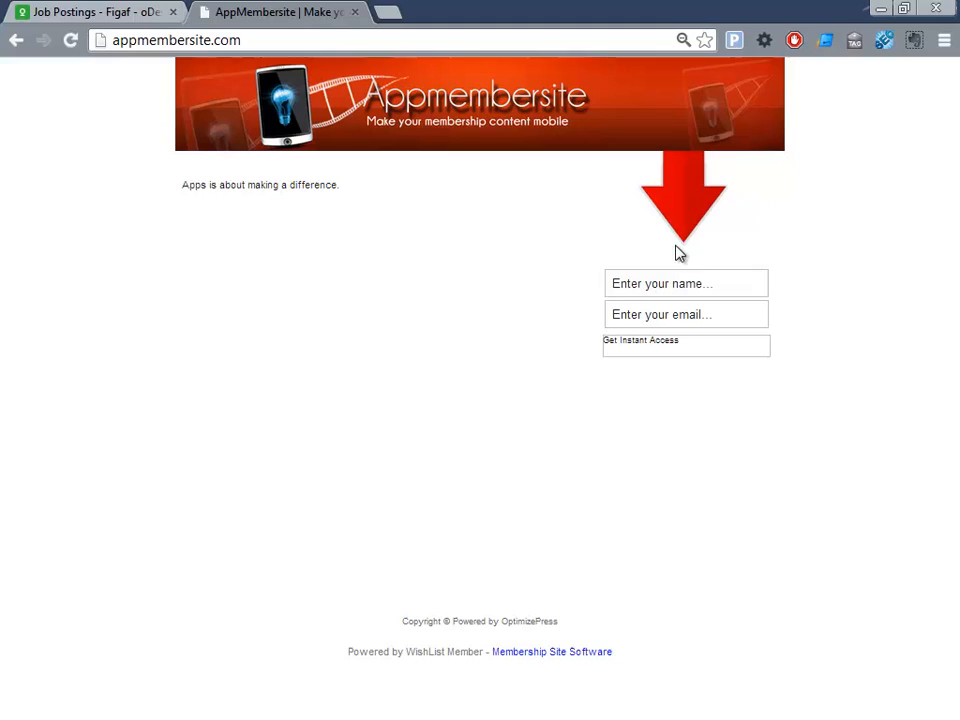
mouse_move(650, 313)
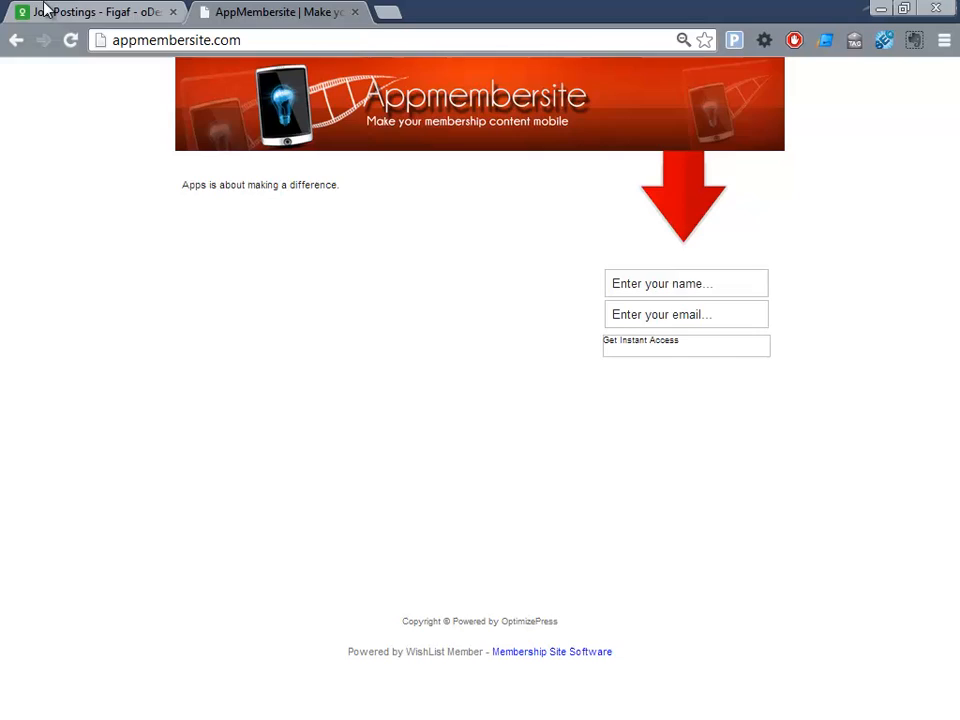
Start a new job post with category Design & Multimedia and subcategory Logo Design.
left_click(90, 11)
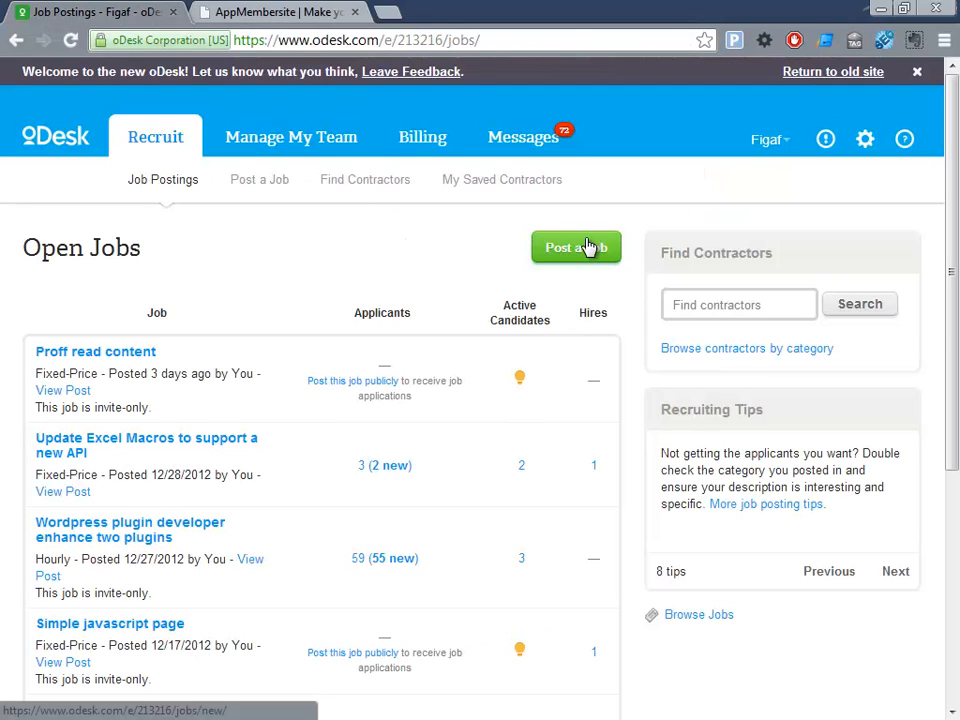
left_click(576, 247)
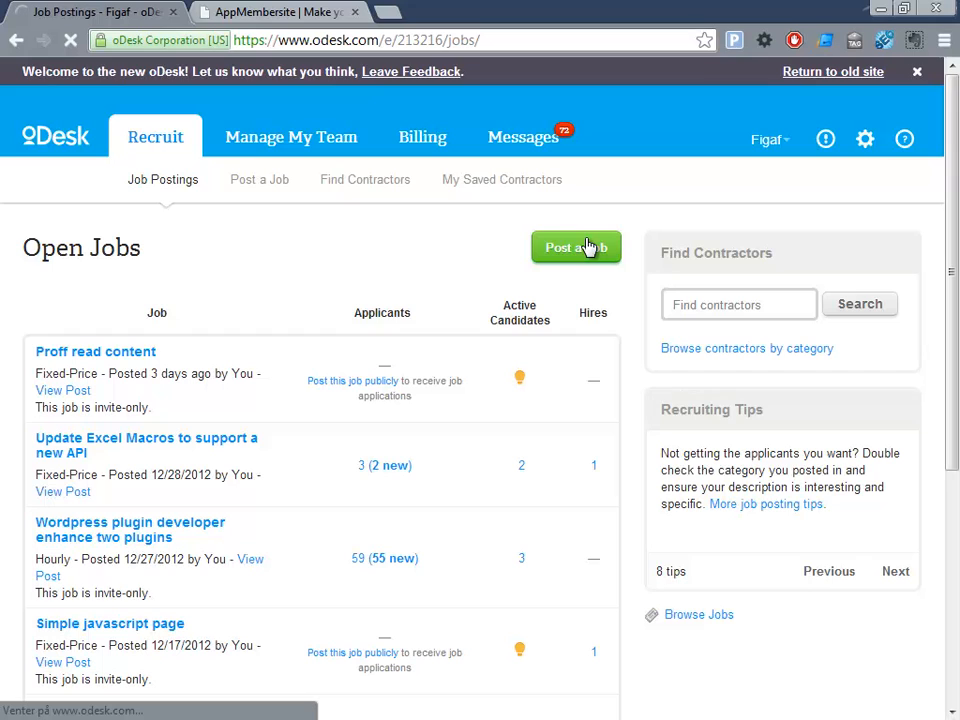
left_click(576, 247)
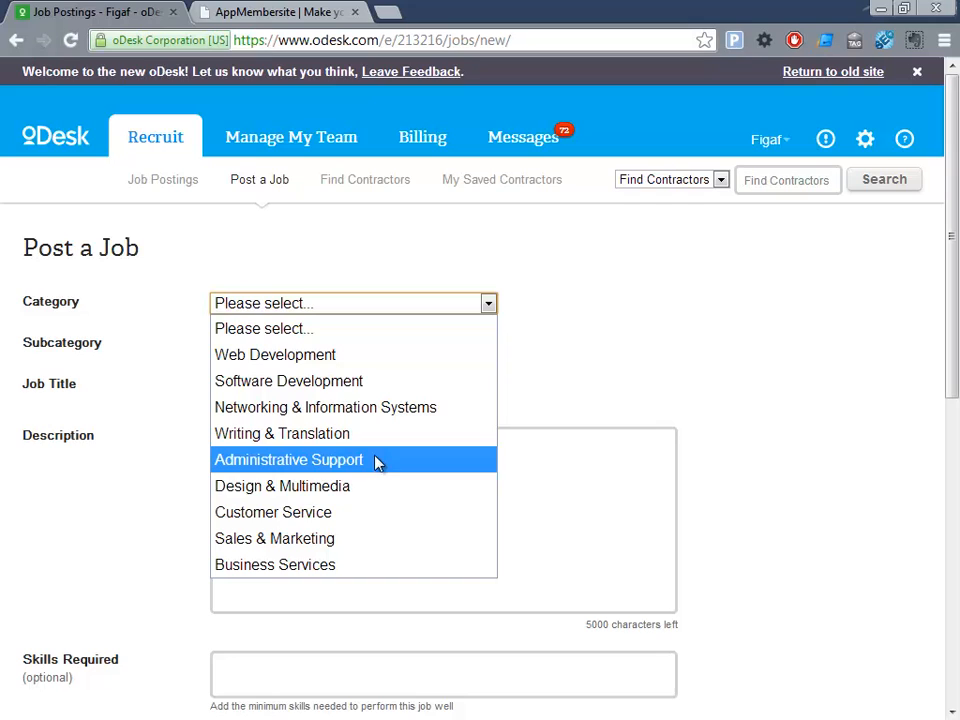
left_click(281, 486)
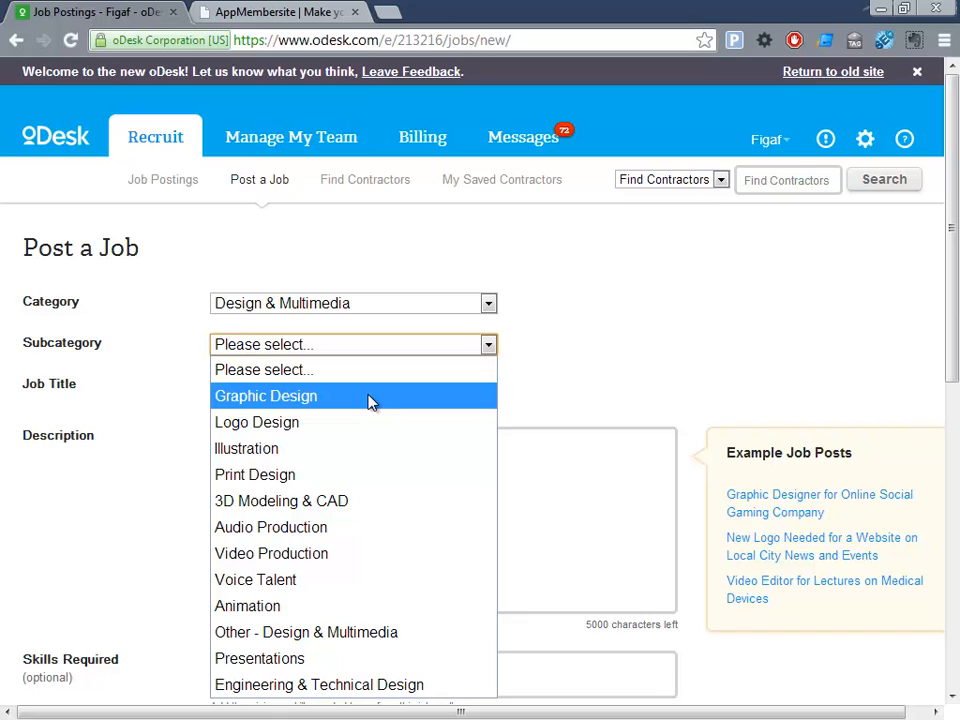
left_click(256, 422)
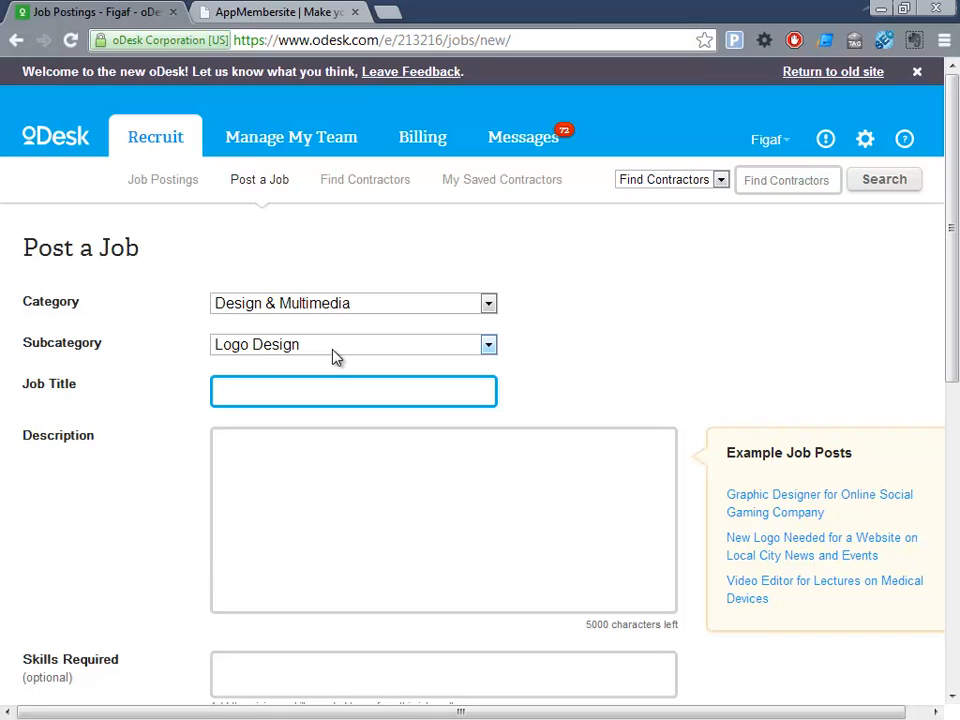
Enter 'Website banner.' as the job title.
type("Opt")
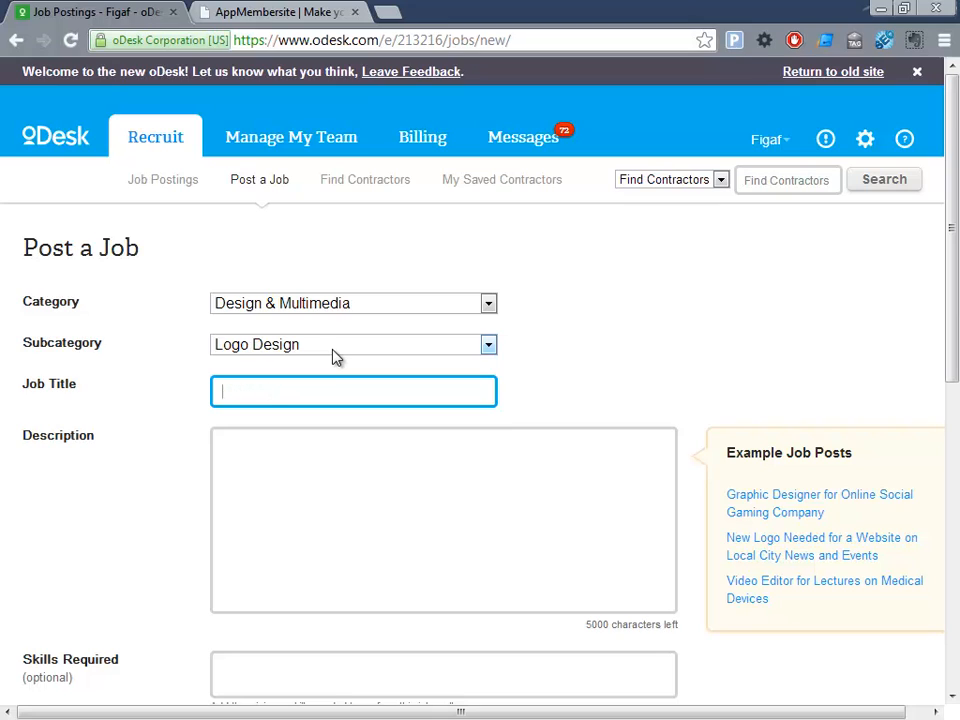
type("W")
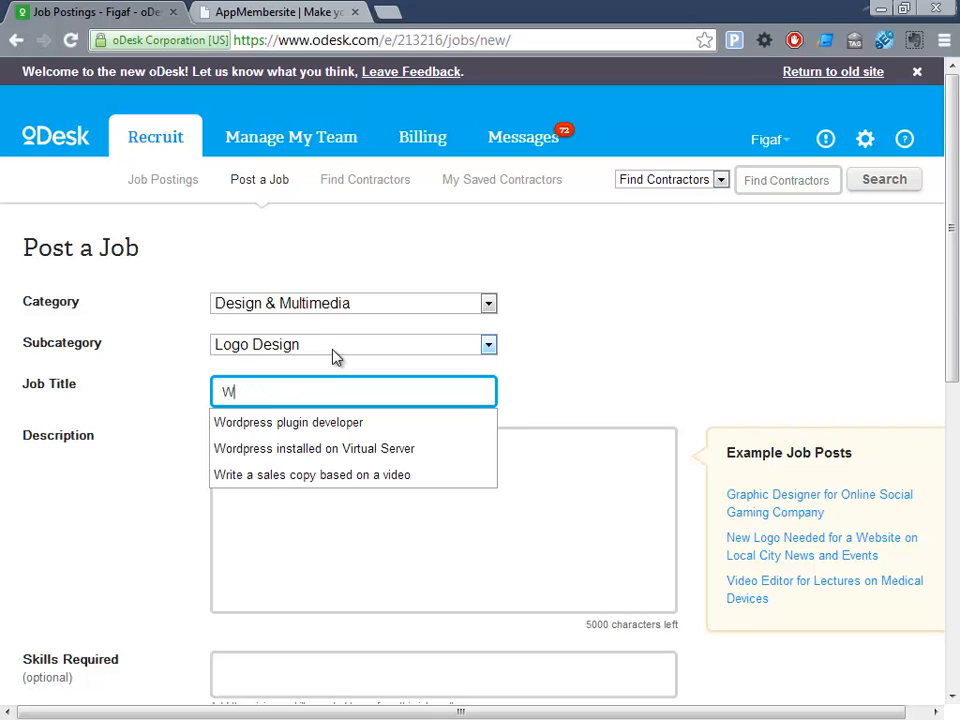
type("ebsi")
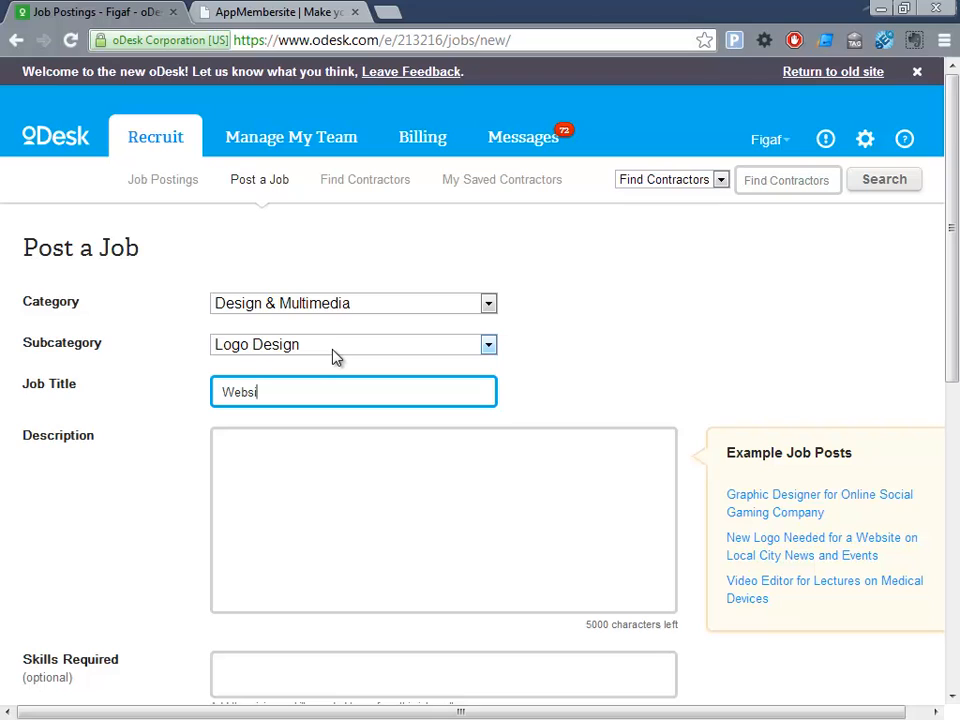
type("Website banner.")
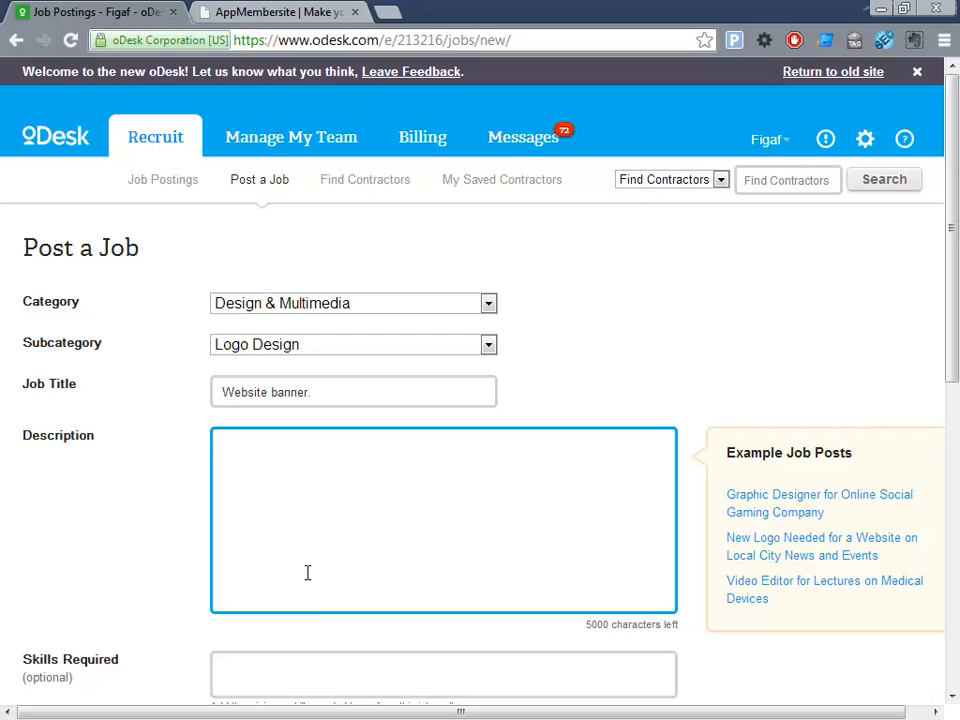
Describe the blue 997 x 150 SAP PI course banner and require the adobe-photoshop skill.
scroll("down", 3)
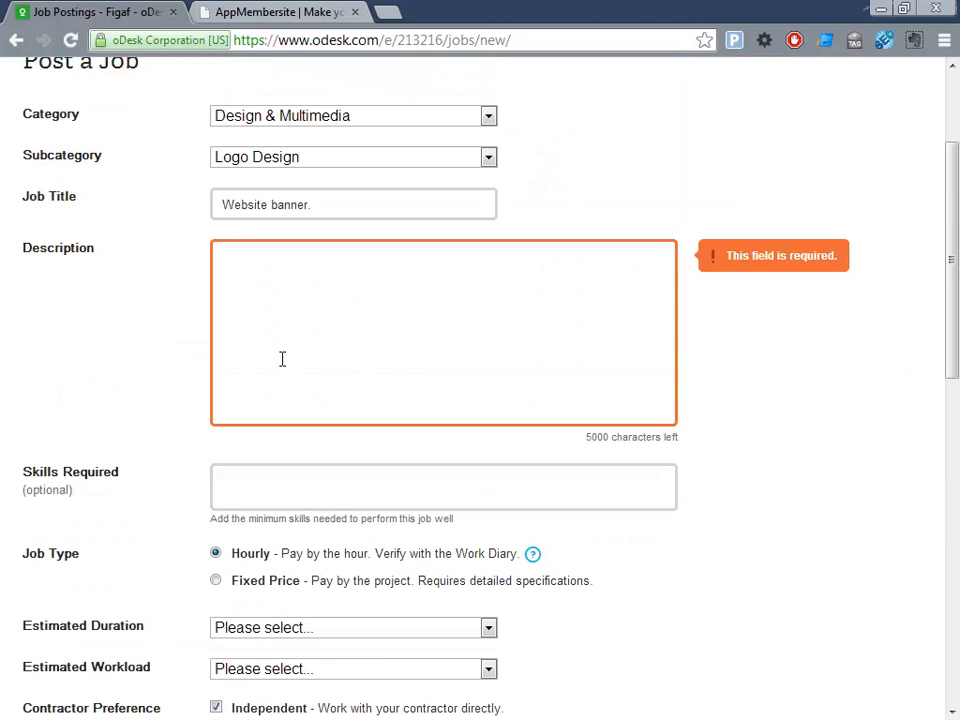
mouse_move(271, 352)
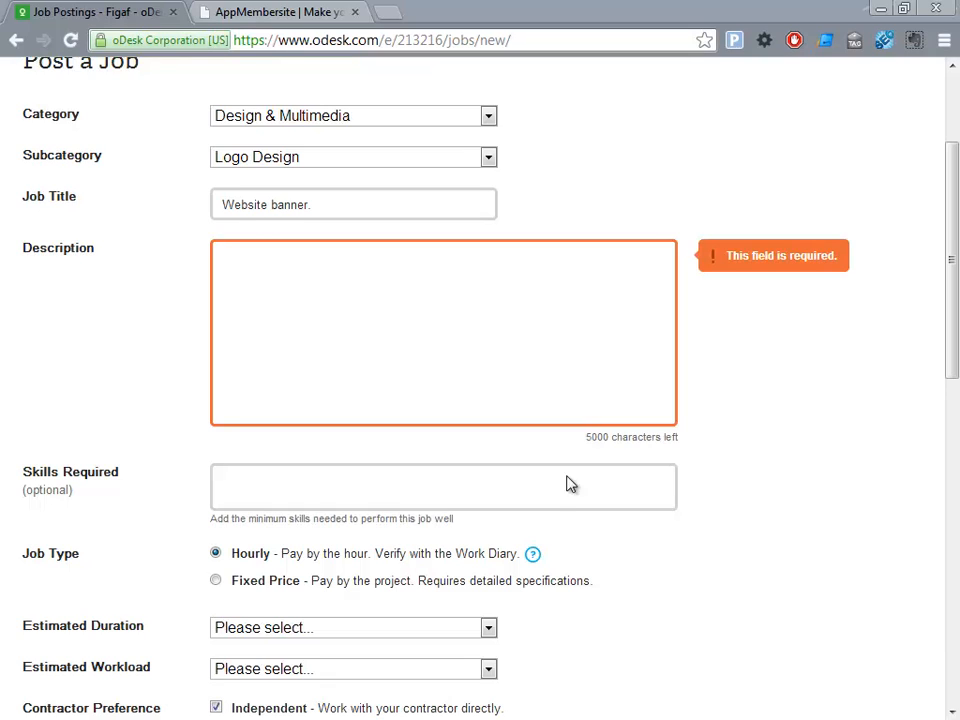
type("Hi")
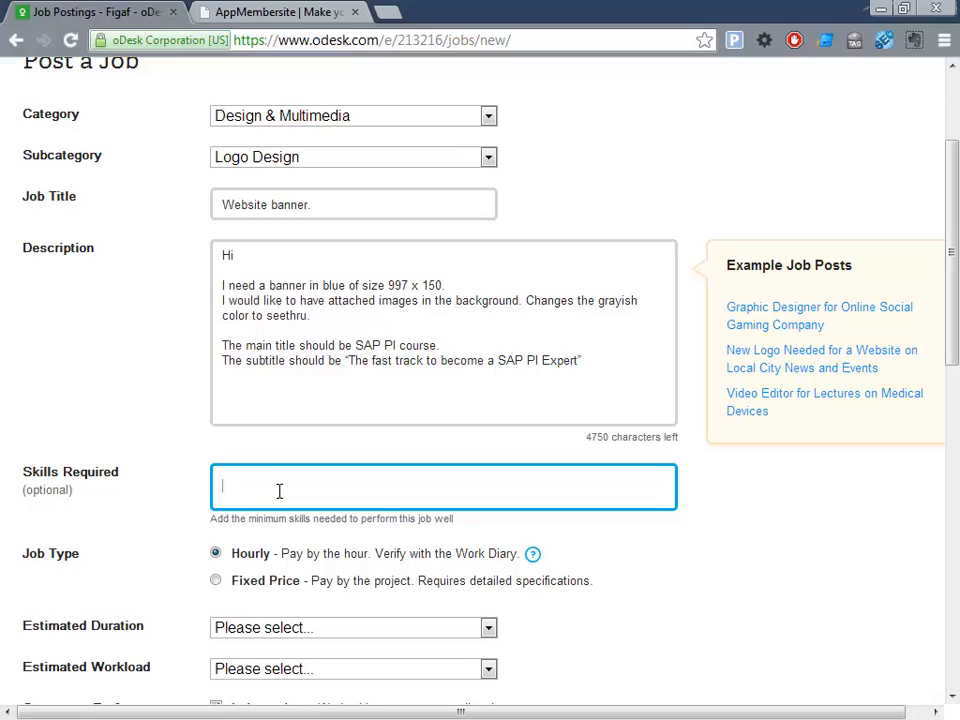
type("ph")
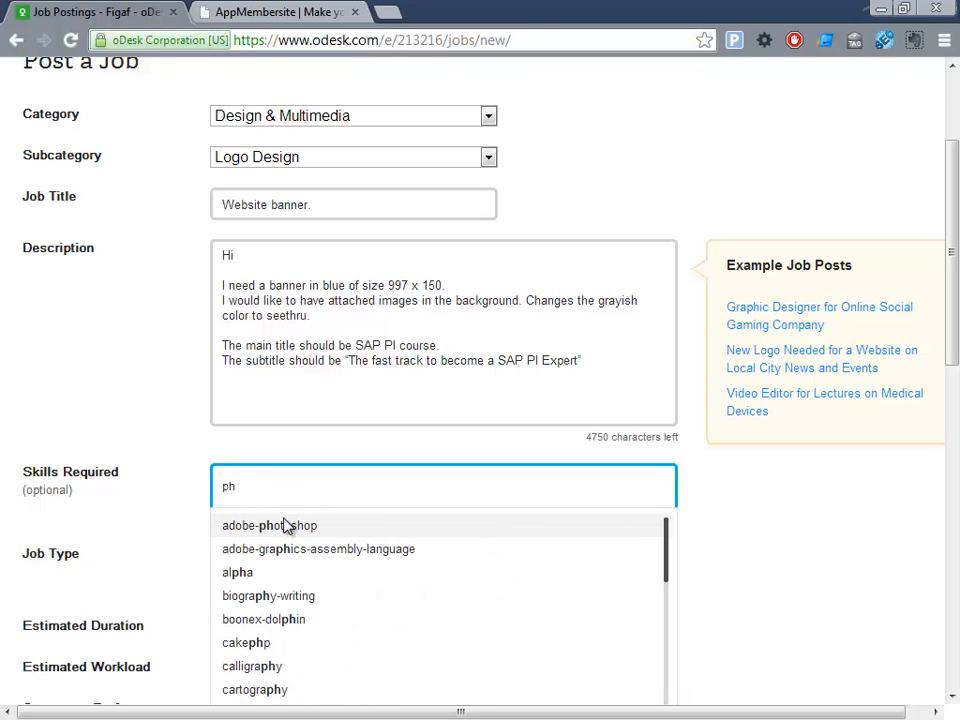
left_click(269, 525)
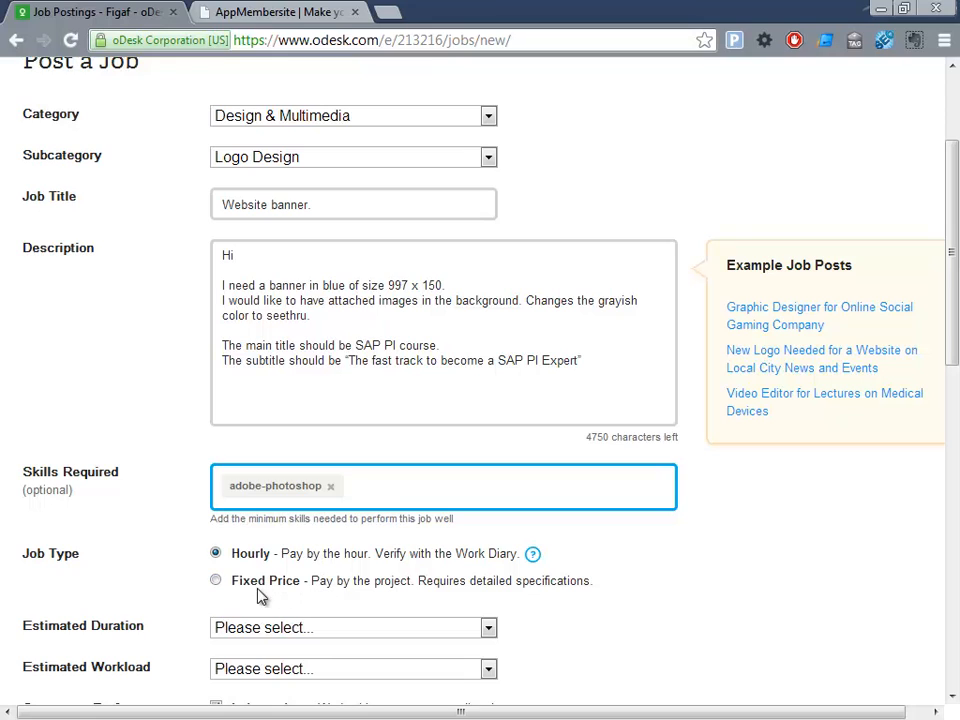
Set a $7.00 fixed price ending Jan 7, 2013, exclude agencies, and choose an attachment.
left_click(215, 580)
type("7")
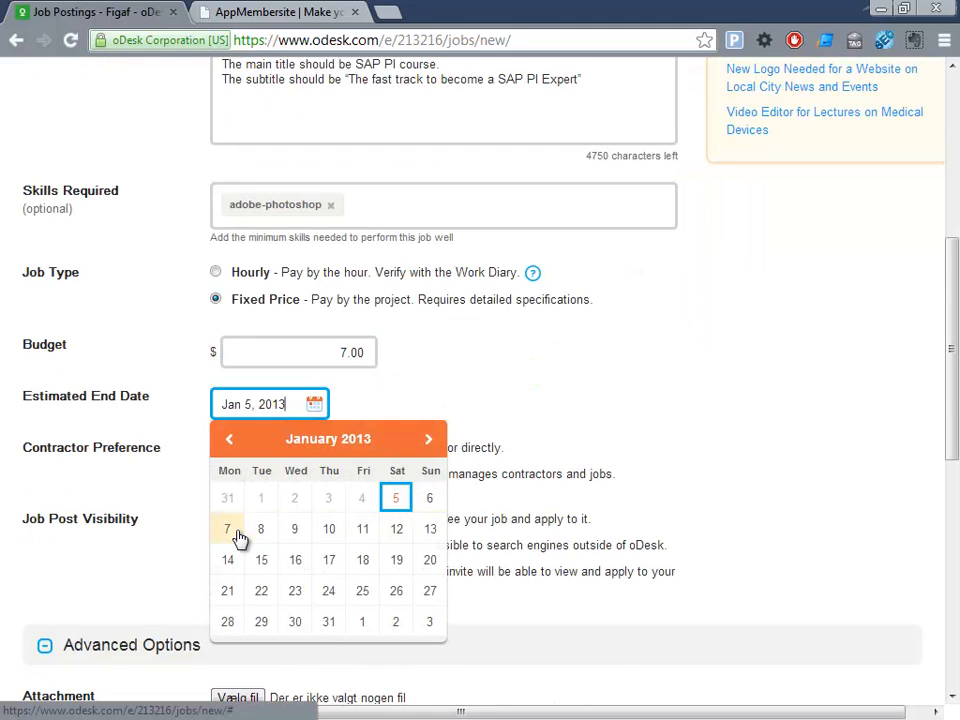
left_click(227, 529)
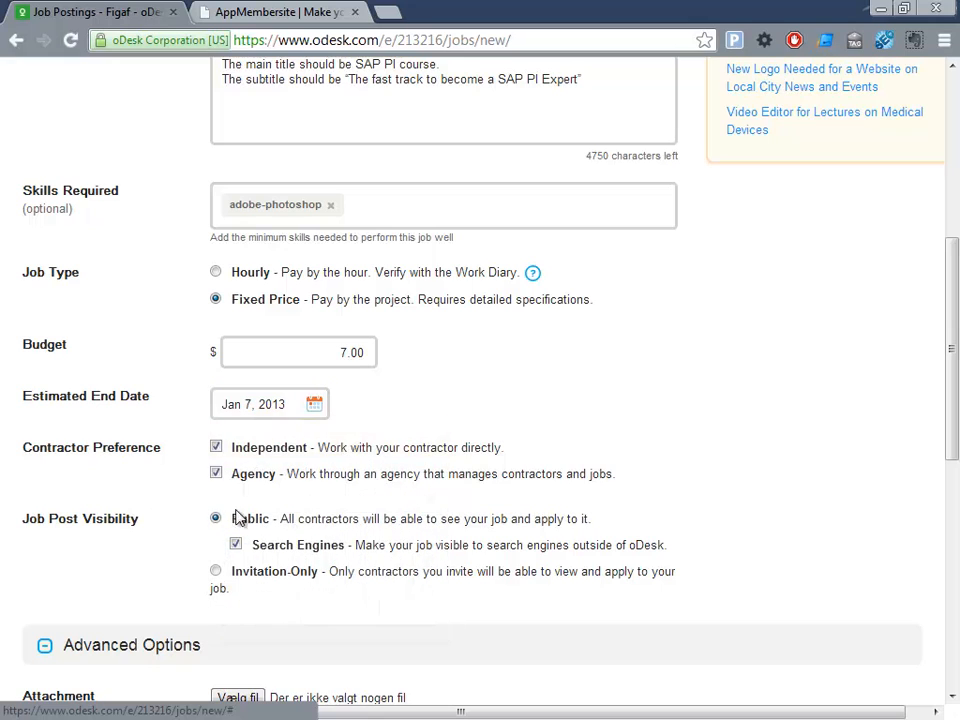
left_click(216, 447)
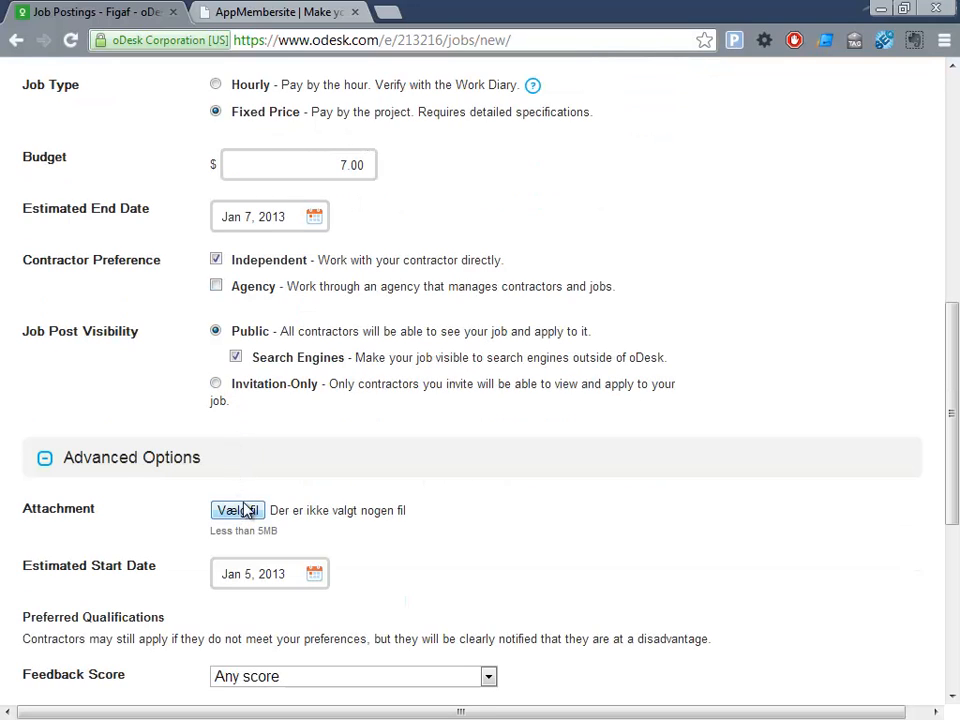
mouse_move(247, 514)
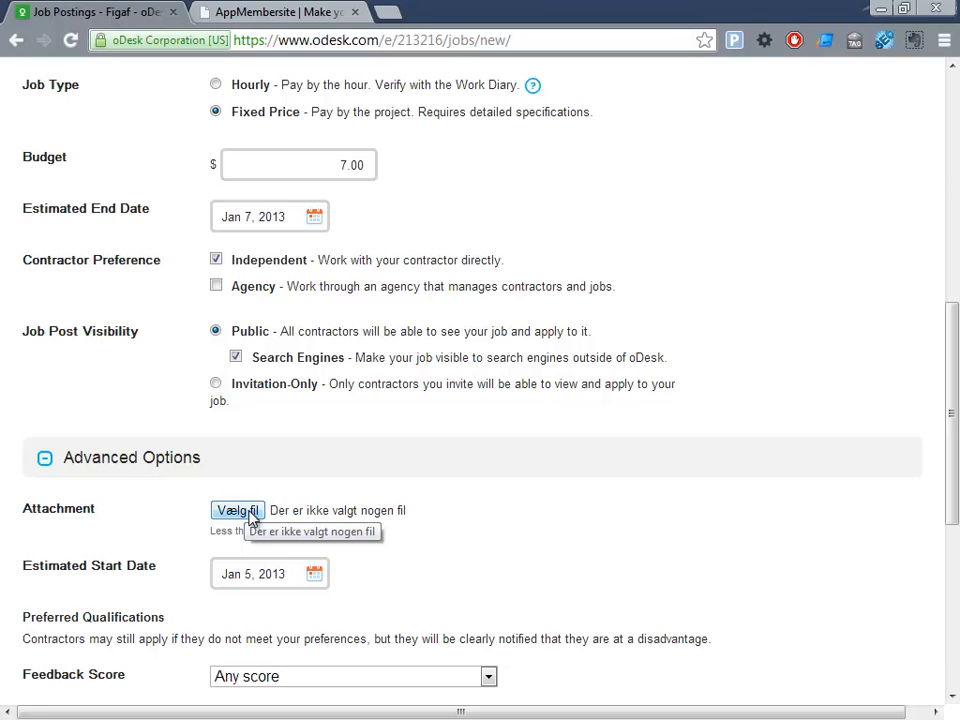
left_click(238, 510)
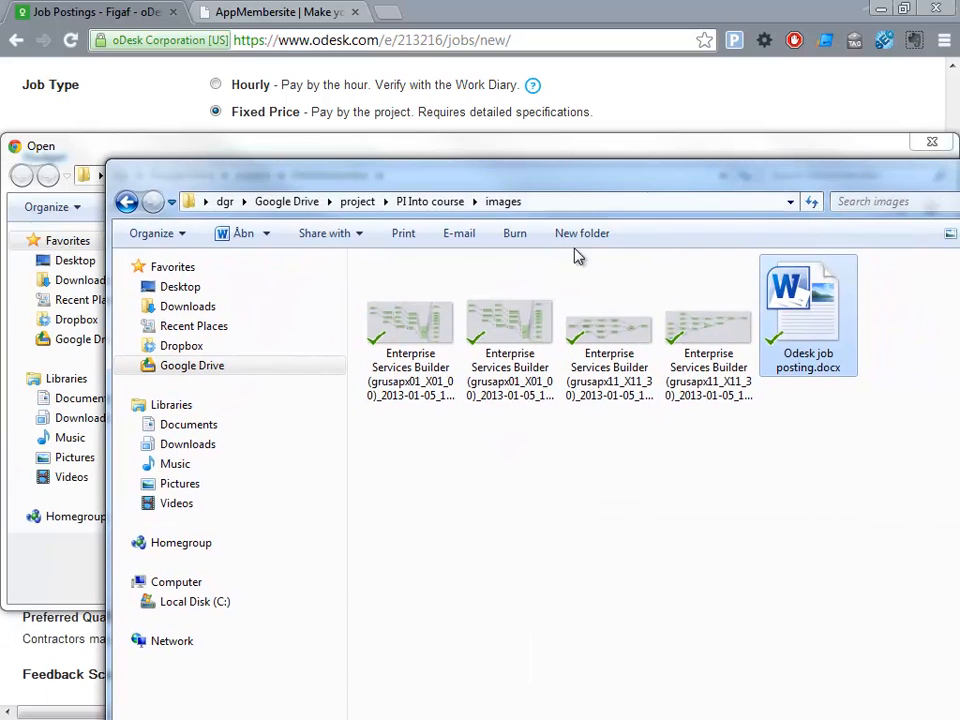
Browse the file picker to the Google Drive > project > Mobilemember folder.
left_click(409, 320)
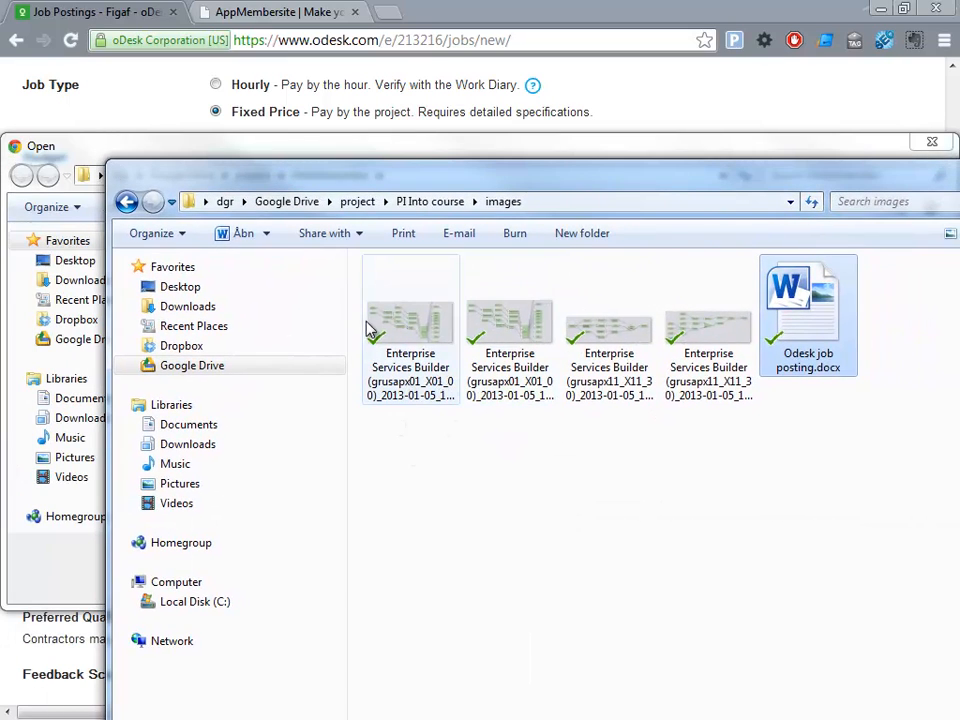
left_click(410, 310)
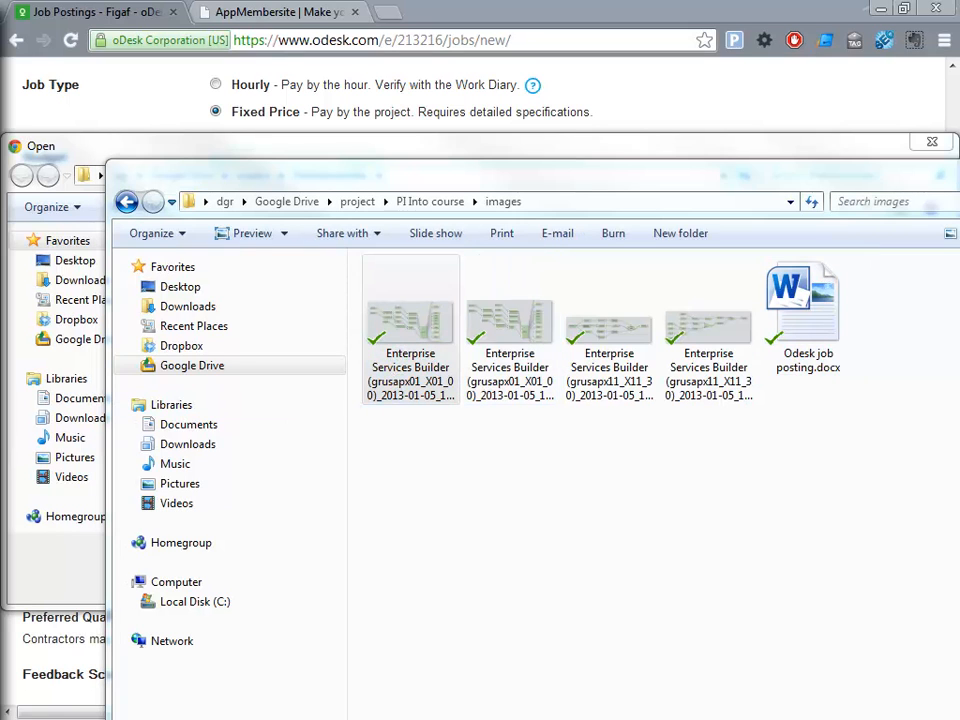
double_click(410, 310)
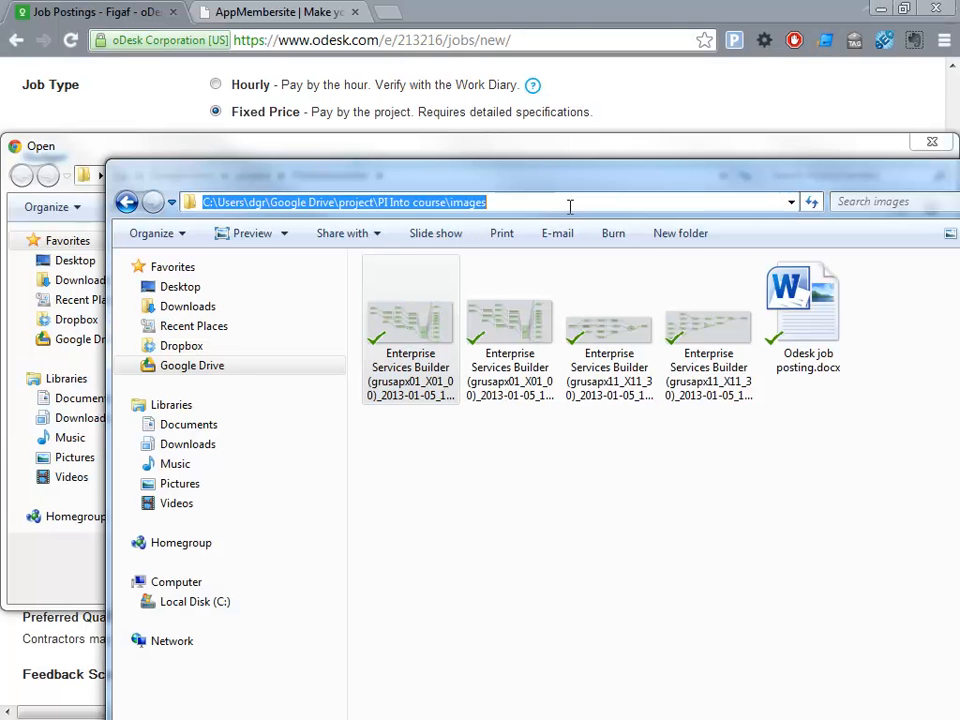
left_click(410, 310)
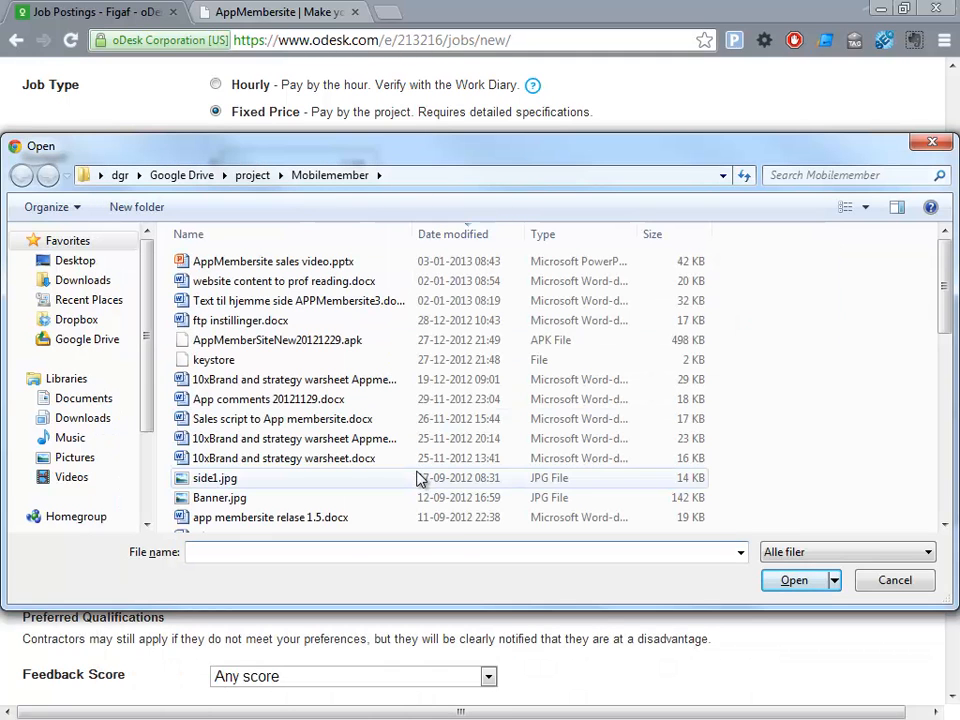
Attach logo.jpg from the PI Into course images folder, then dismiss the reopened chooser.
type("C:\\Users\\dgr\\Google Drive\\project\\PI Into course\\images\\lo")
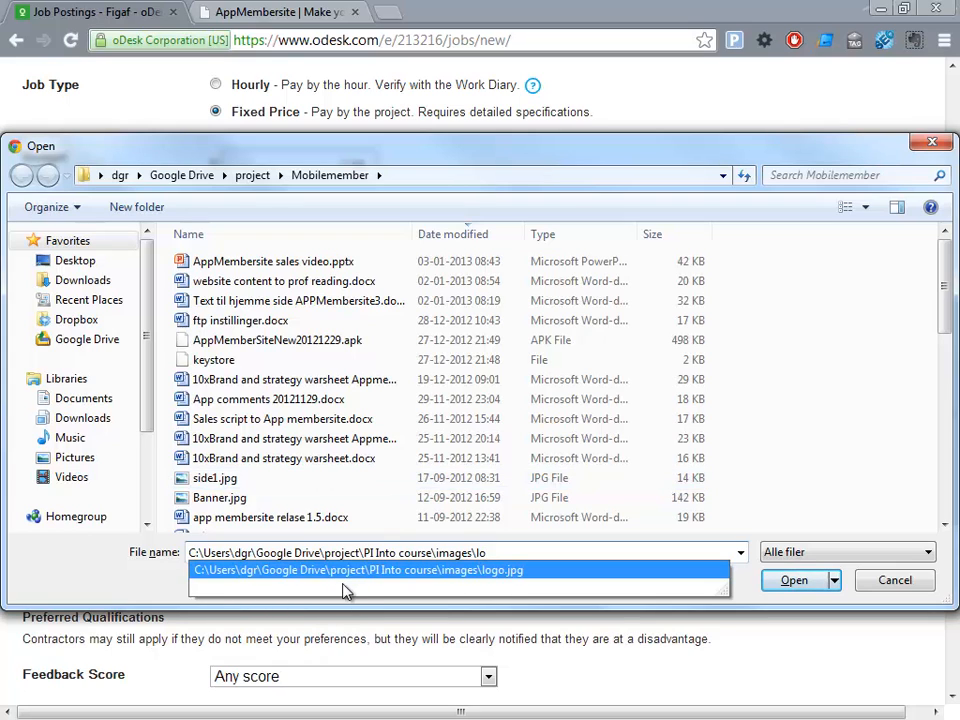
left_click(793, 580)
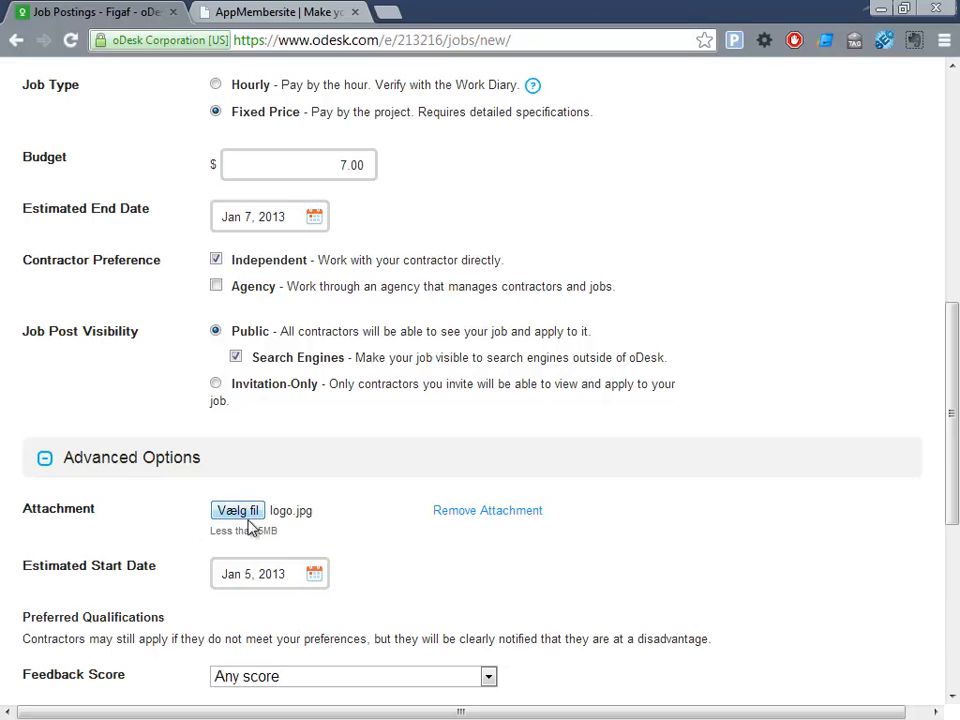
left_click(237, 511)
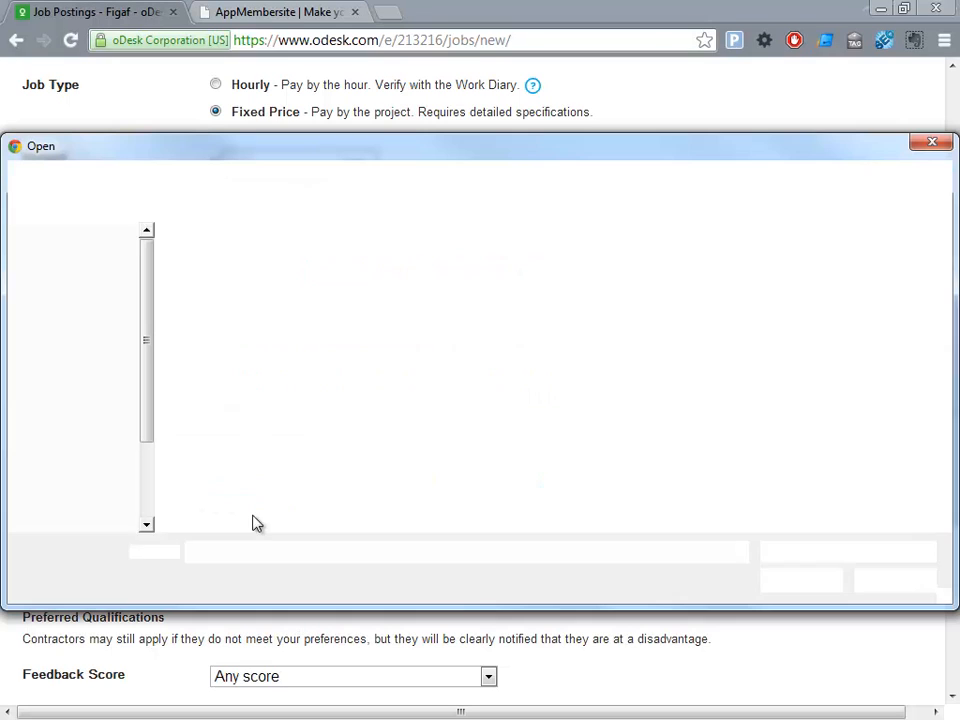
left_click(955, 142)
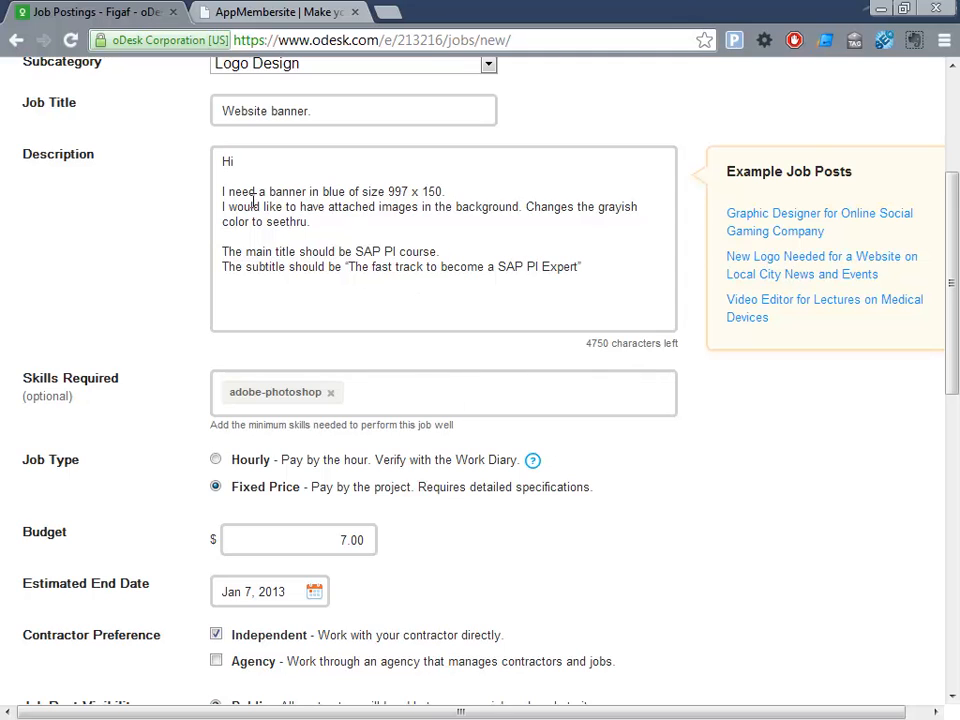
Add 'See attachment.' after 'seethru.' in the job description.
left_click_drag(258, 191, 445, 191)
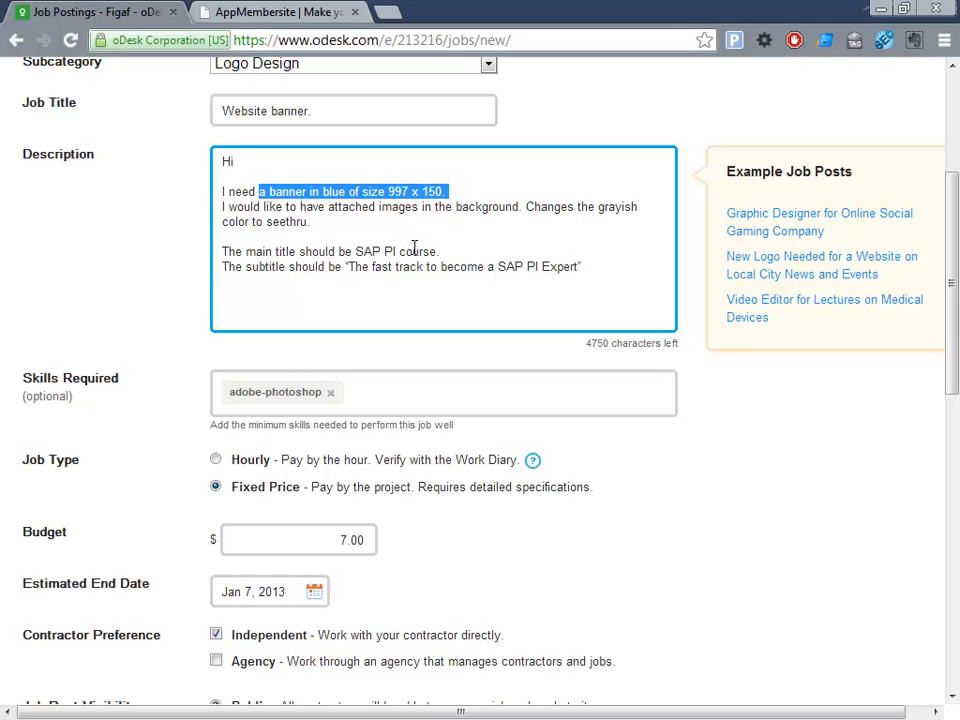
mouse_move(413, 245)
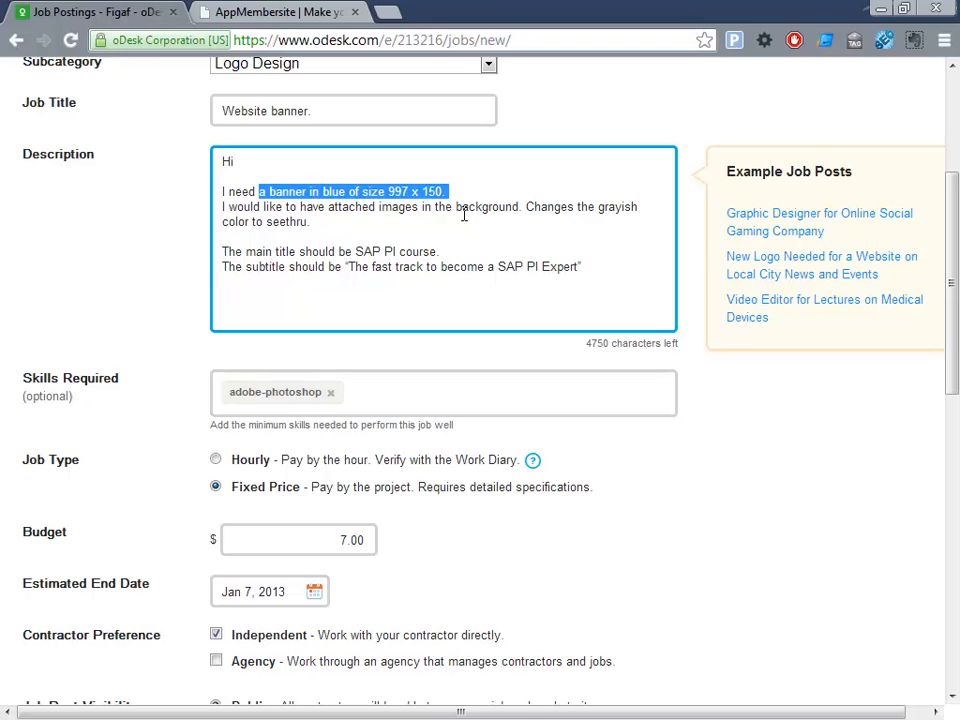
mouse_move(478, 273)
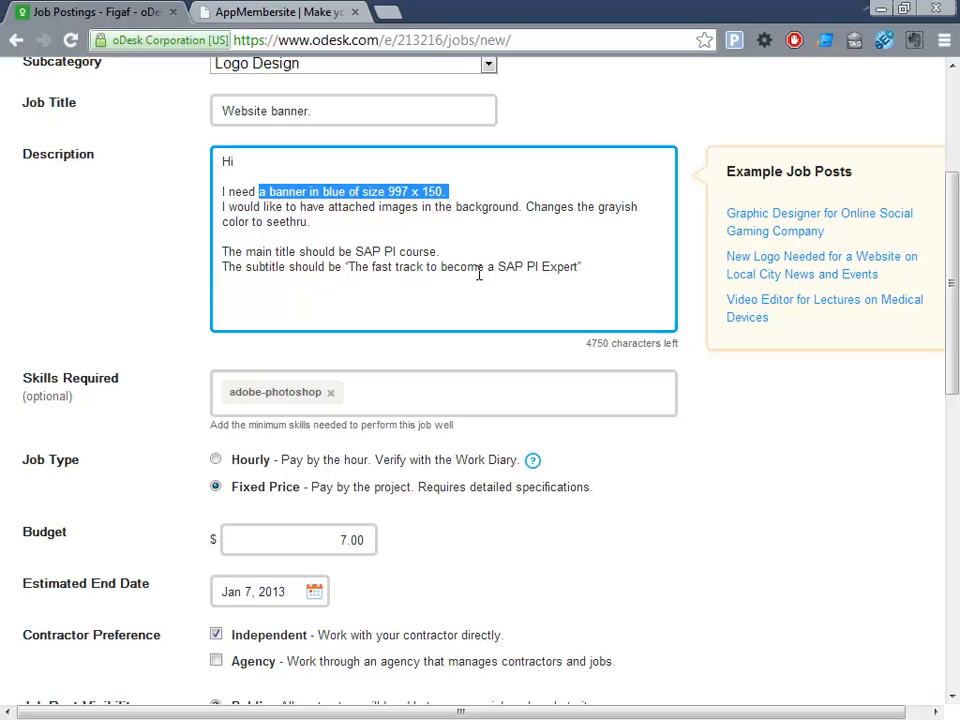
mouse_move(344, 284)
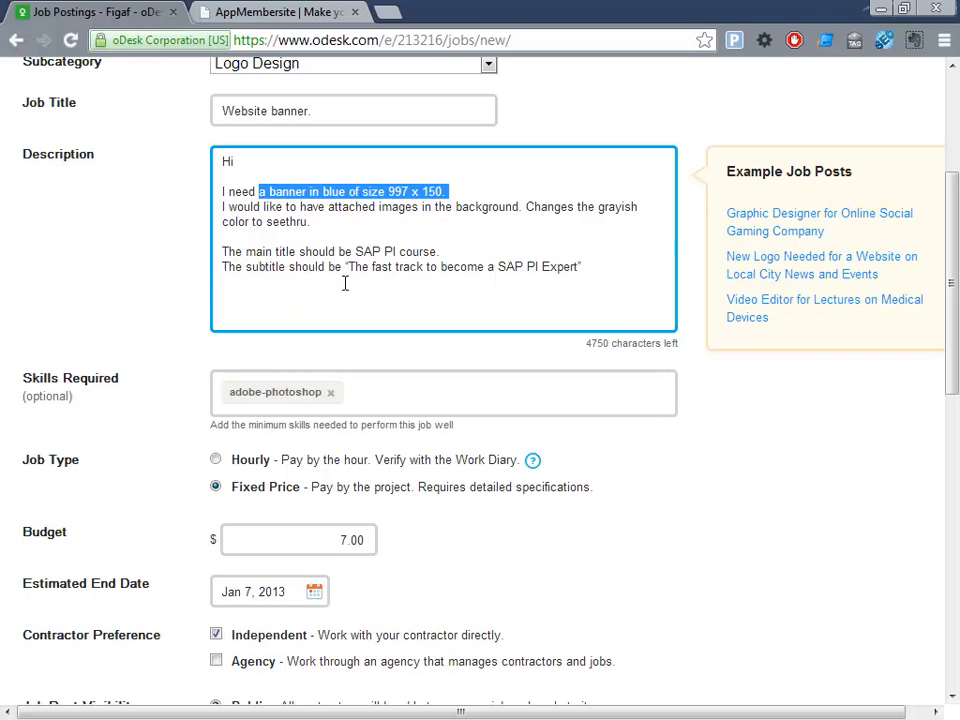
mouse_move(479, 359)
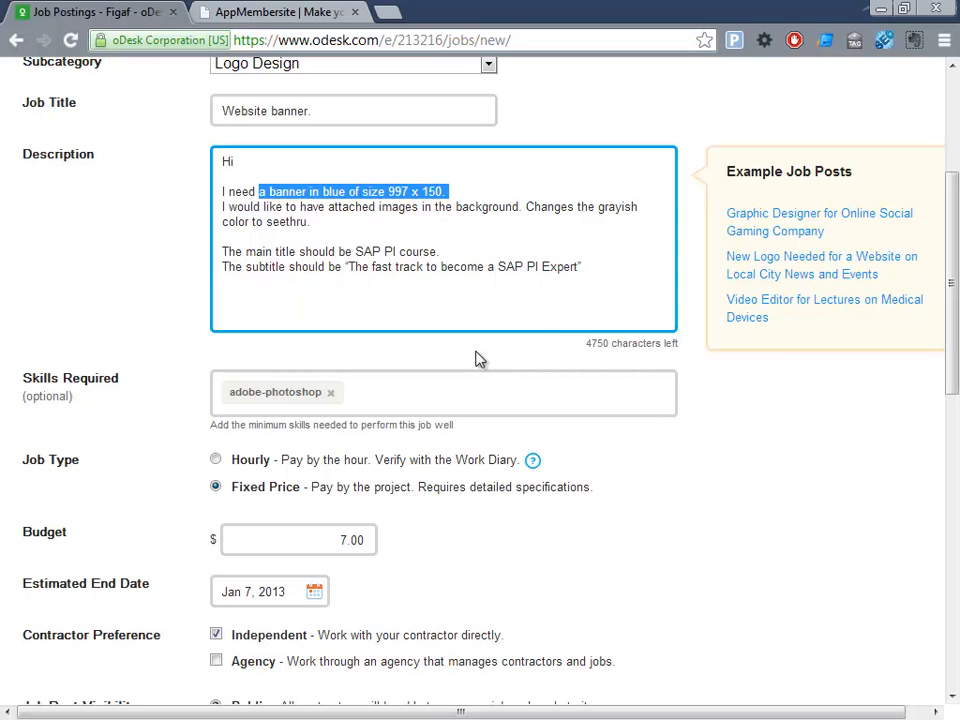
scroll("down", 3)
type(" See att")
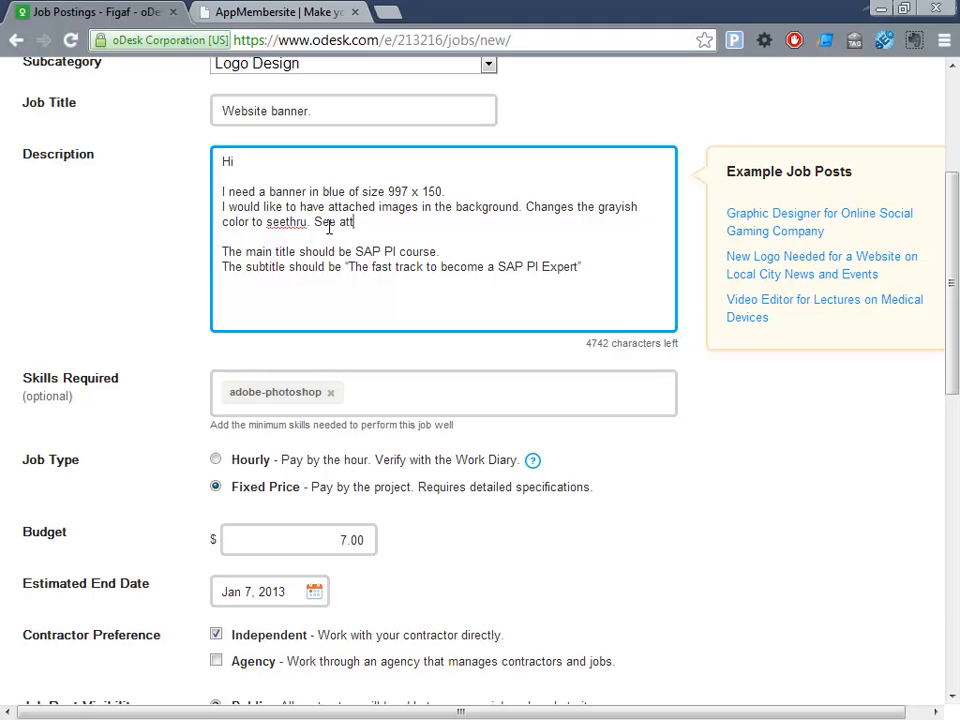
type("achment.")
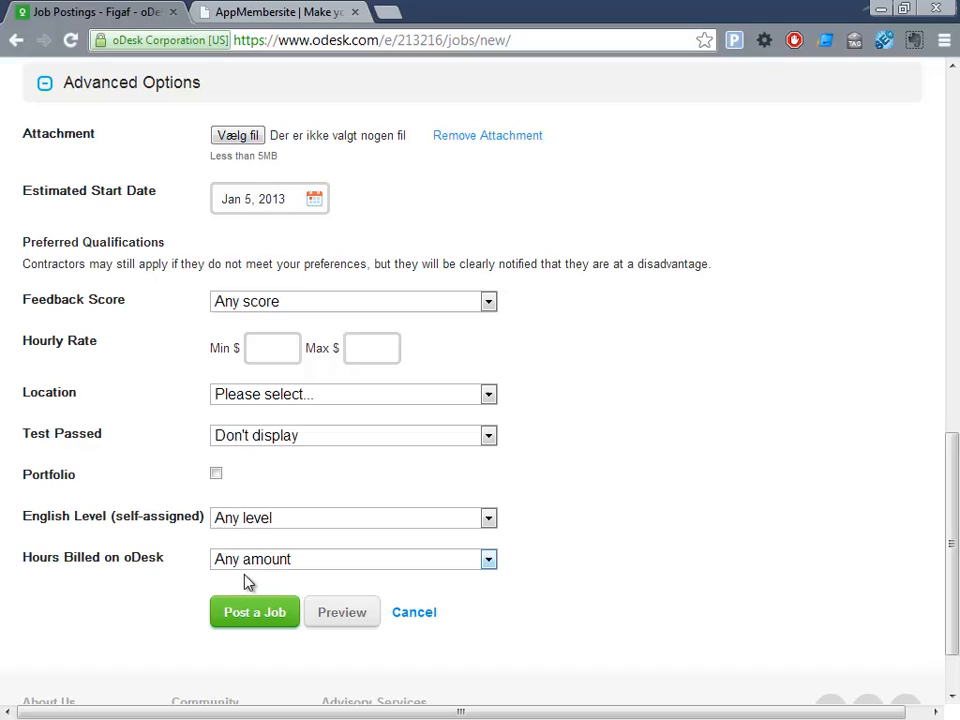
mouse_move(369, 386)
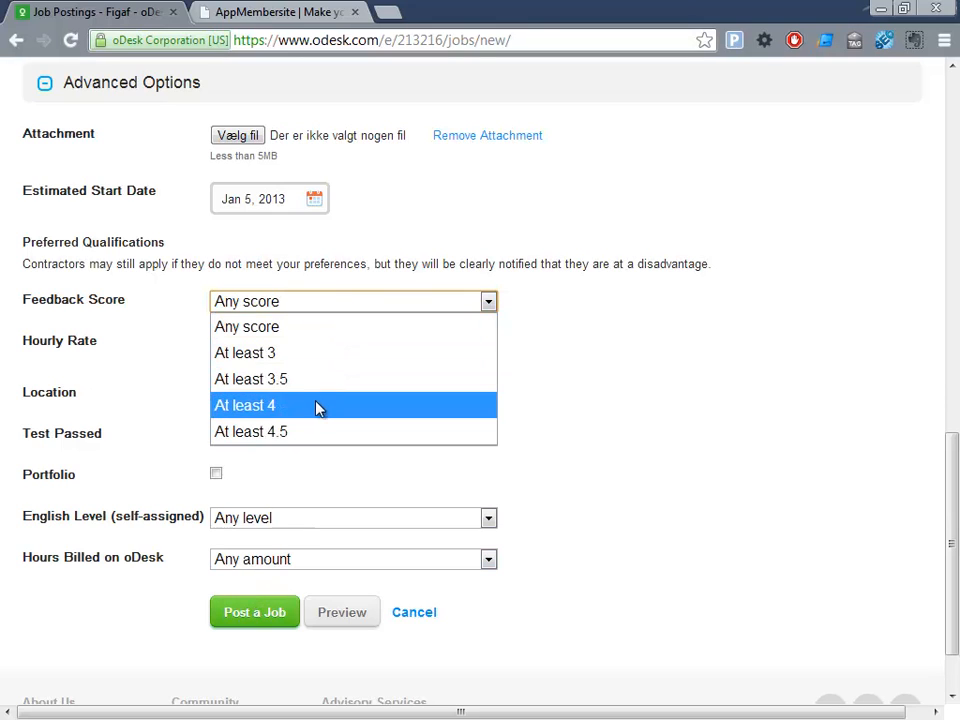
Set the preferred Feedback Score qualification to 'At least 4'.
left_click(251, 431)
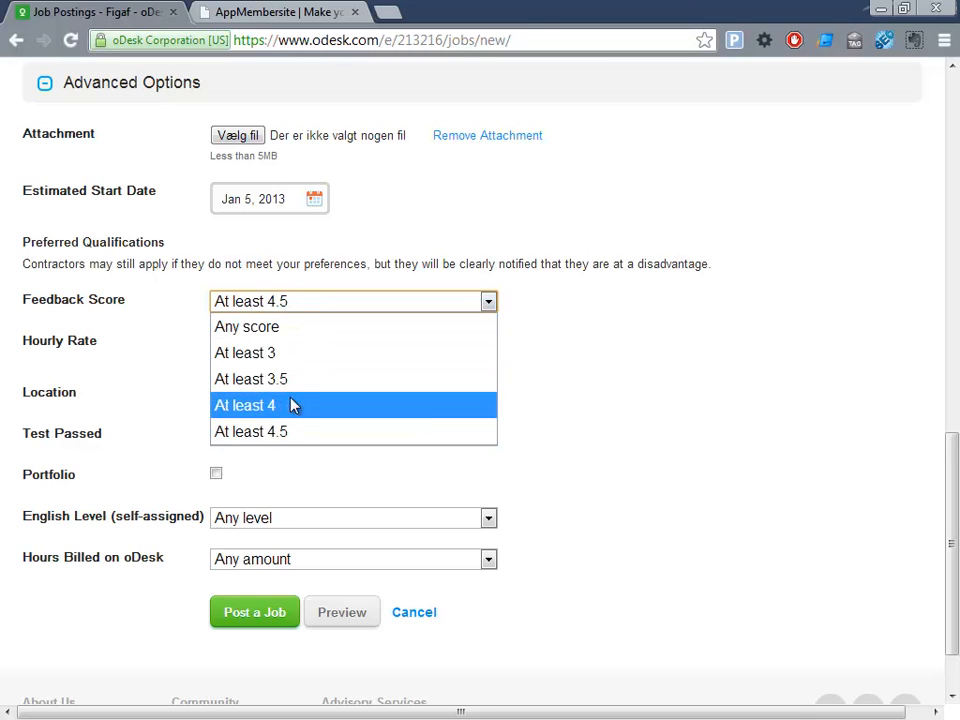
left_click(245, 405)
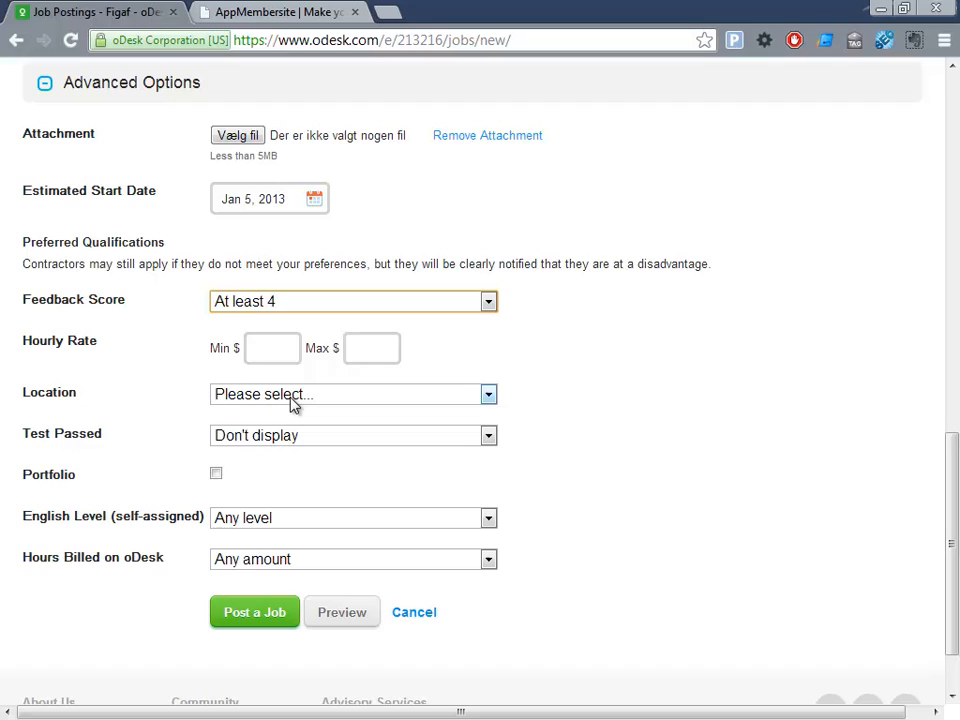
mouse_move(298, 408)
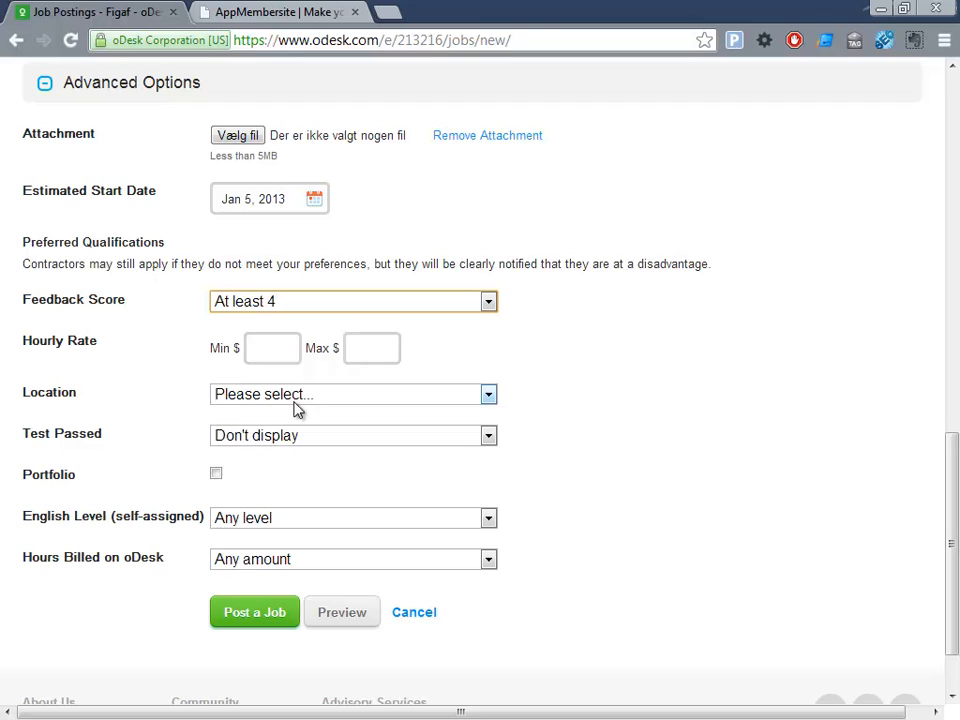
mouse_move(313, 467)
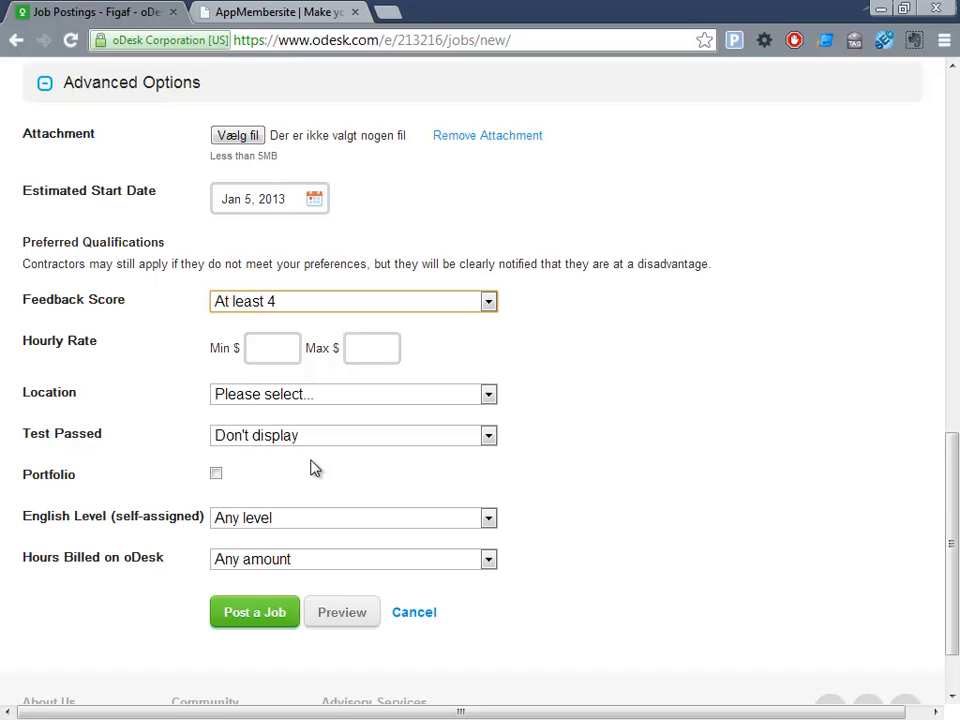
mouse_move(252, 612)
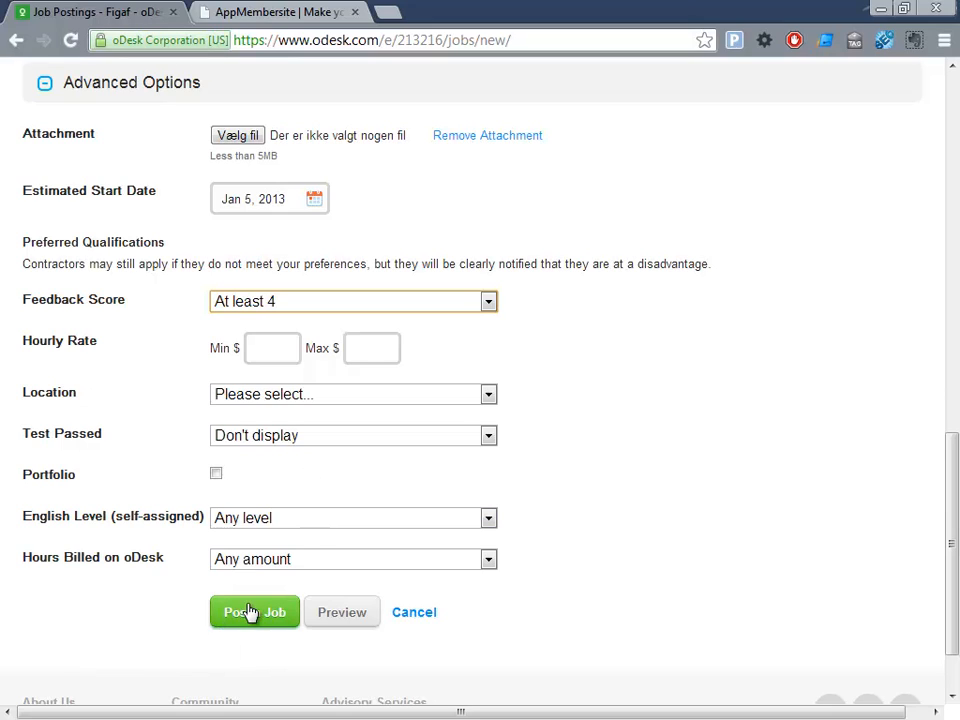
Publish the 'Website banner.' job and close the suggested-contractors popup.
left_click(253, 612)
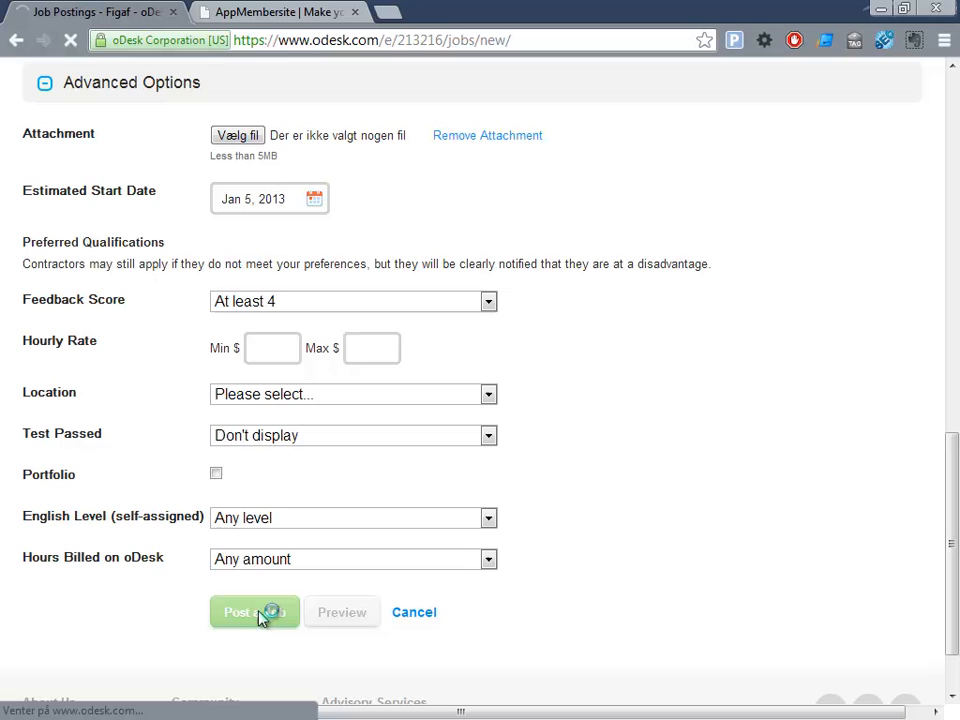
left_click(253, 612)
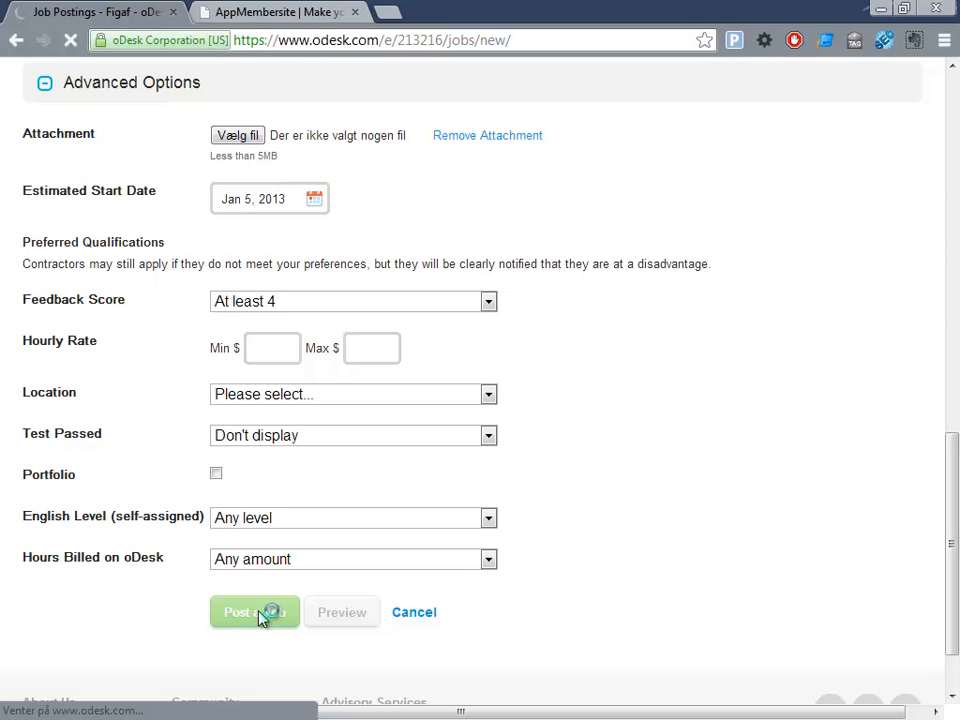
left_click(252, 612)
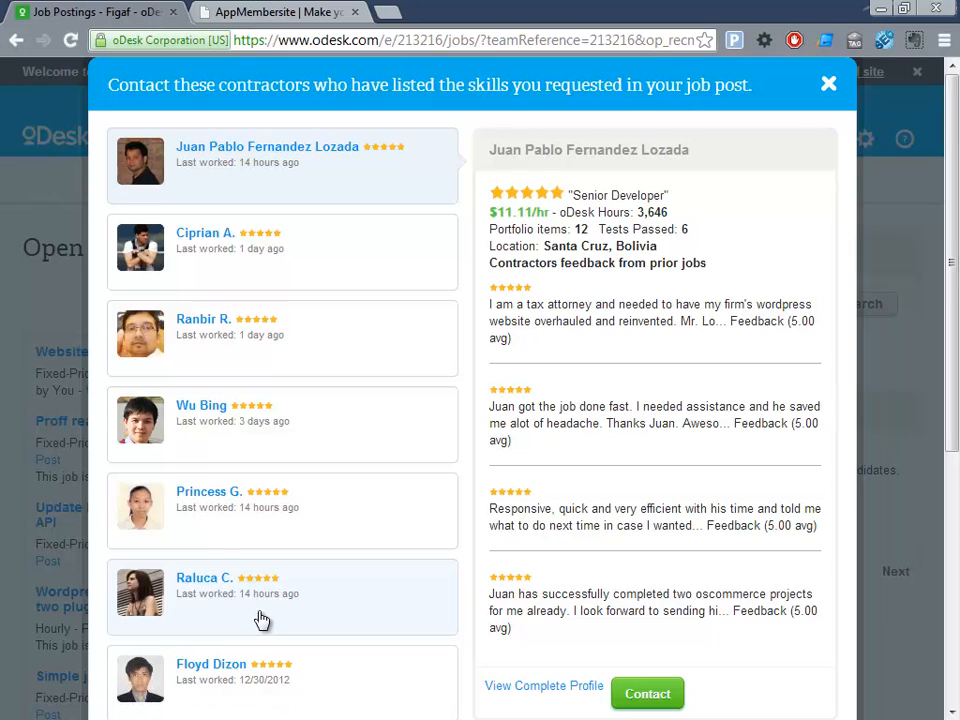
mouse_move(828, 85)
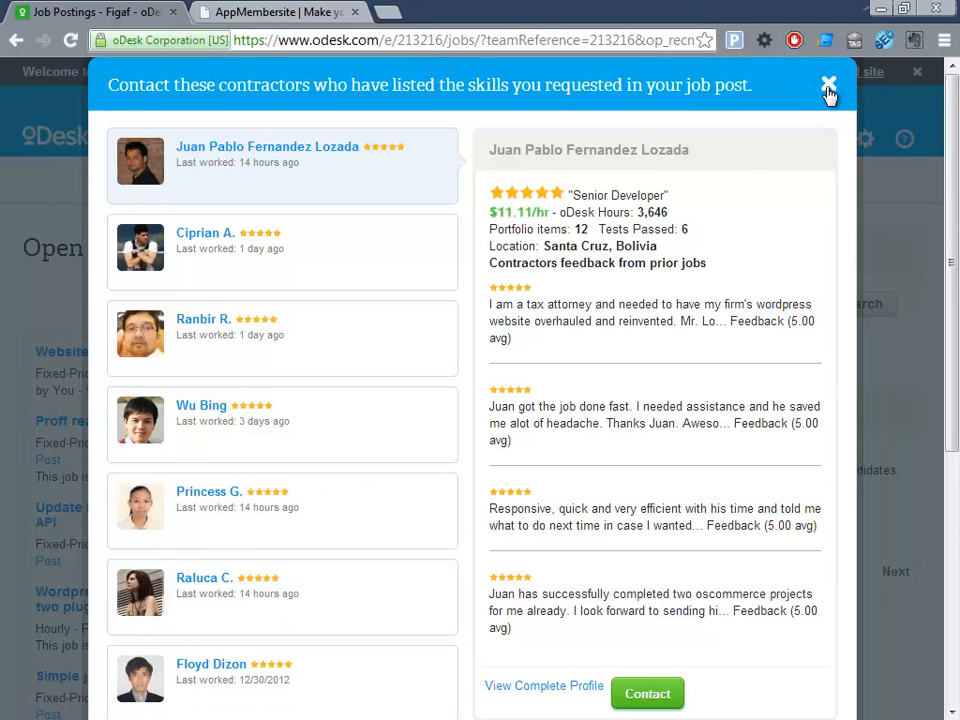
left_click(828, 82)
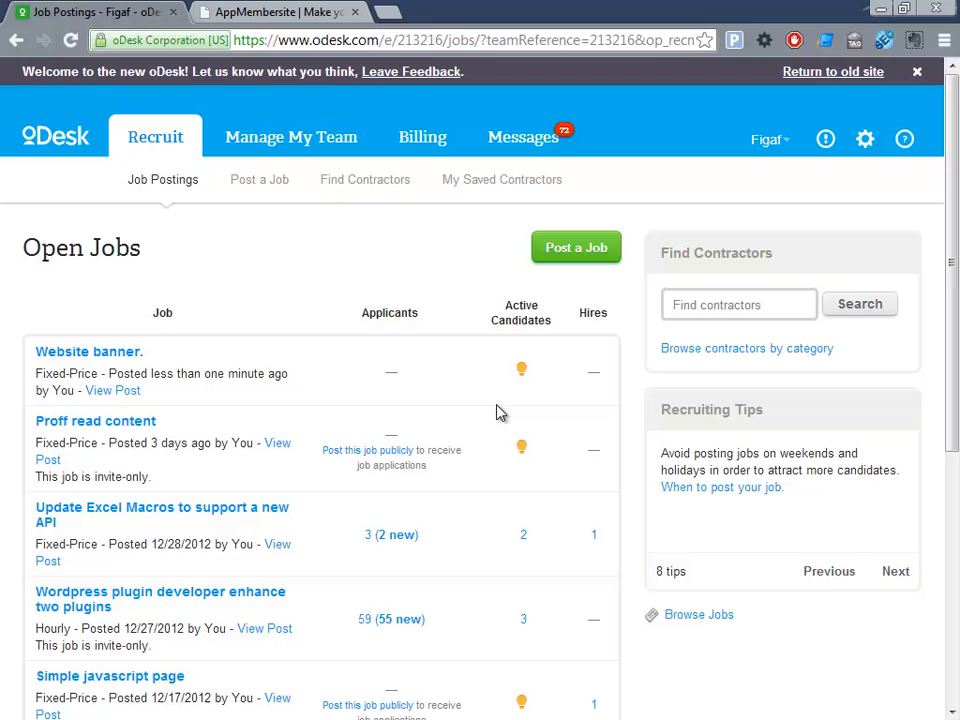
mouse_move(376, 377)
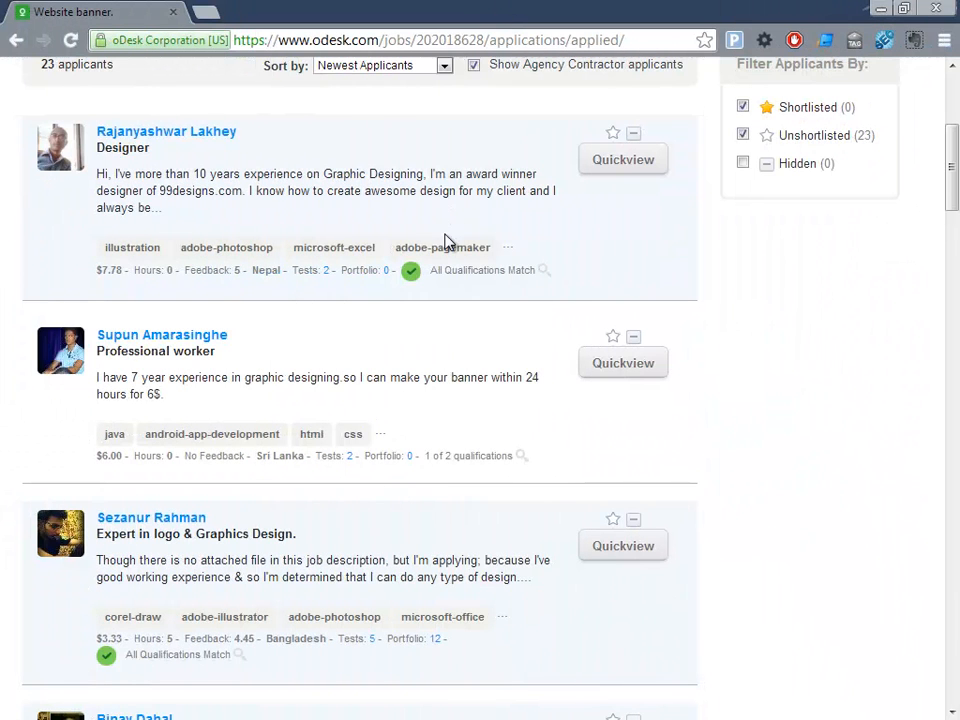
scroll("down", 3)
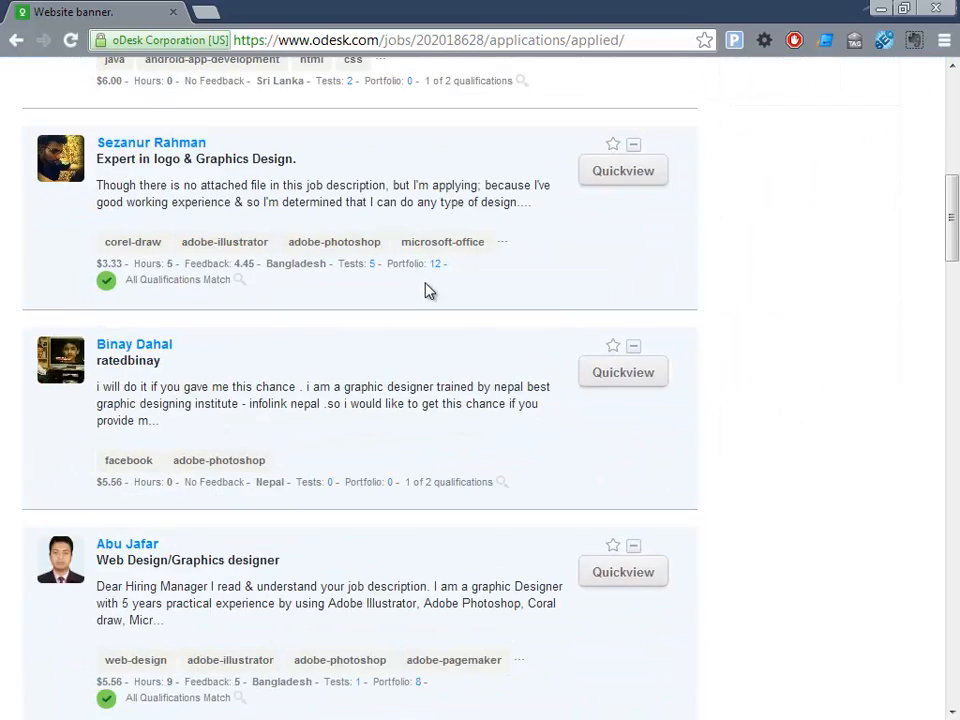
scroll("up", 3)
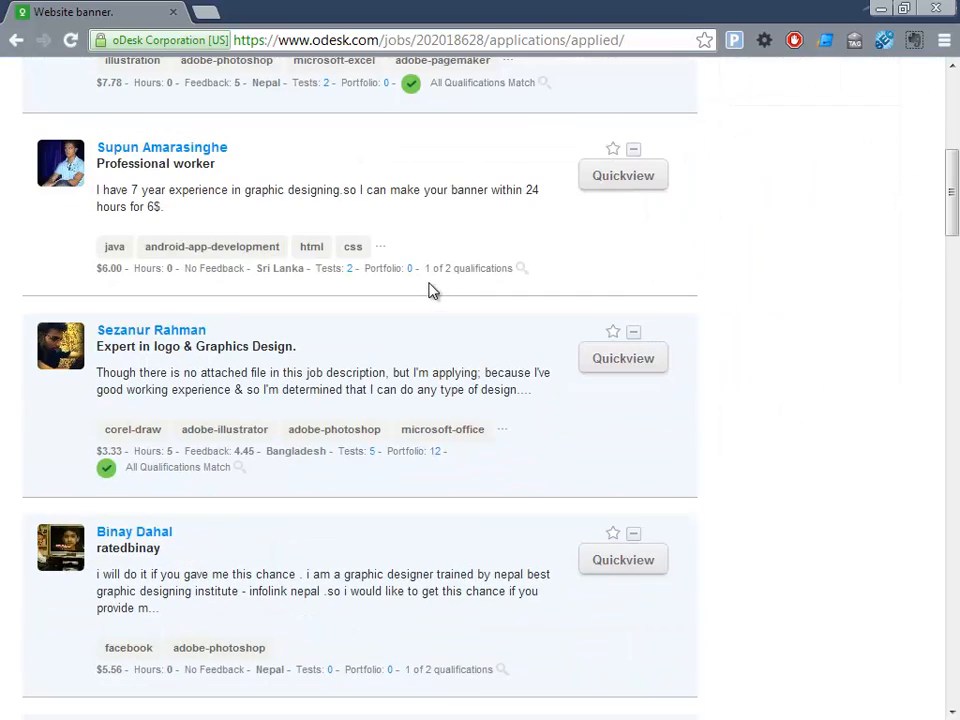
scroll("down", 3)
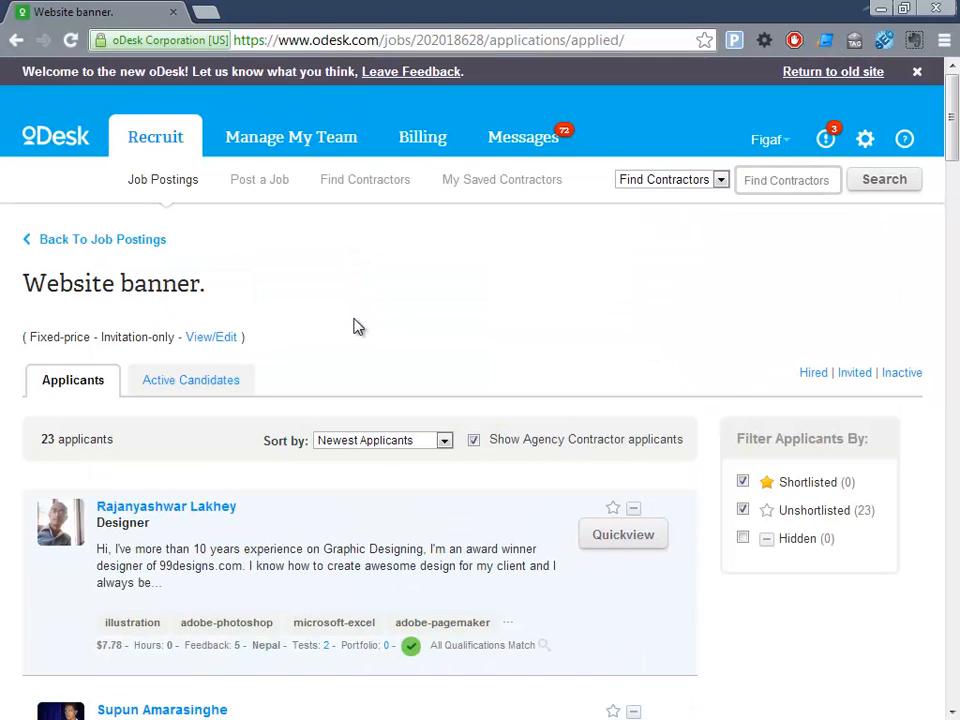
scroll("down", 3)
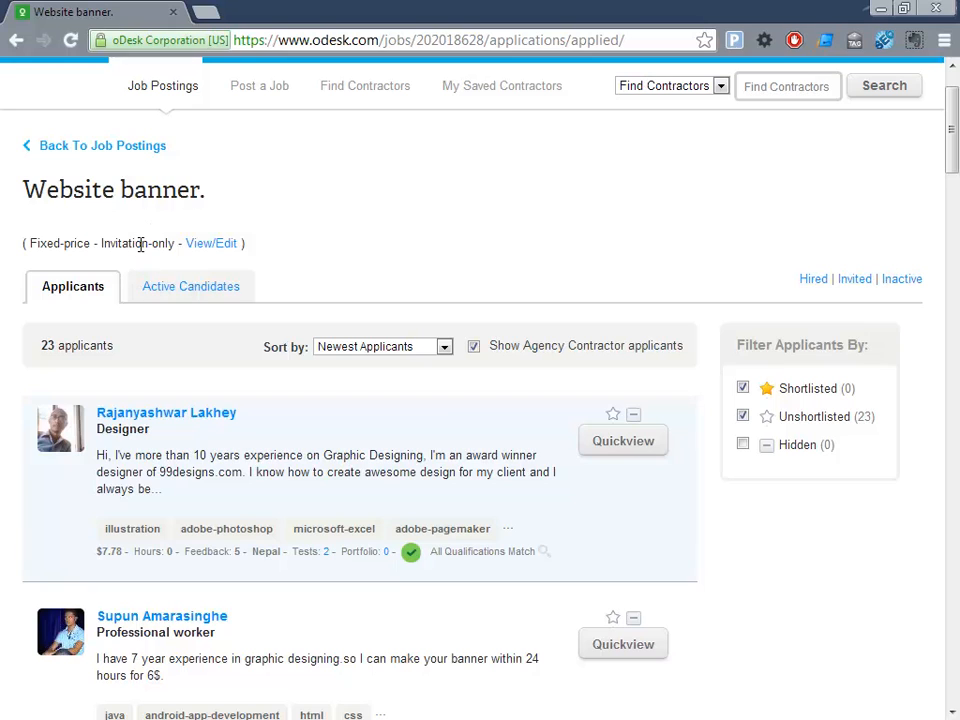
scroll("down", 3)
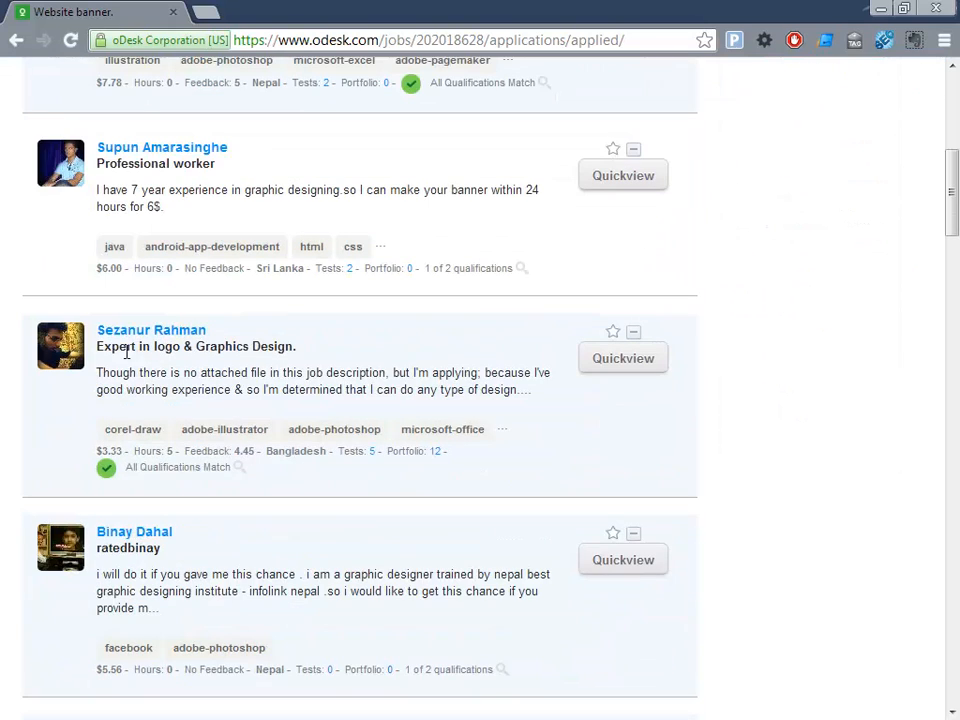
mouse_move(137, 305)
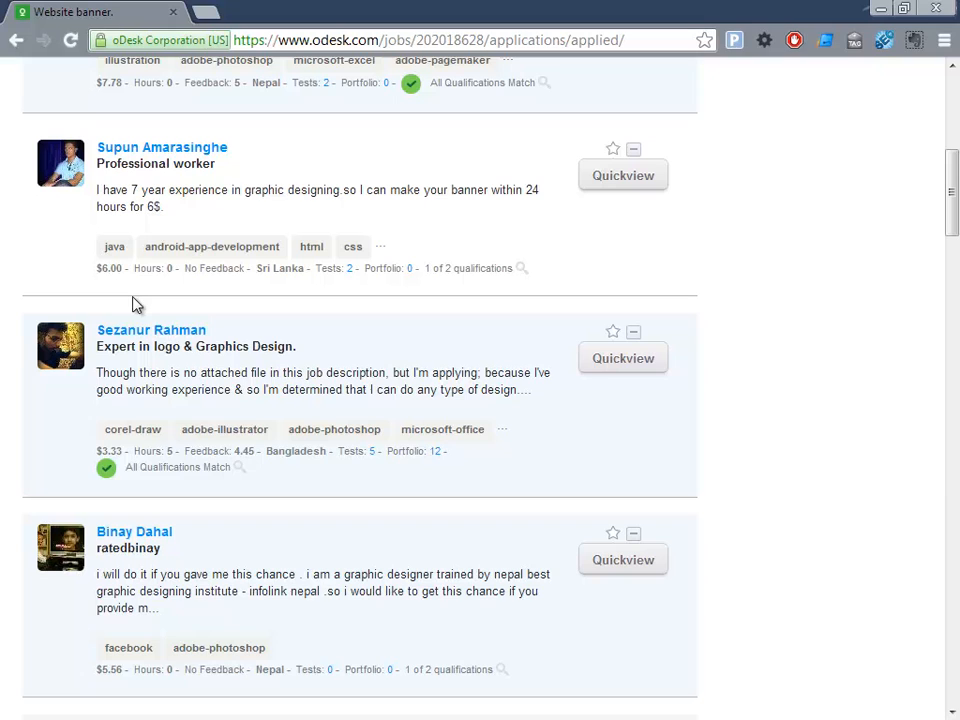
mouse_move(332, 322)
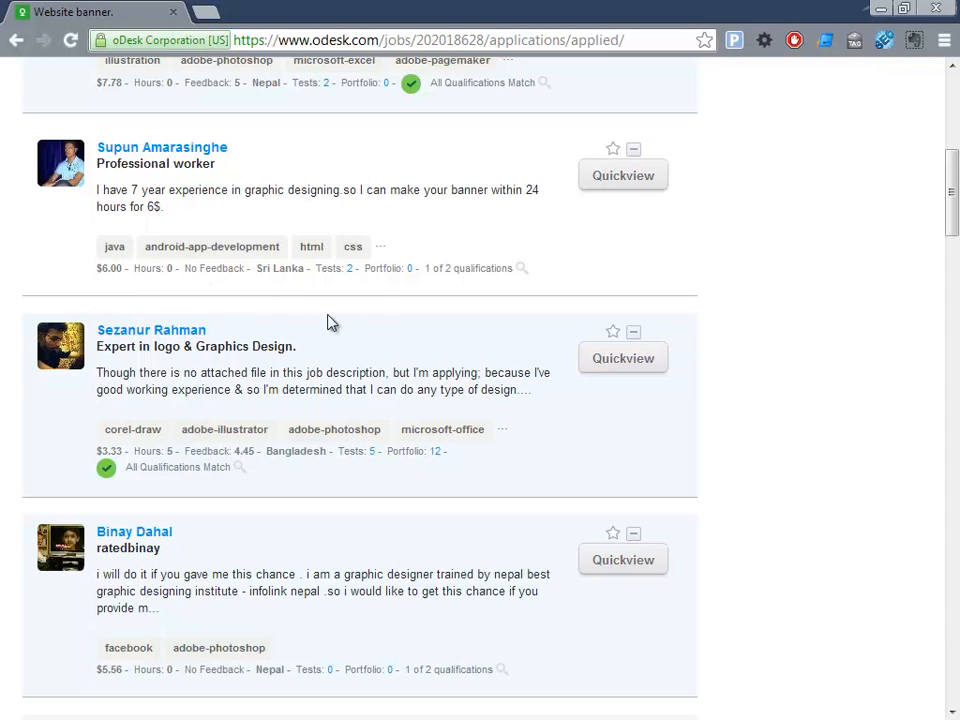
mouse_move(214, 308)
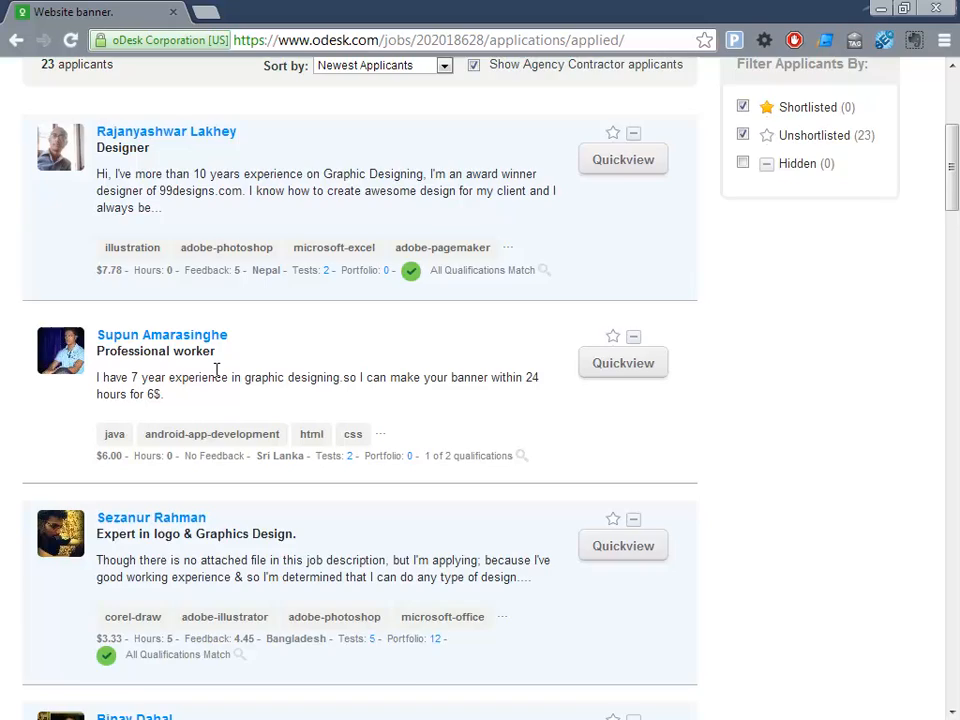
scroll("down", 3)
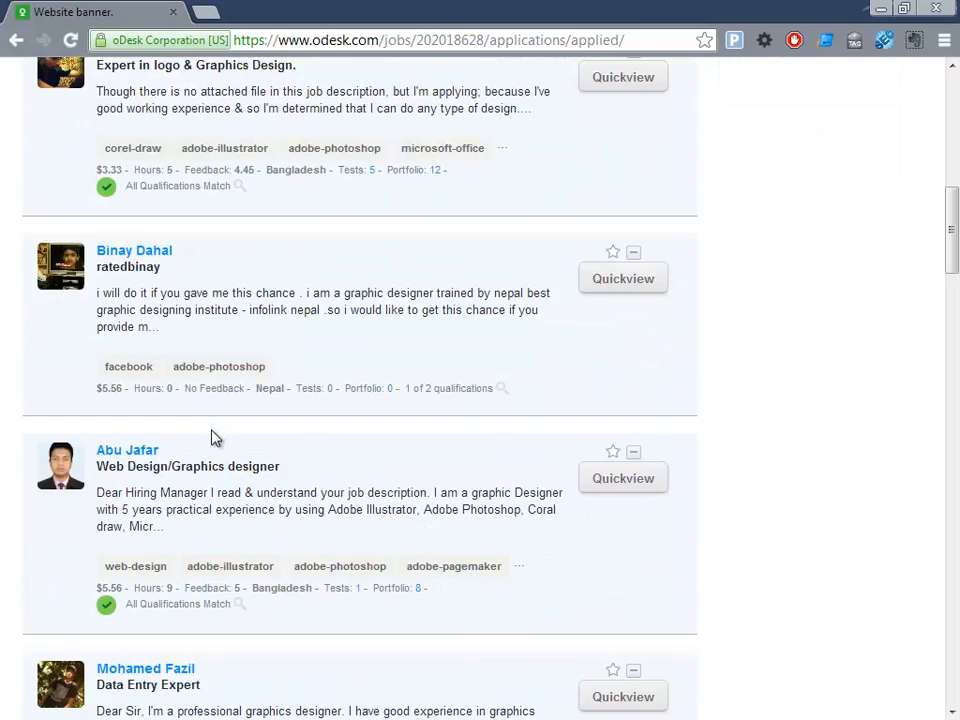
scroll("down", 3)
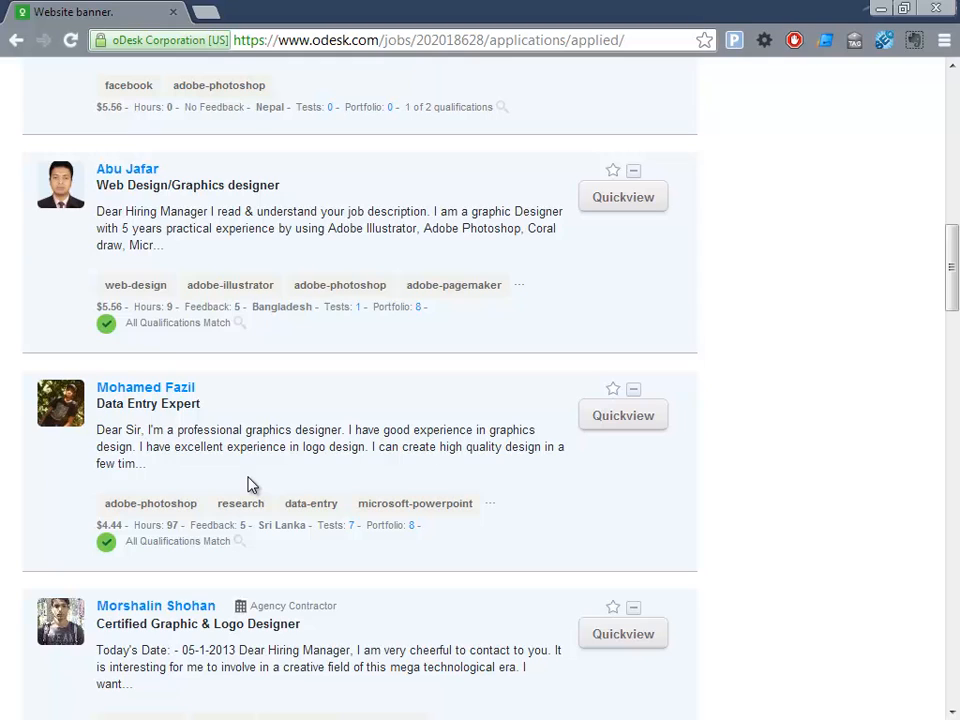
mouse_move(181, 540)
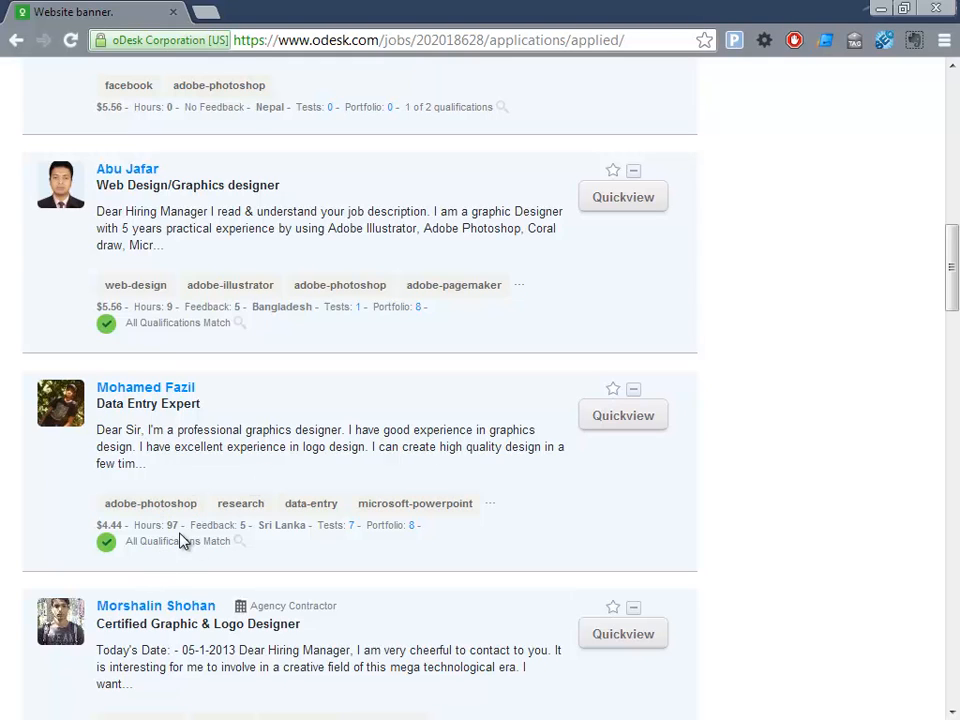
scroll("down", 3)
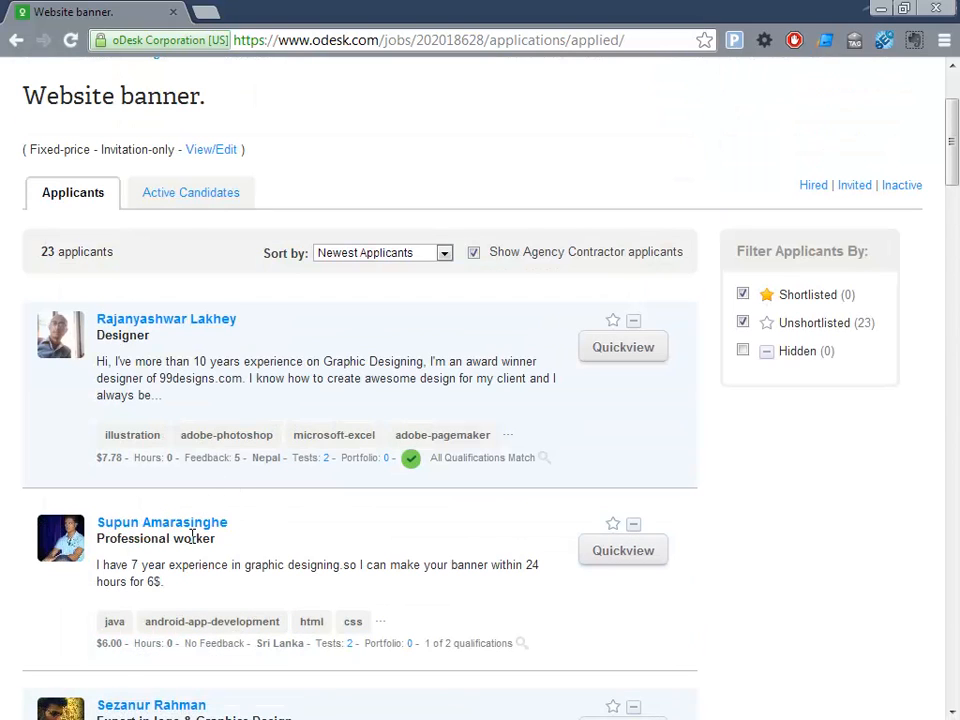
mouse_move(221, 536)
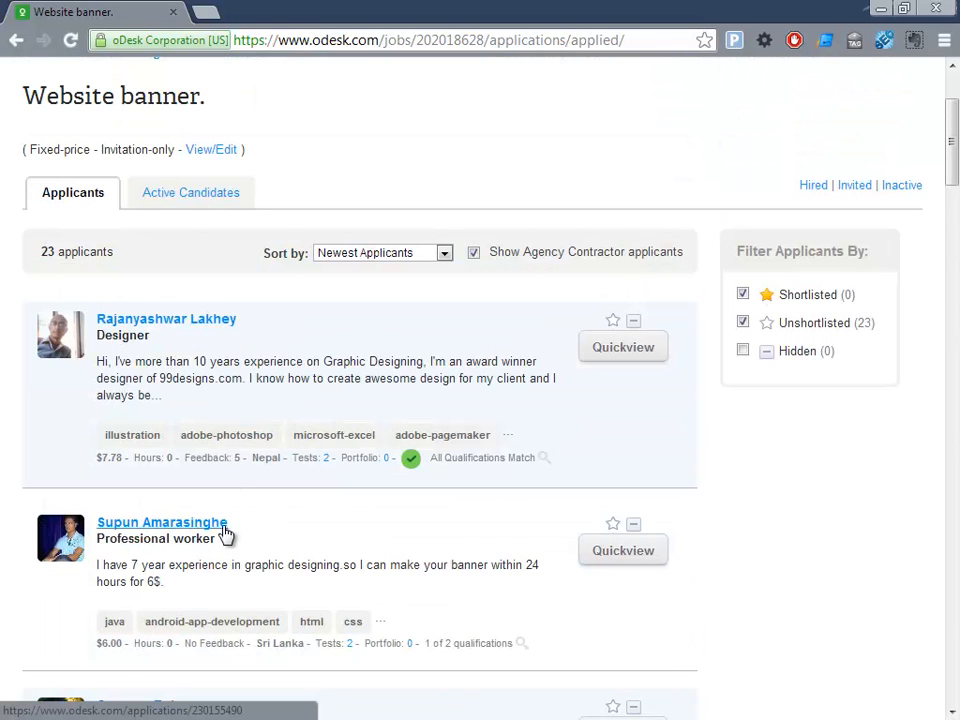
left_click(161, 522)
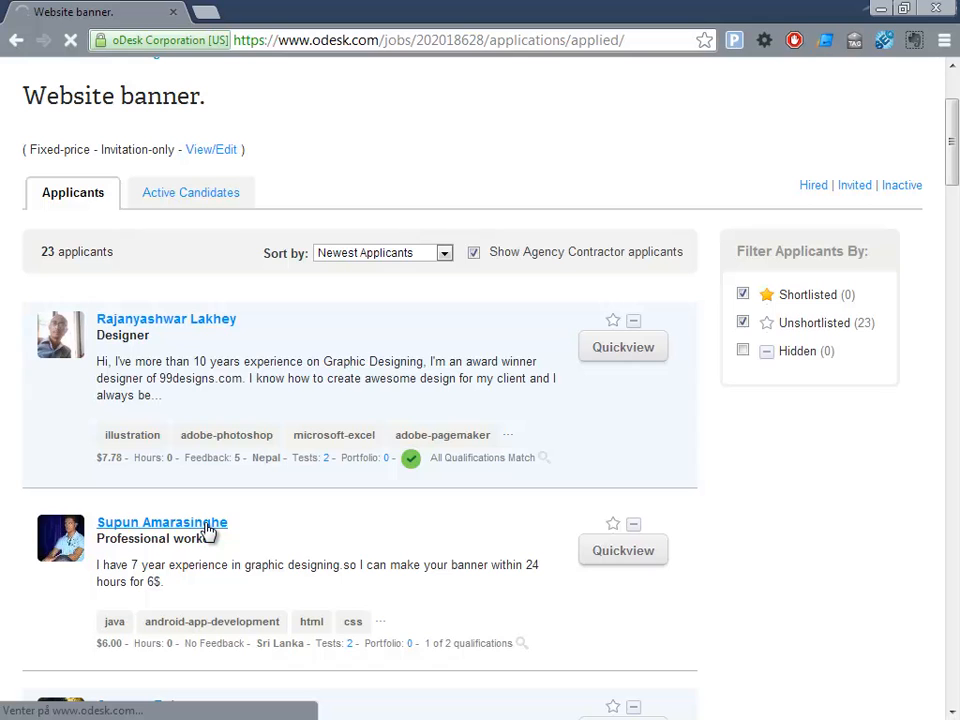
left_click(161, 522)
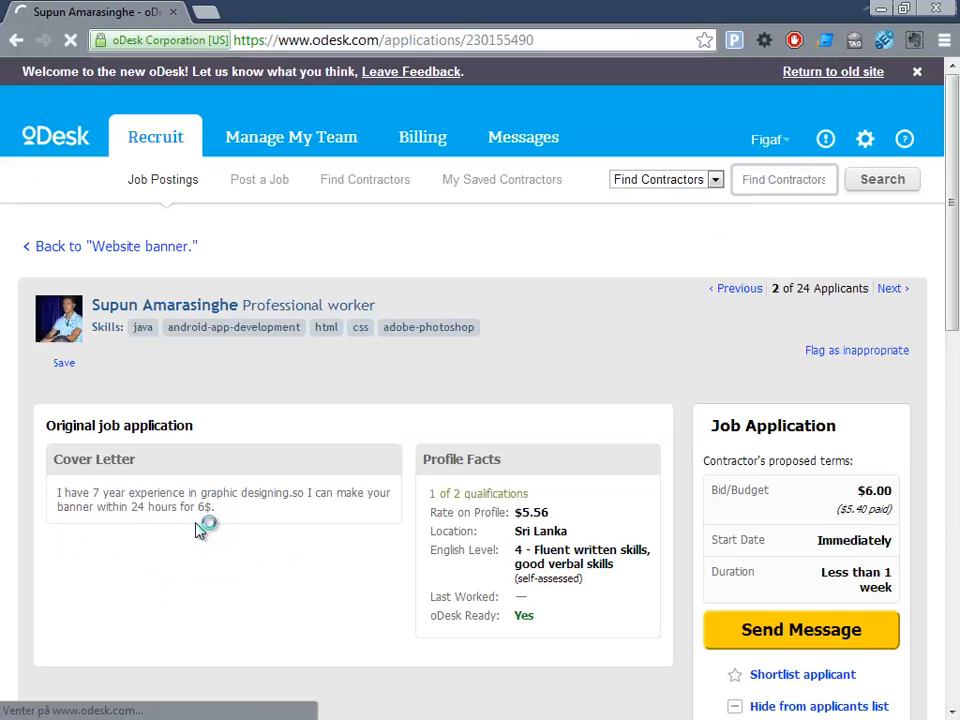
scroll("down", 3)
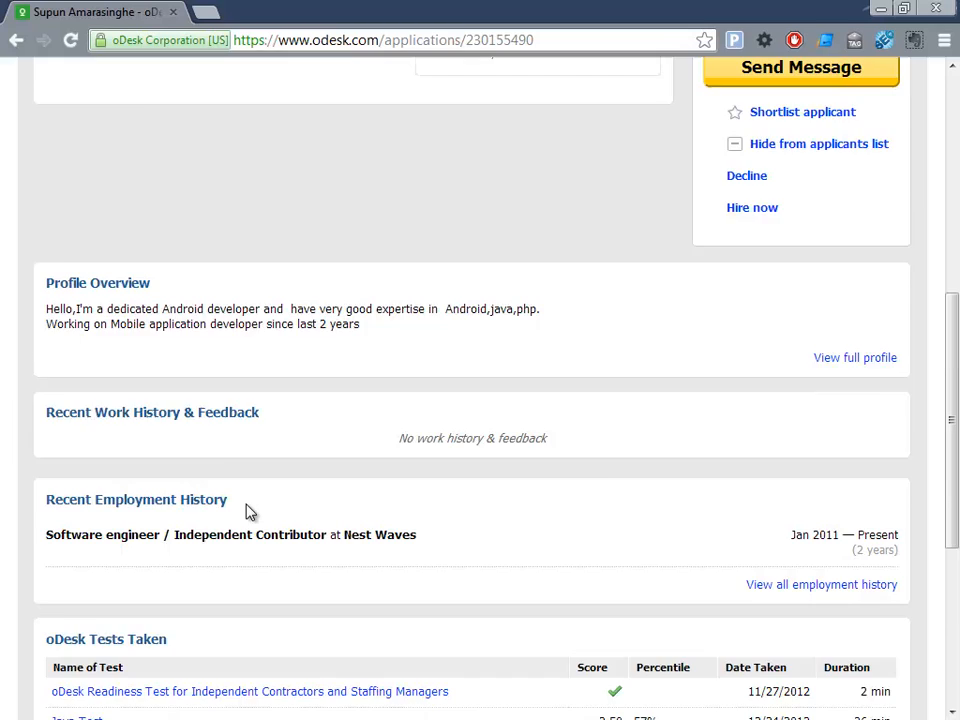
scroll("down", 3)
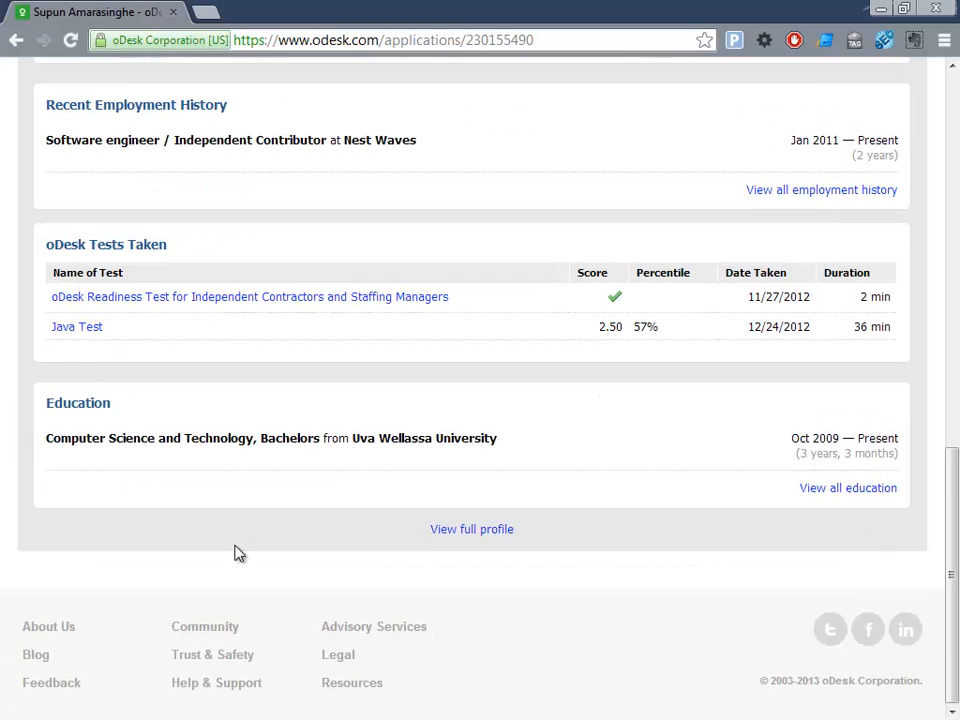
scroll("up", 3)
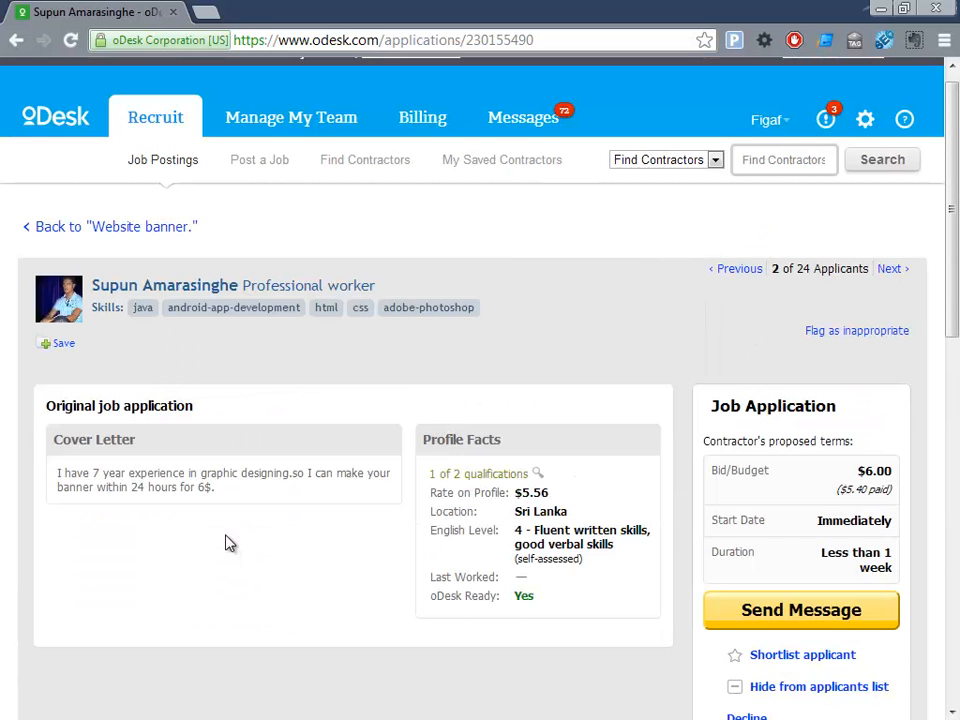
mouse_move(205, 540)
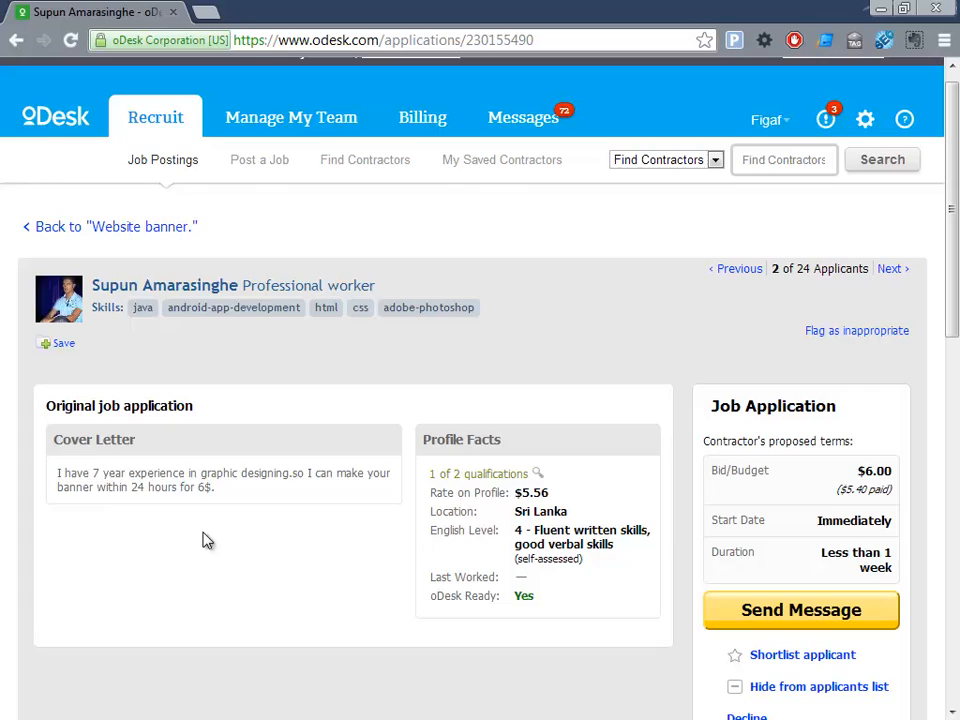
mouse_move(260, 542)
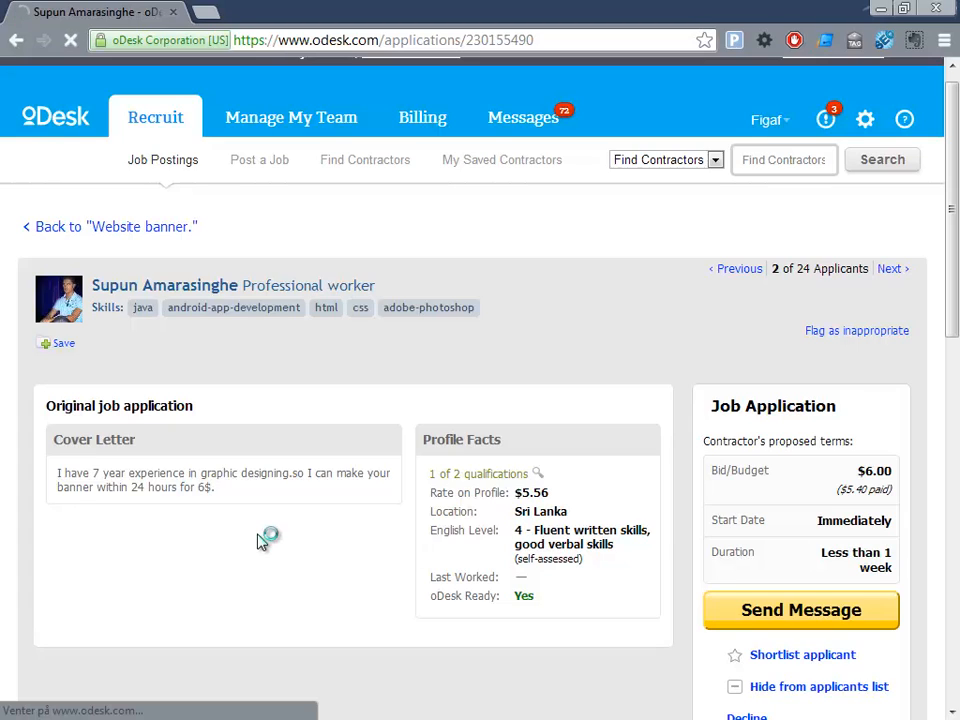
mouse_move(248, 508)
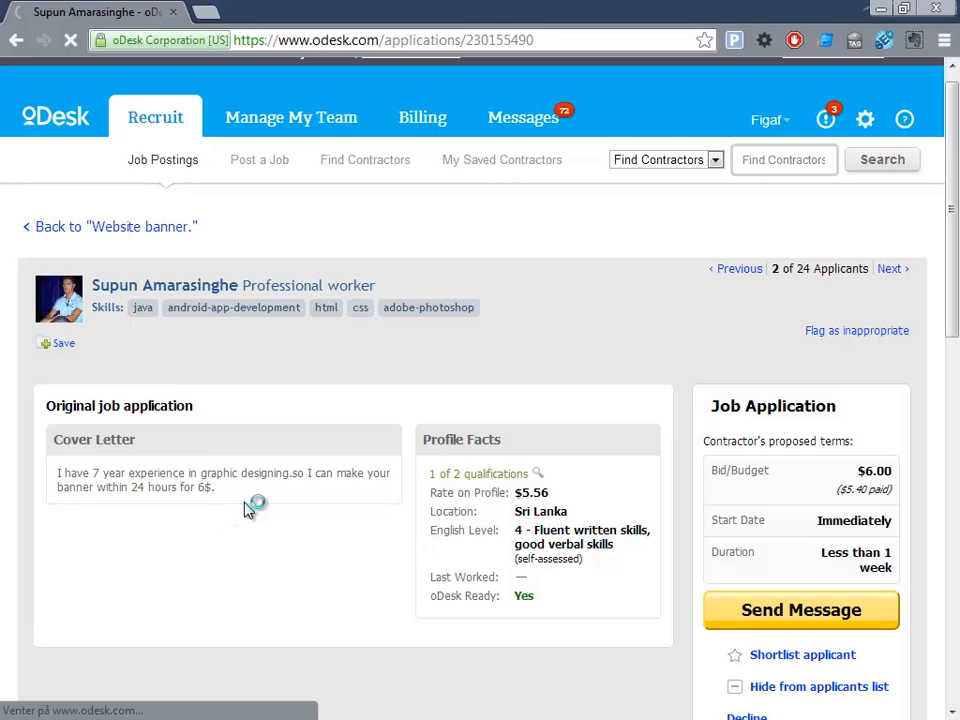
left_click(116, 226)
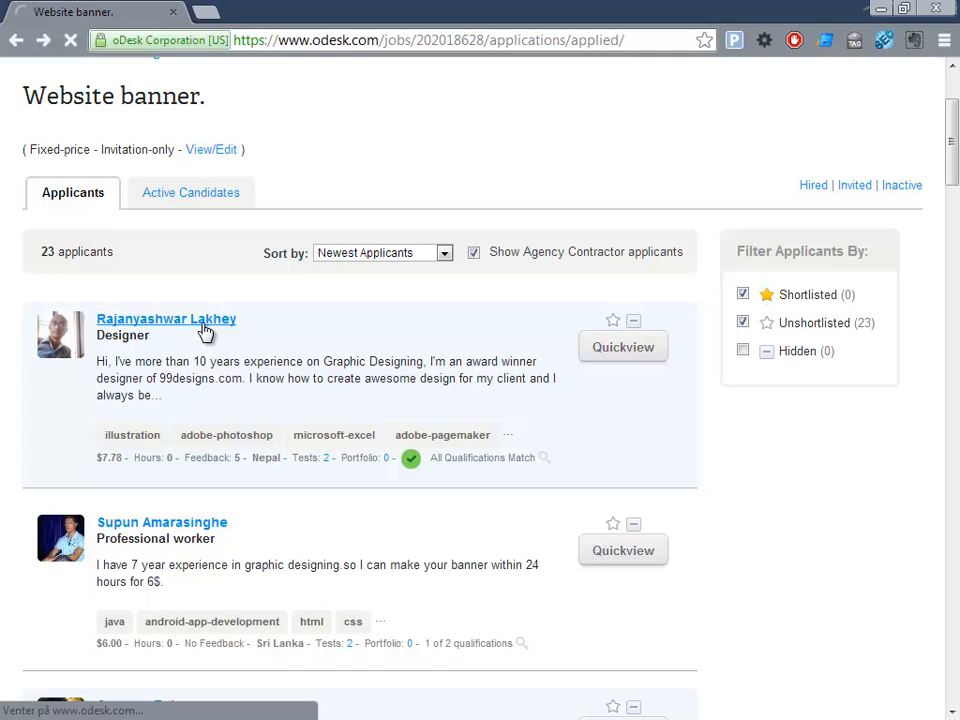
left_click(165, 318)
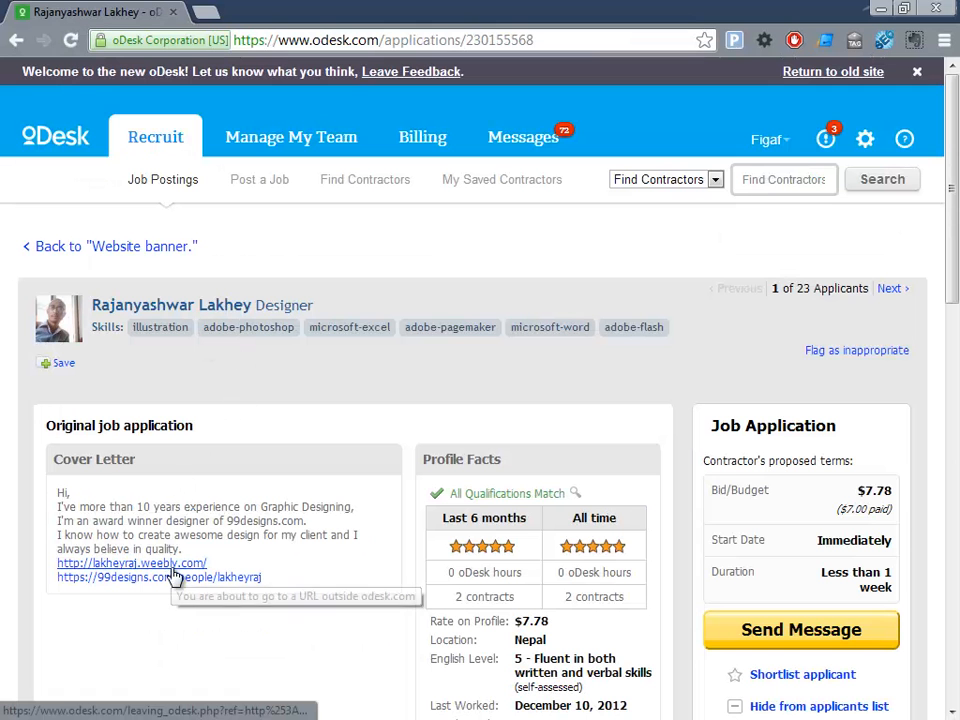
left_click(131, 565)
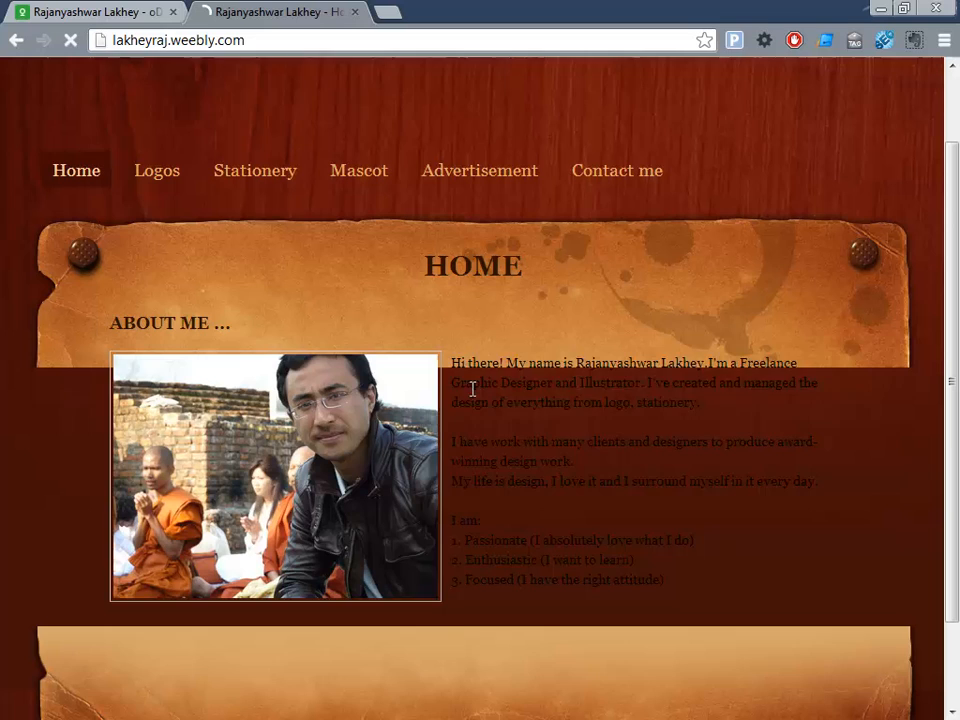
Browse the Logos gallery on the Weebly site, then return to the oDesk tab.
scroll("up", 3)
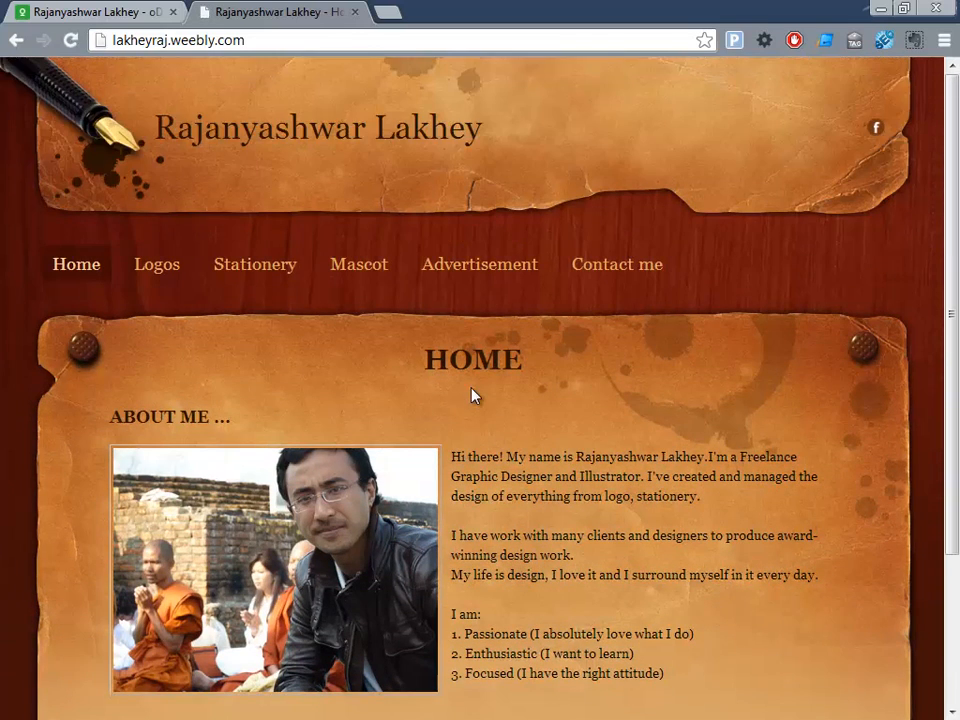
left_click(156, 264)
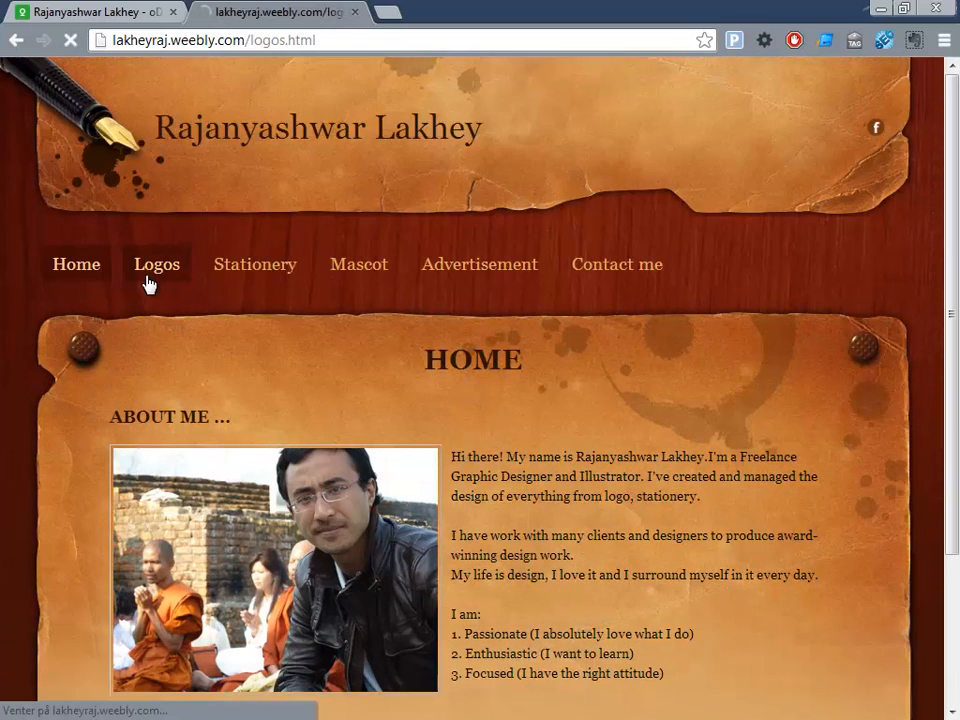
left_click(156, 264)
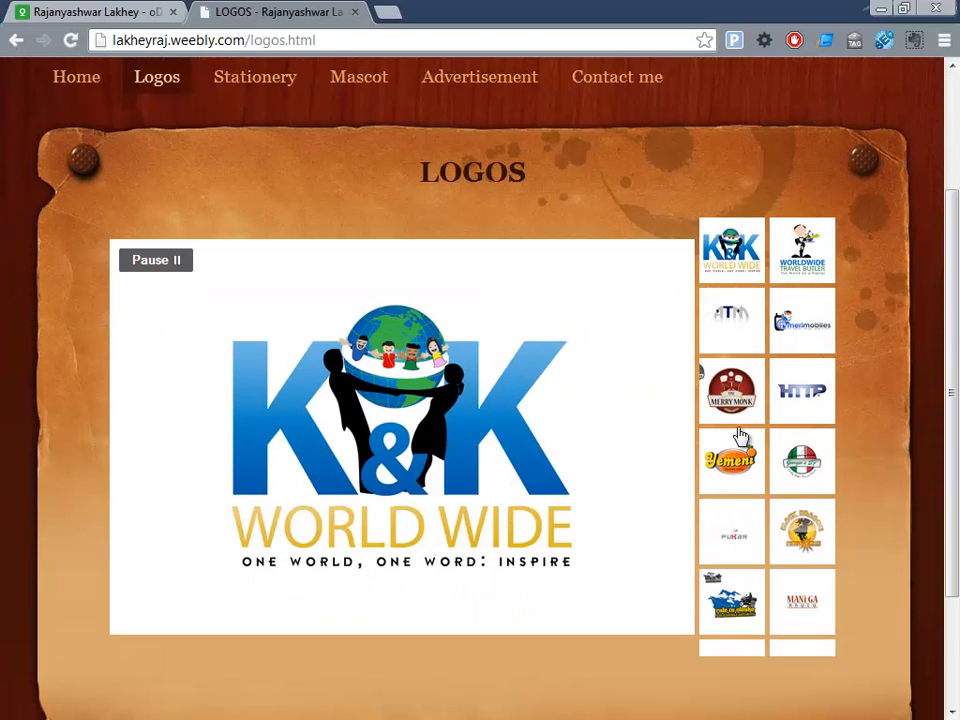
left_click(731, 462)
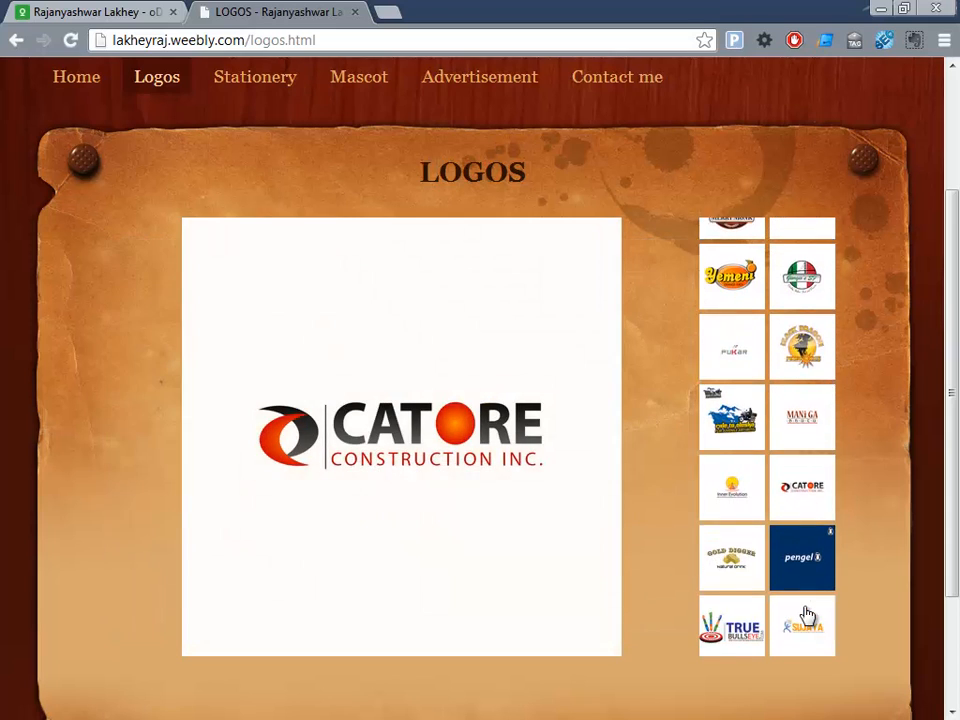
left_click(90, 16)
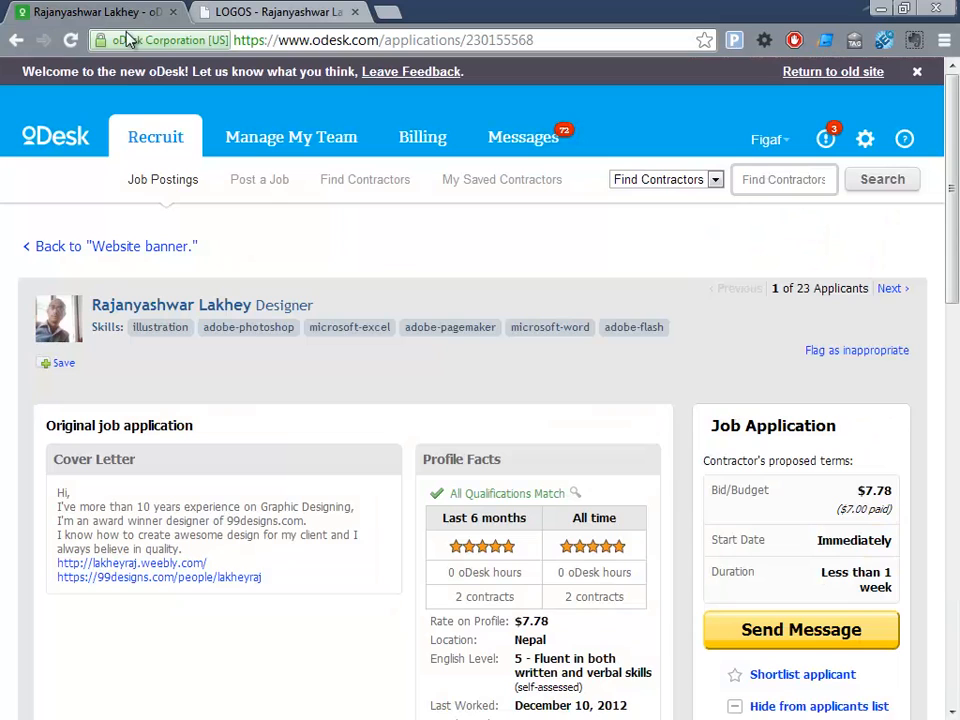
scroll("down", 3)
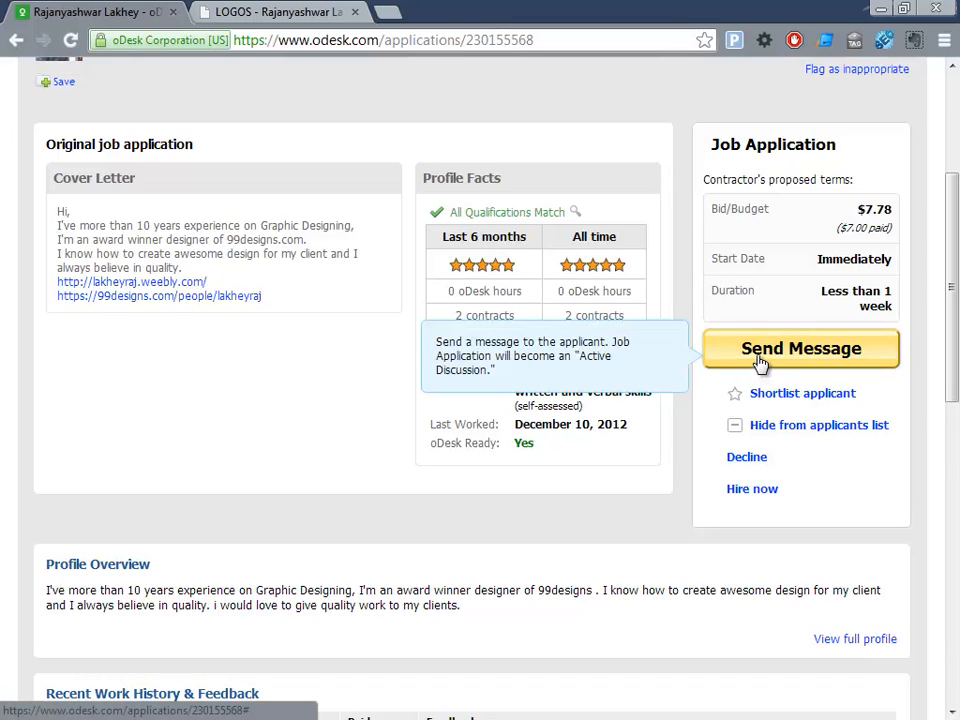
mouse_move(230, 290)
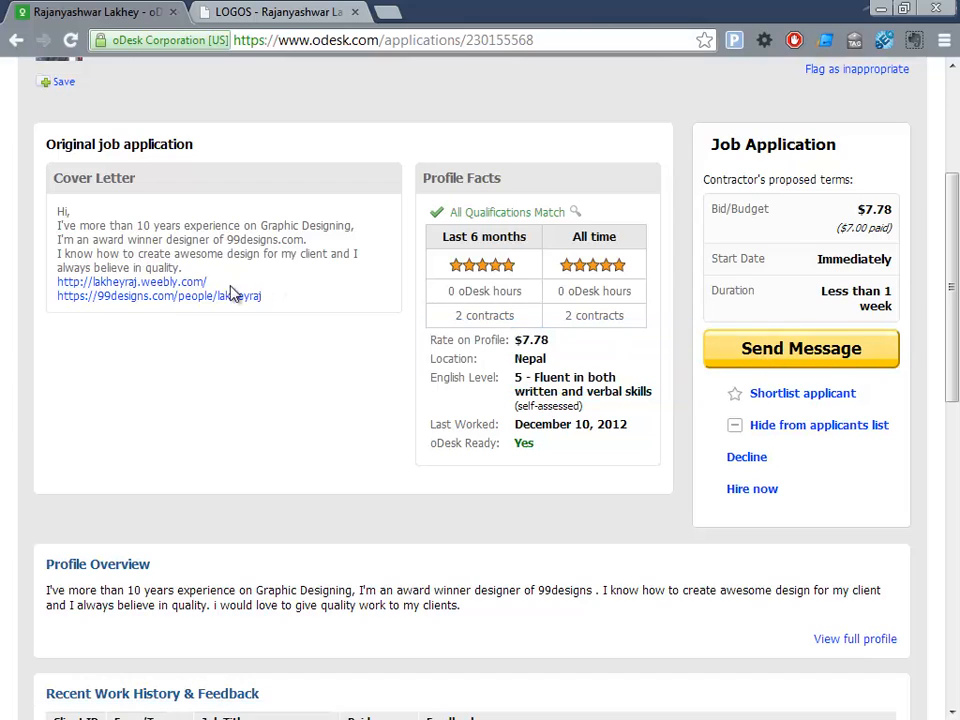
mouse_move(842, 356)
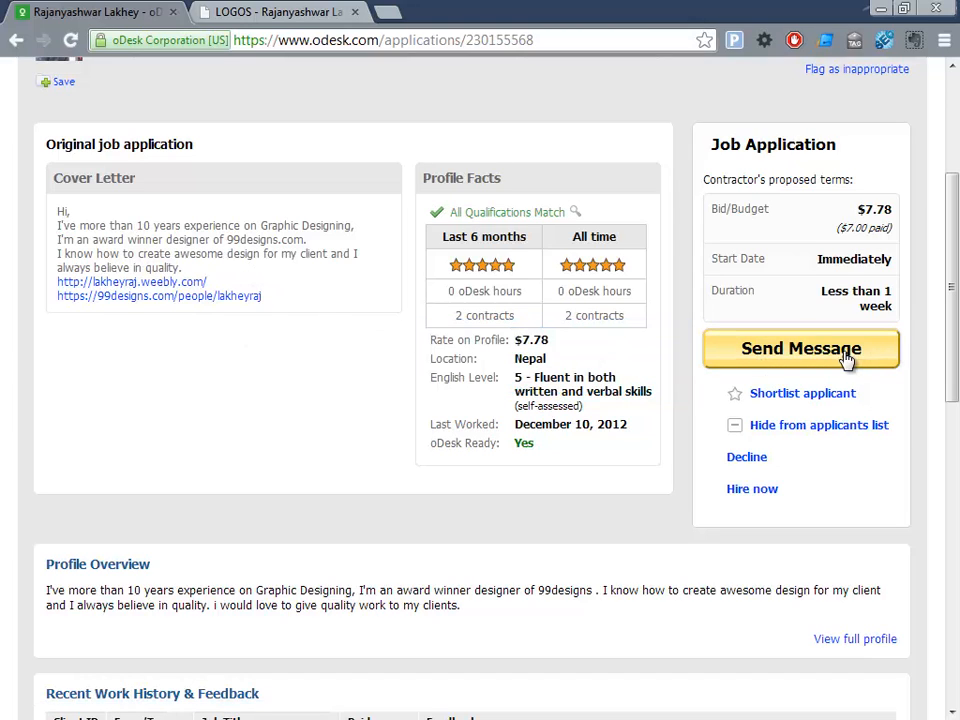
mouse_move(842, 355)
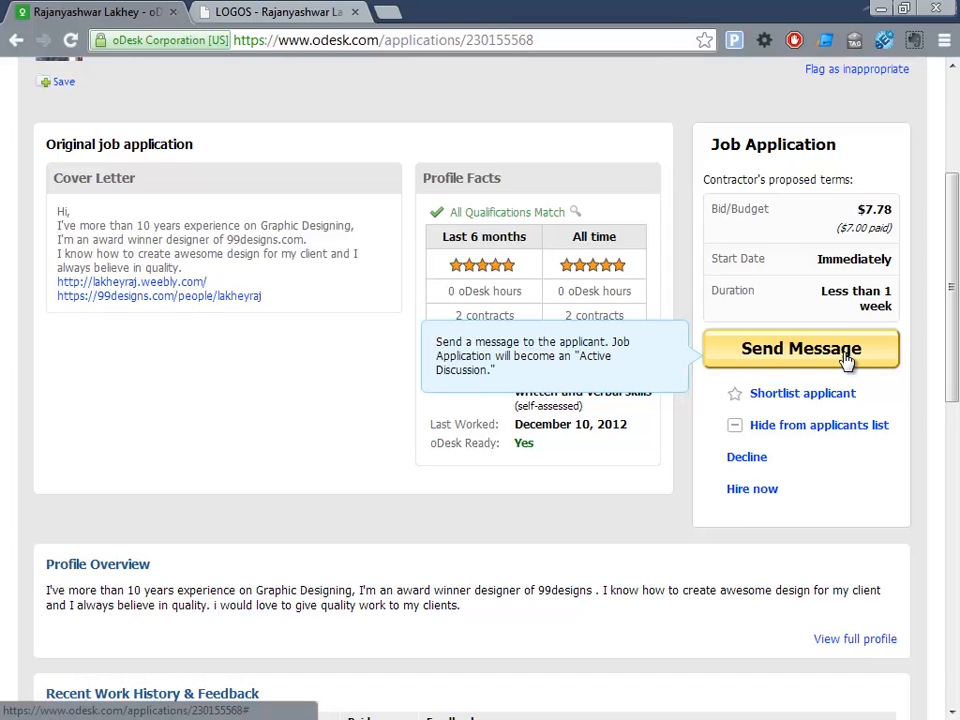
mouse_move(772, 418)
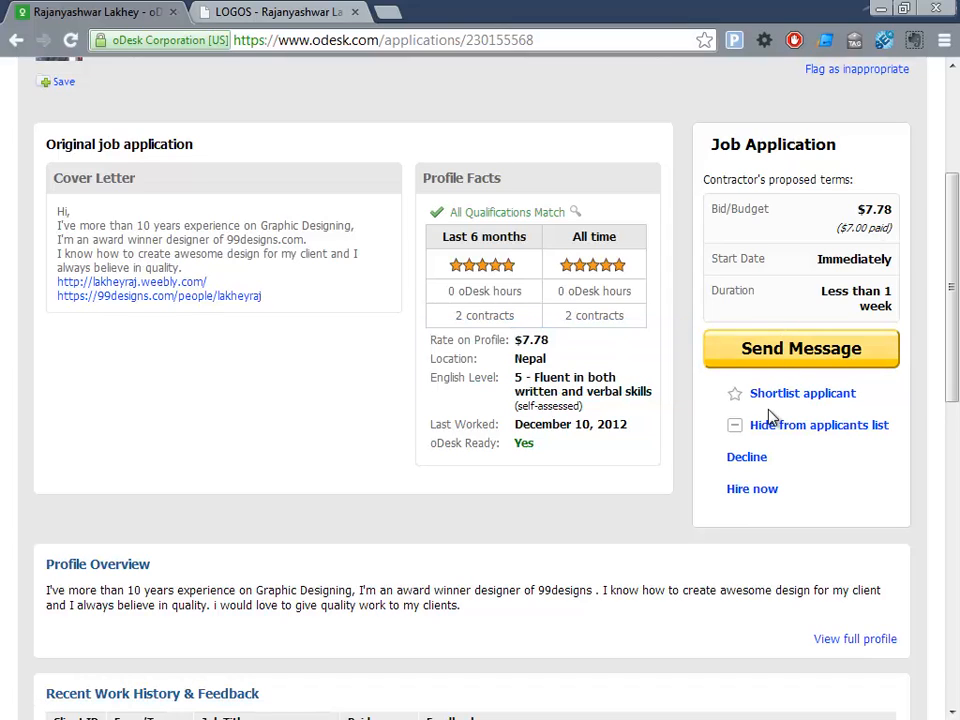
mouse_move(746, 457)
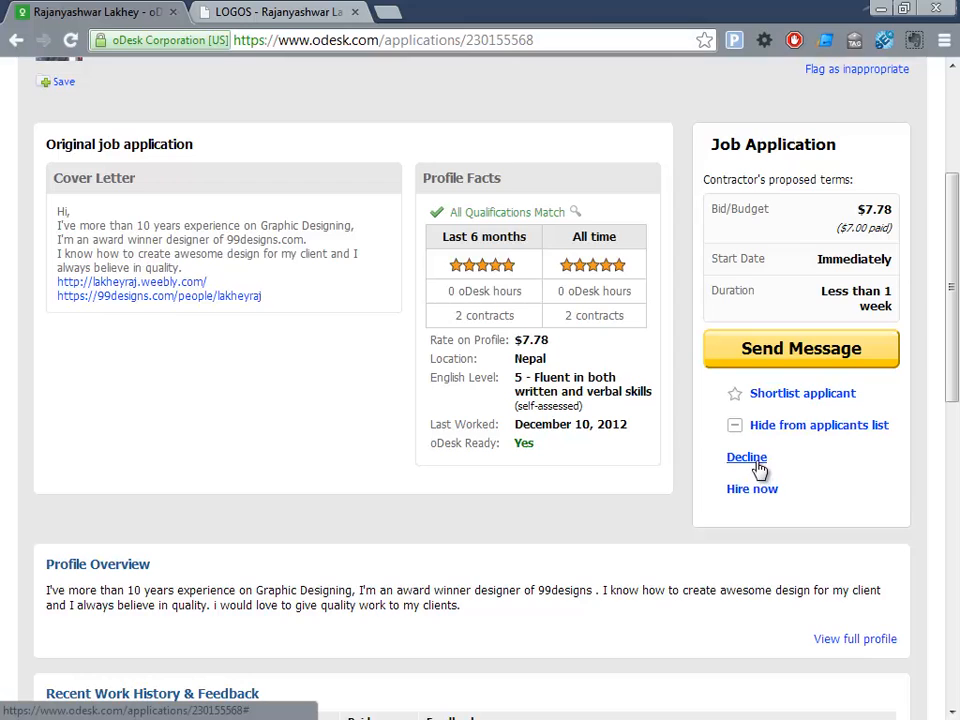
mouse_move(752, 489)
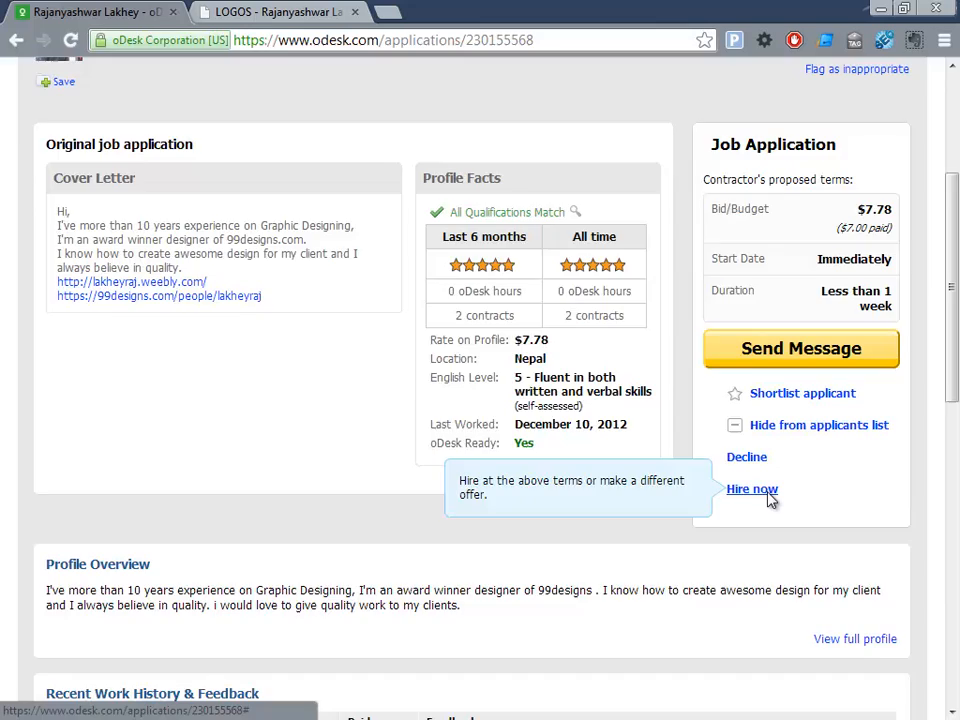
left_click(751, 489)
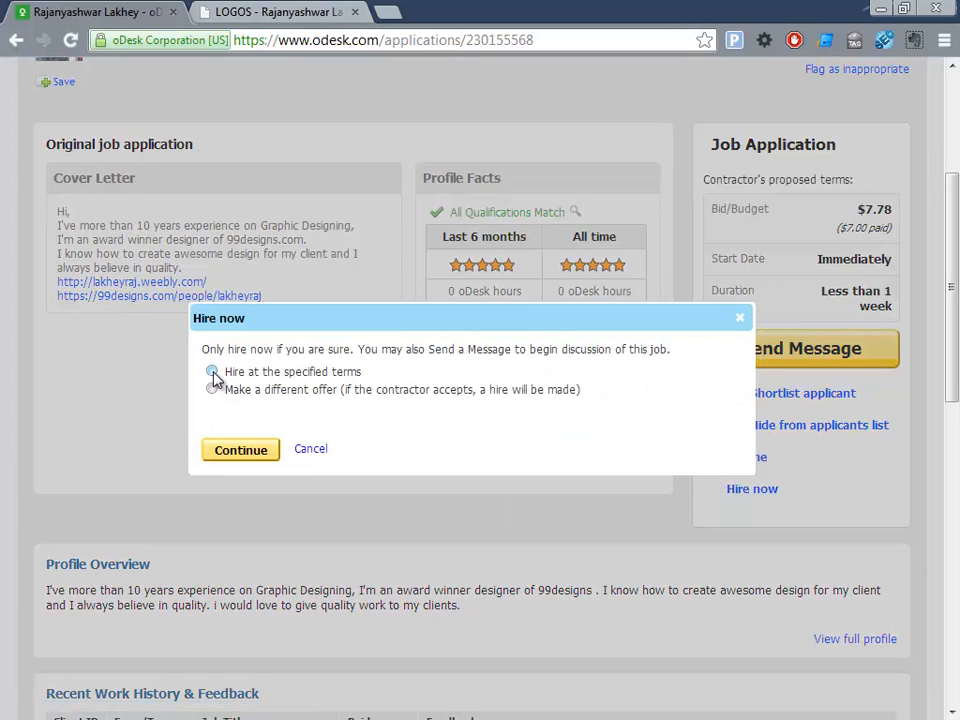
Choose 'Hire at the specified terms' and continue with the hire.
left_click(211, 371)
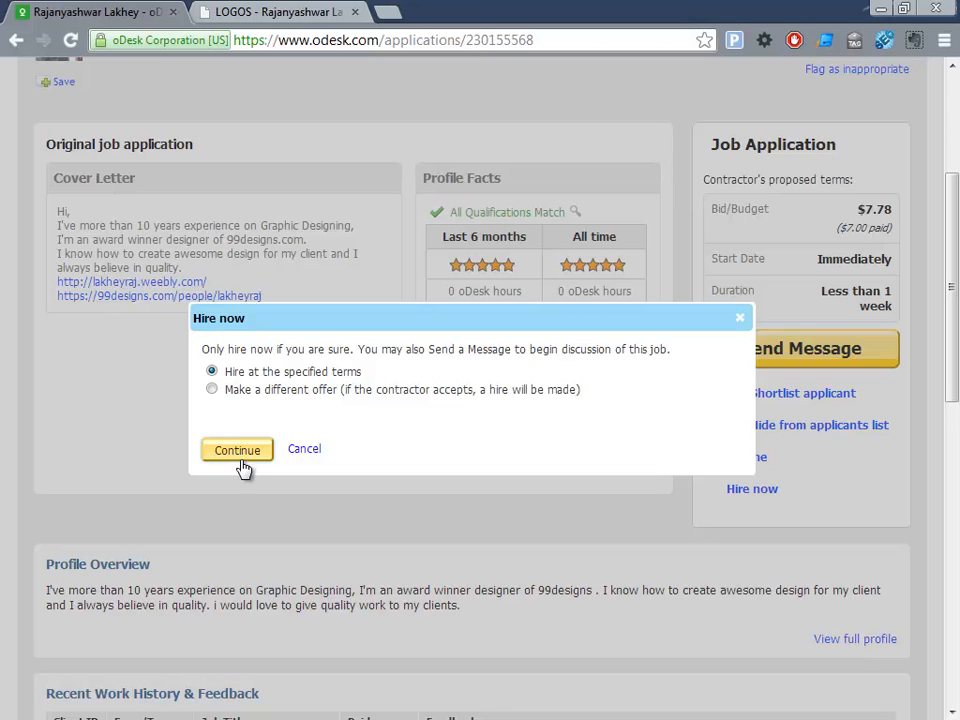
mouse_move(245, 465)
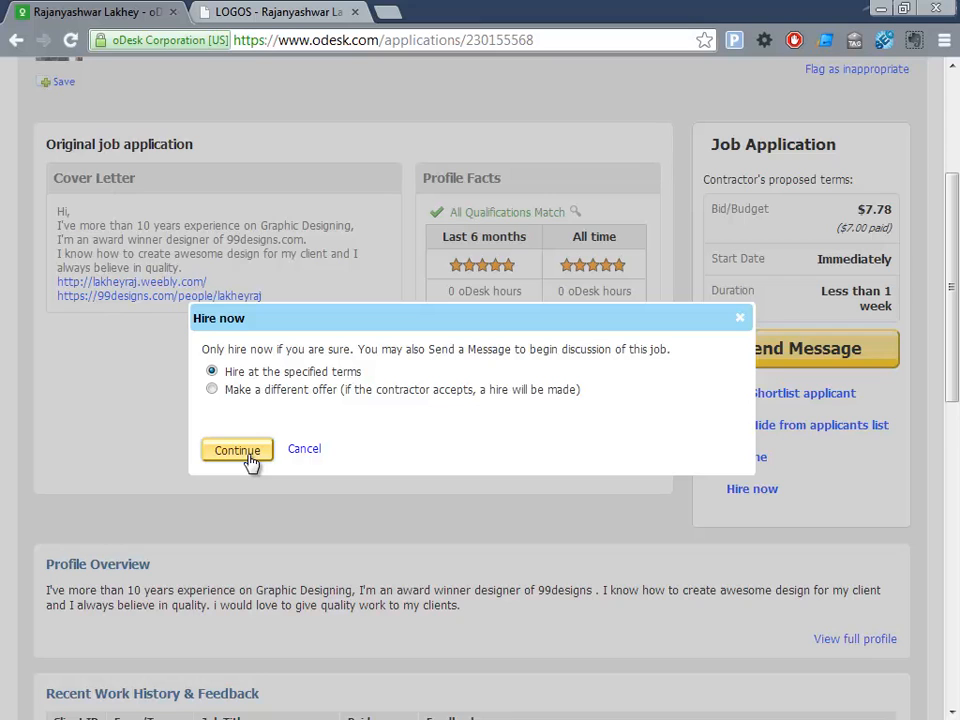
left_click(237, 449)
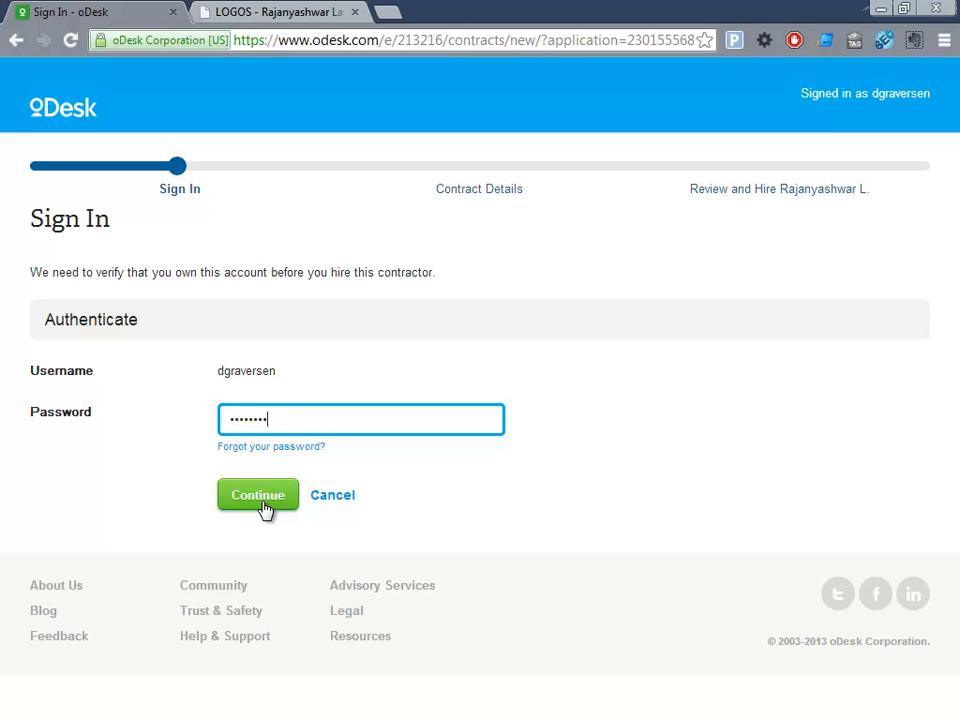
Submit the account password on the Sign In page to reach Contract Details.
left_click(258, 496)
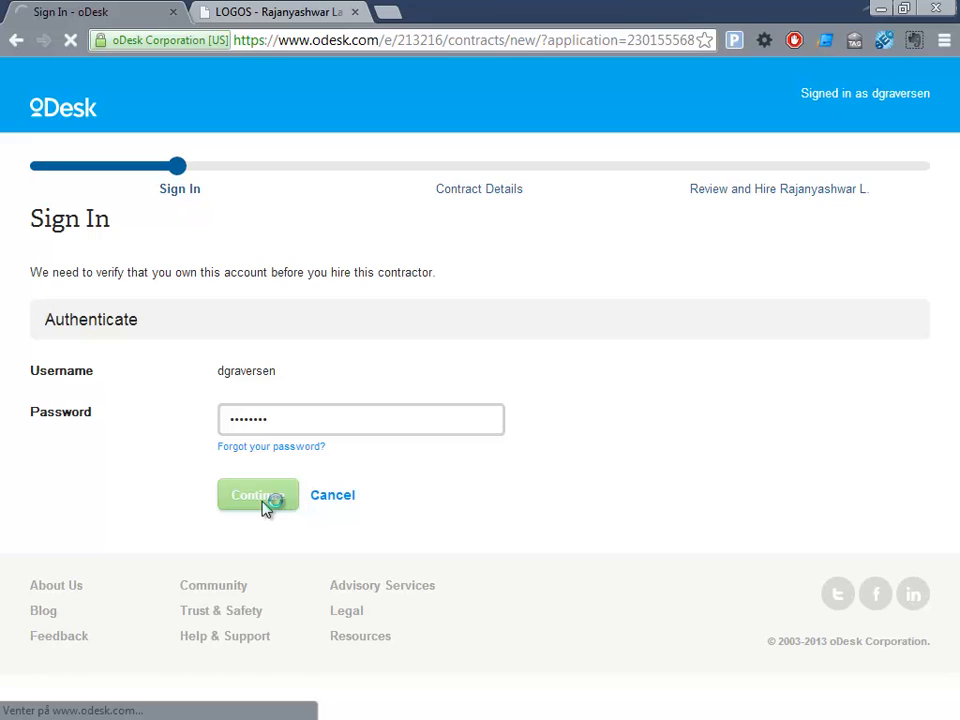
left_click(257, 495)
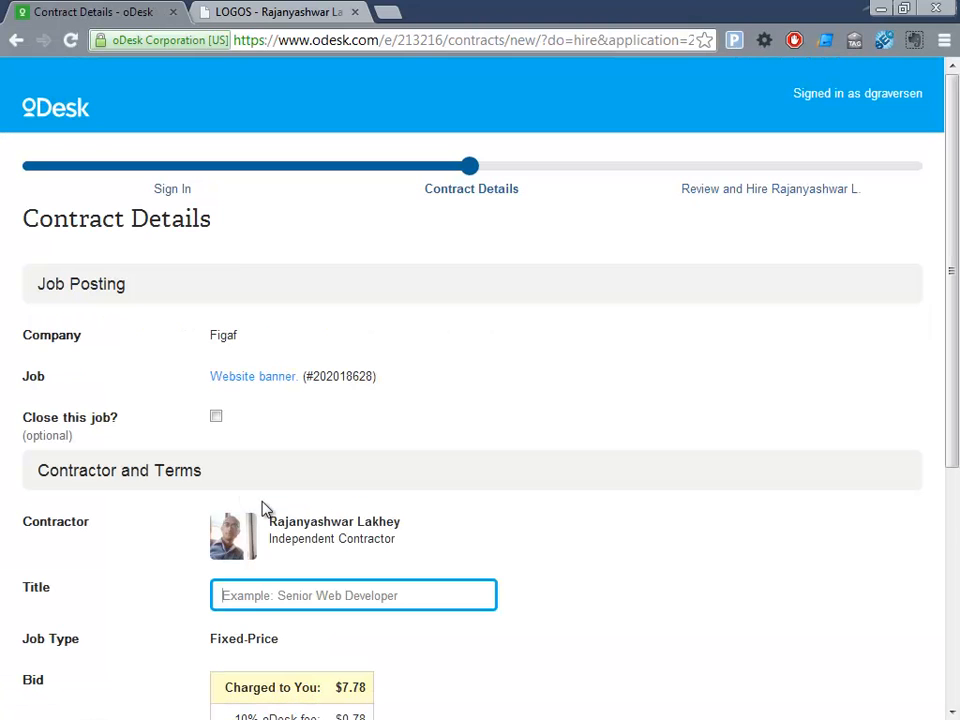
Title the contract 'Logo designer' and accept the user agreement on the review page.
left_click(353, 595)
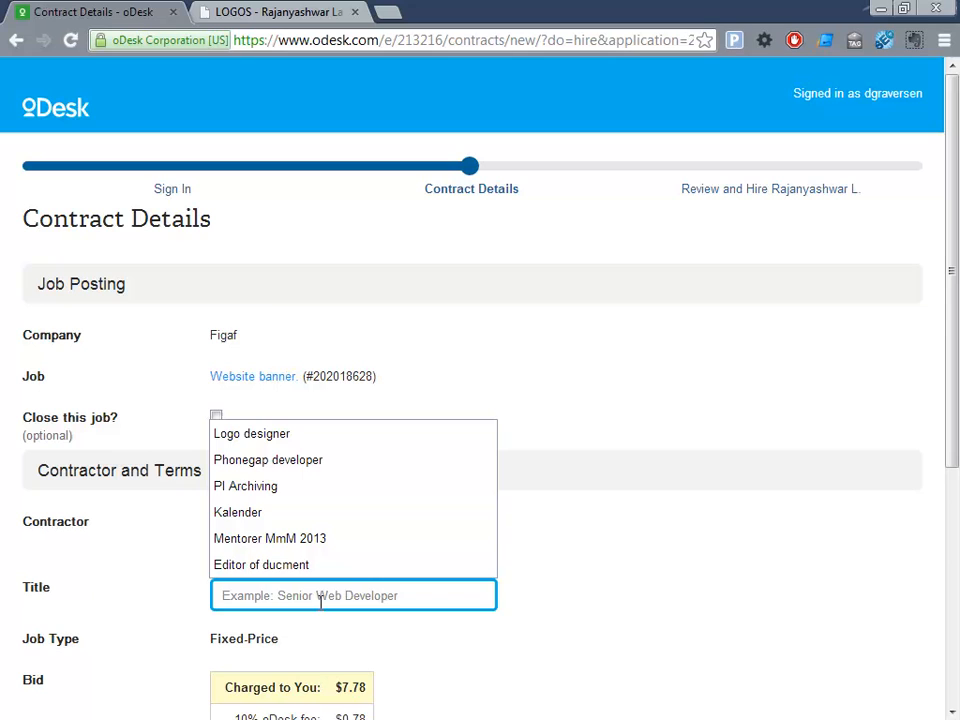
type("Logo designer")
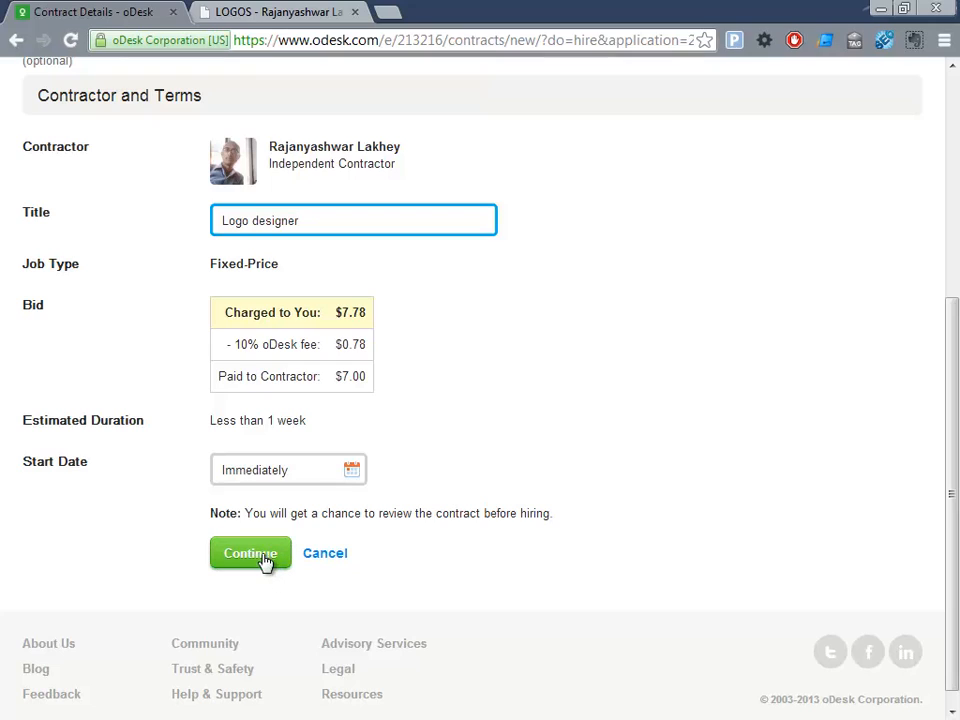
left_click(250, 553)
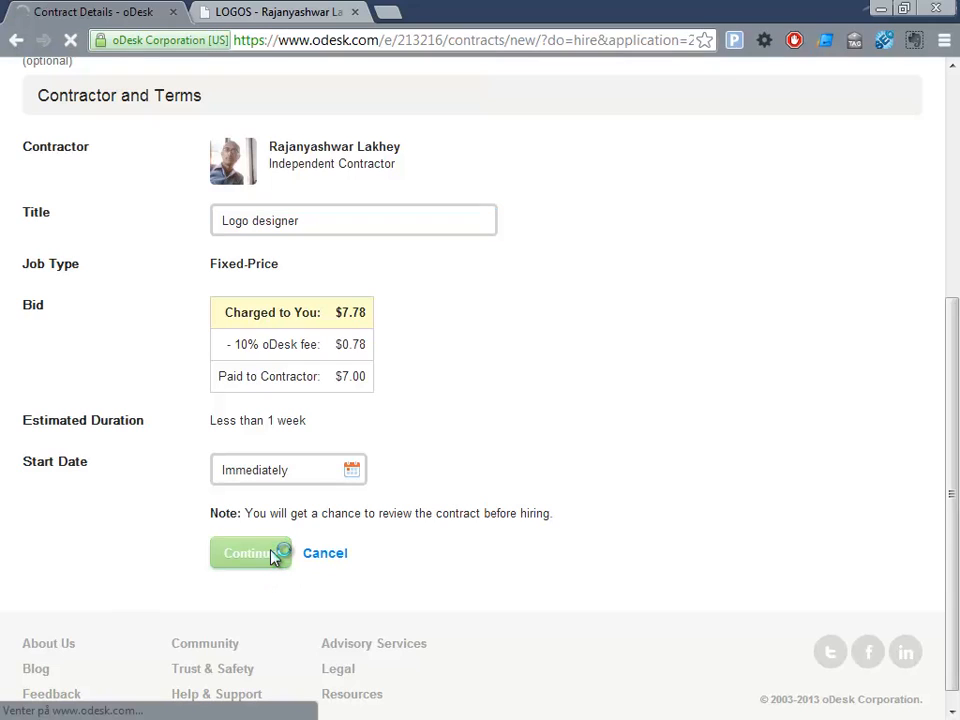
left_click(250, 553)
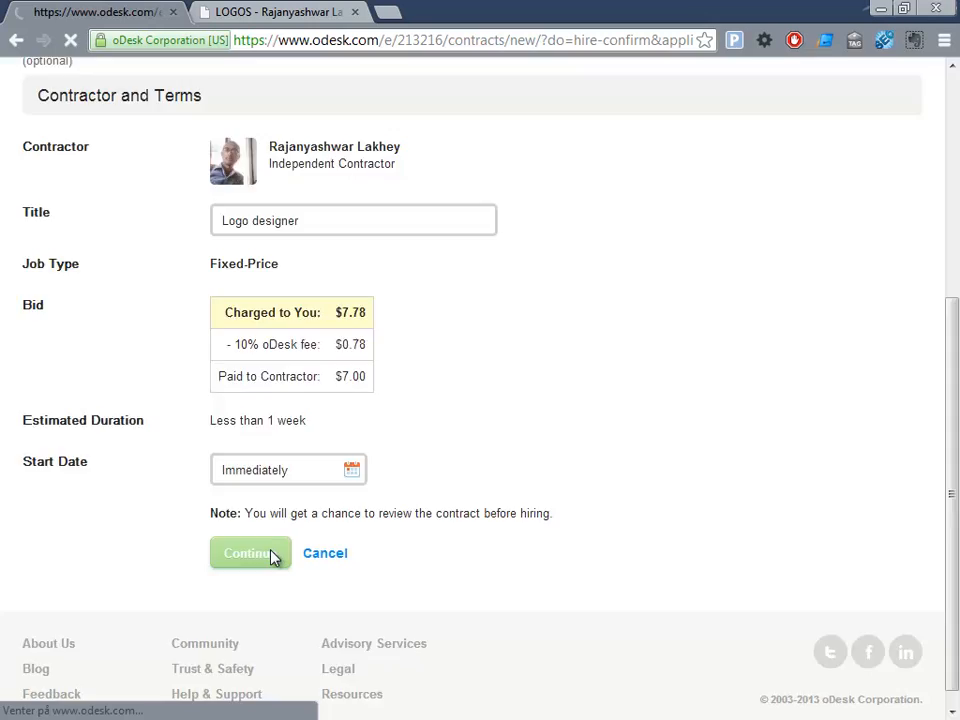
left_click(249, 553)
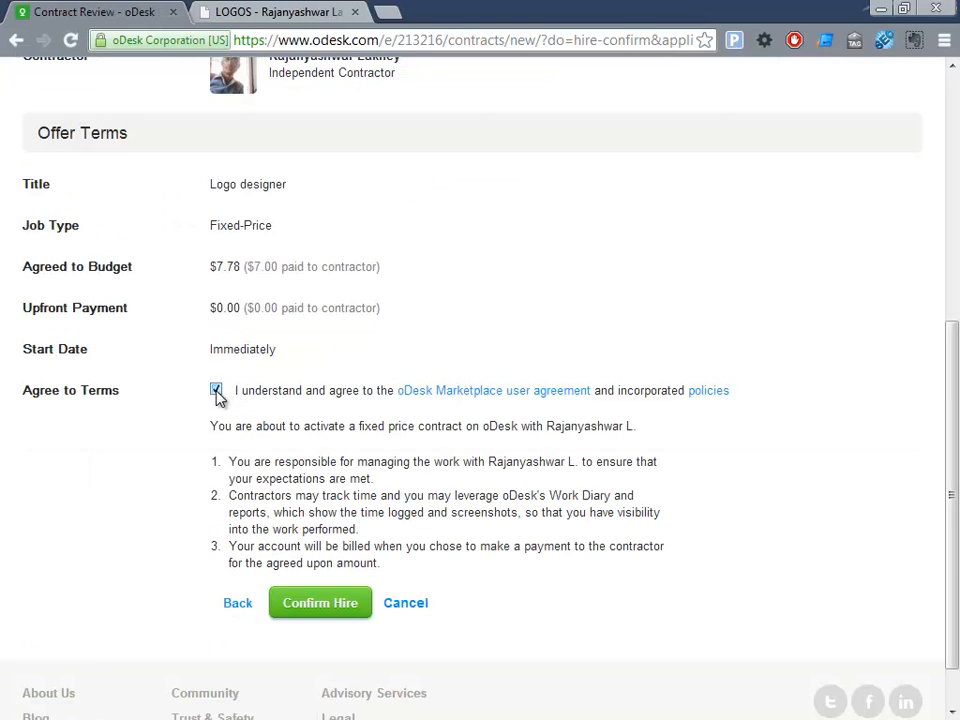
Confirm the hire to create the fixed-price Logo designer contract.
left_click(216, 389)
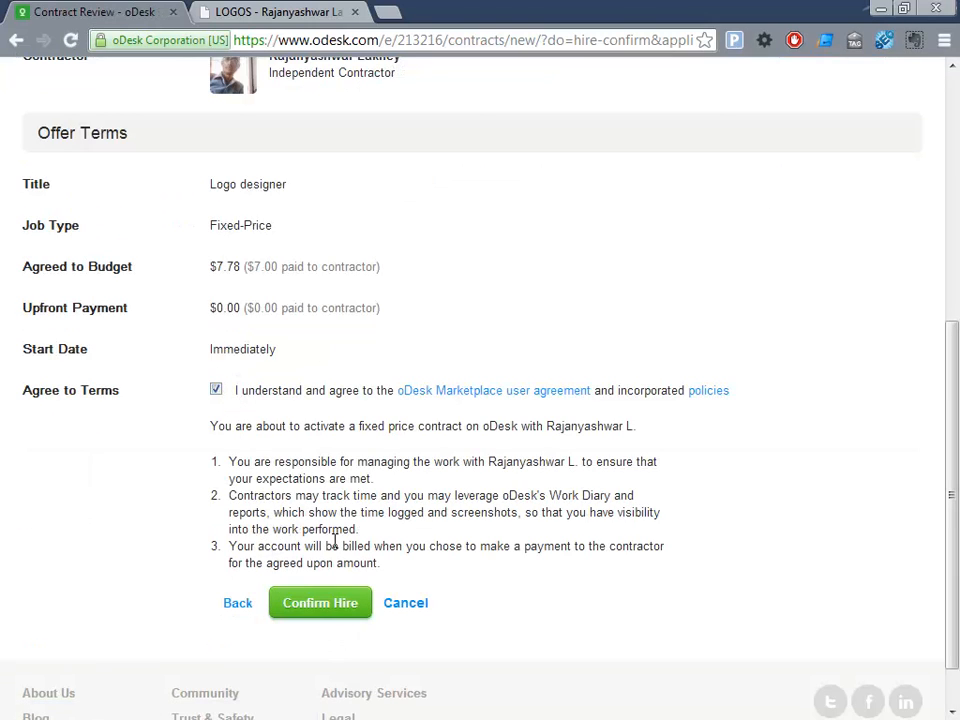
mouse_move(320, 603)
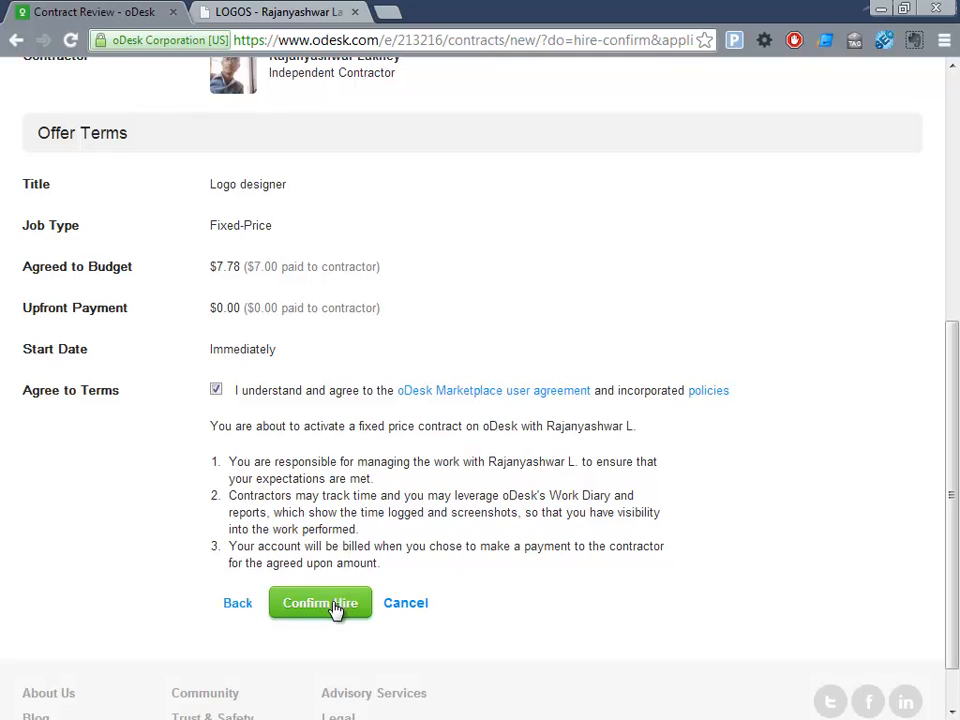
left_click(320, 603)
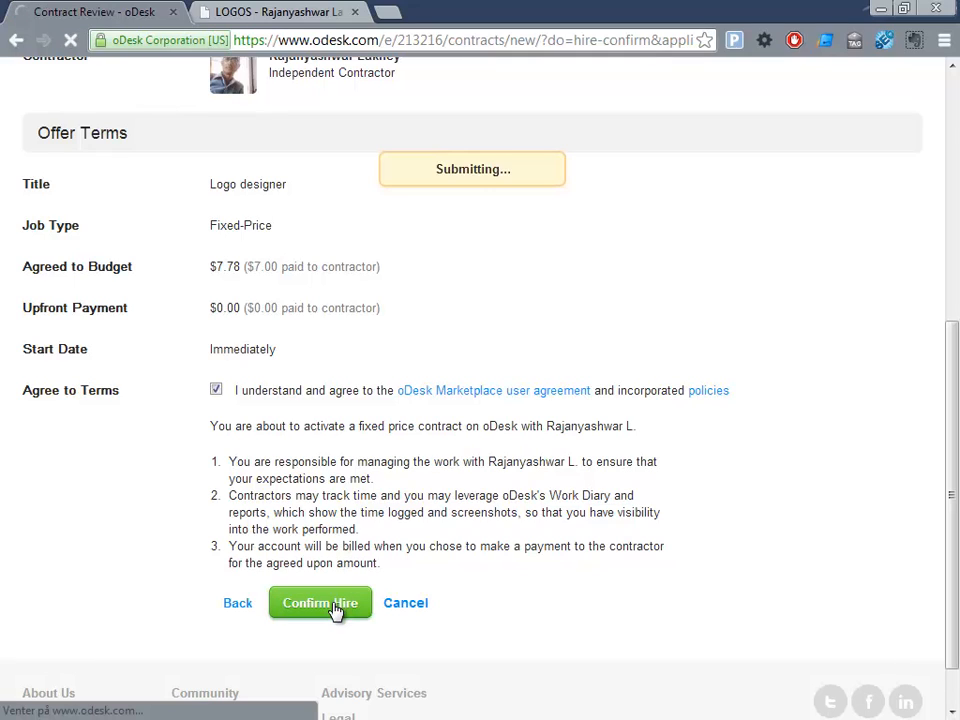
left_click(319, 603)
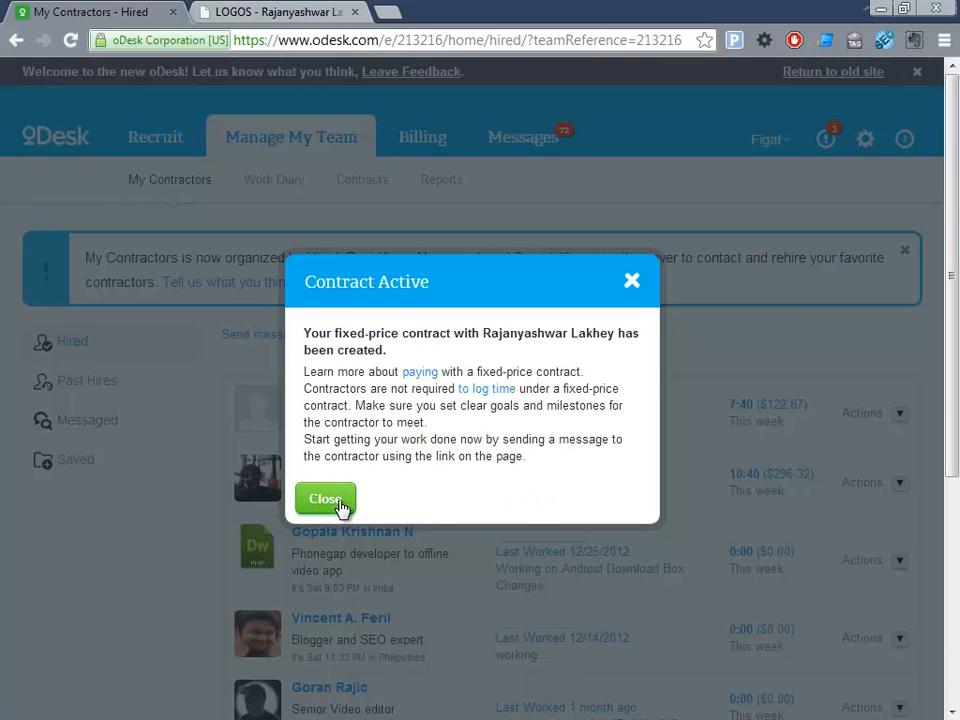
left_click(325, 499)
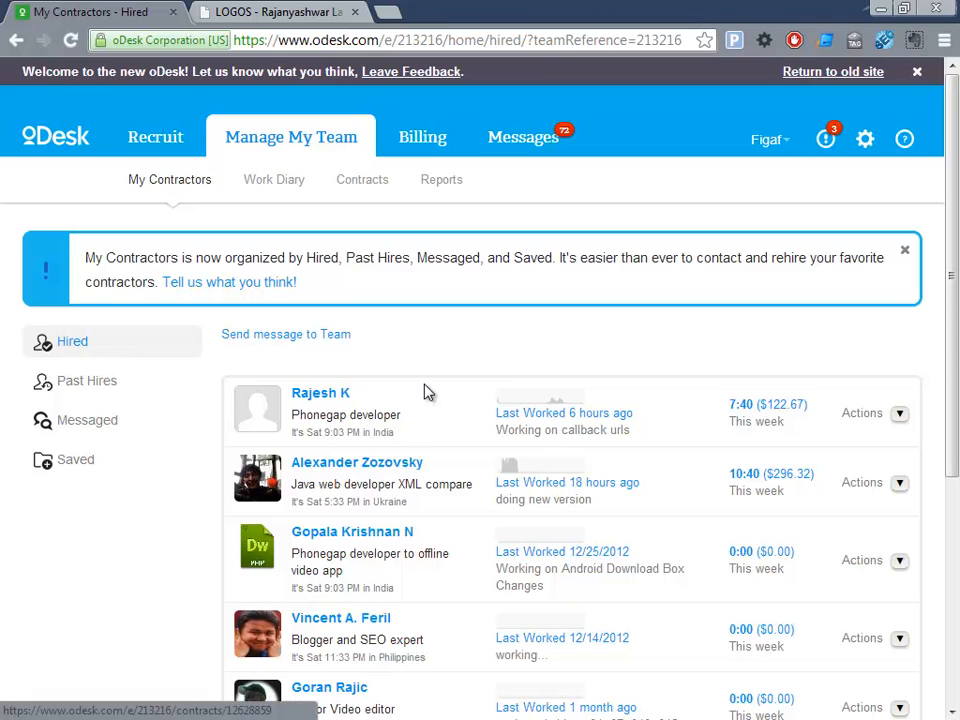
left_click(72, 341)
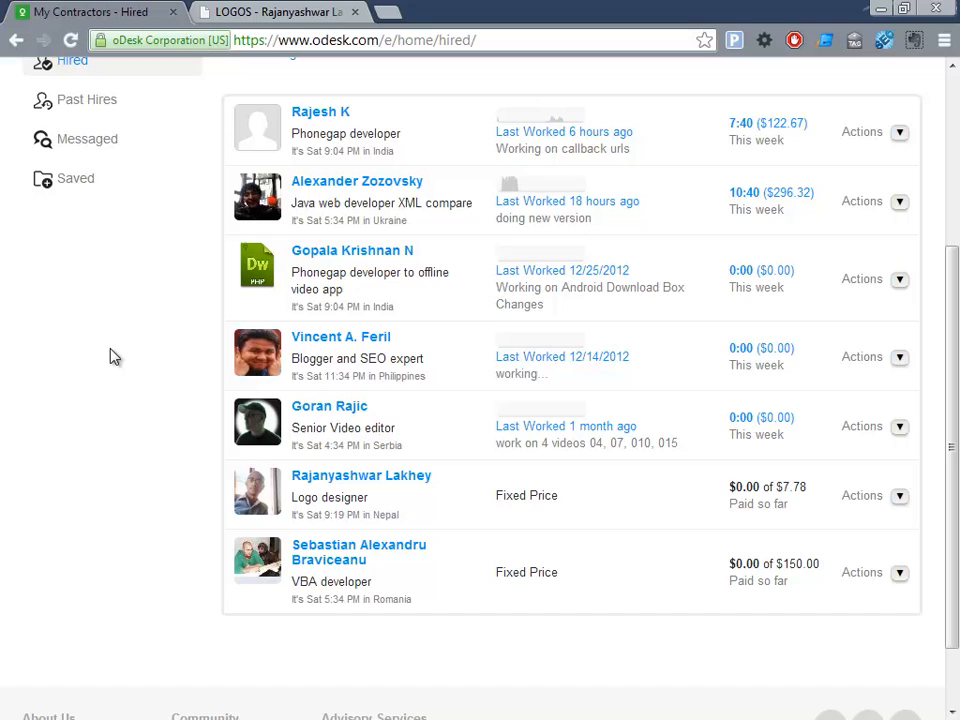
mouse_move(901, 497)
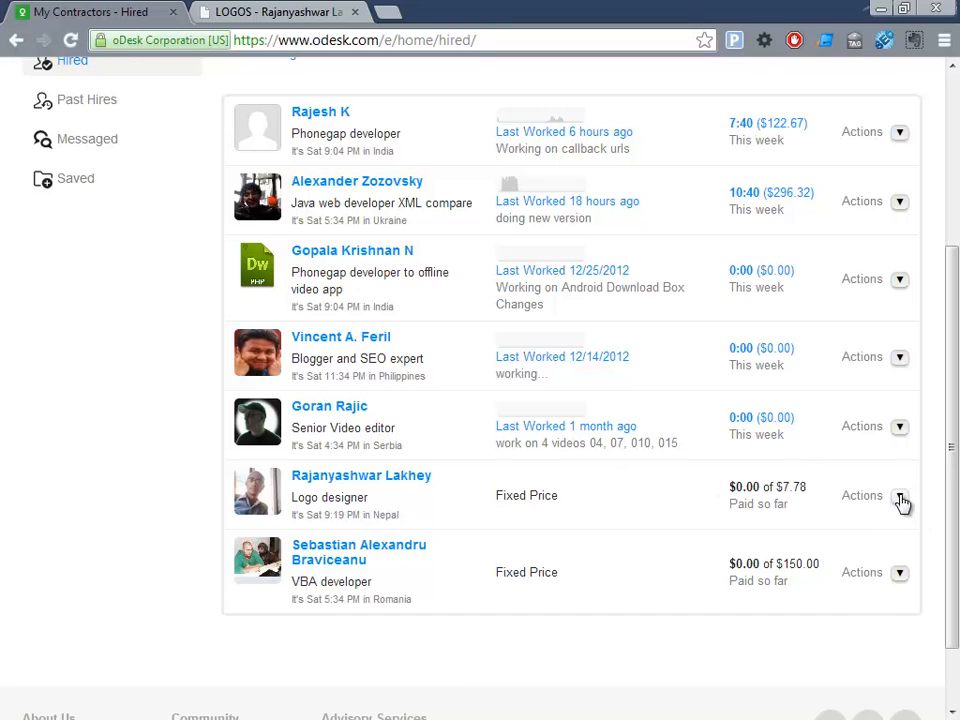
left_click(901, 496)
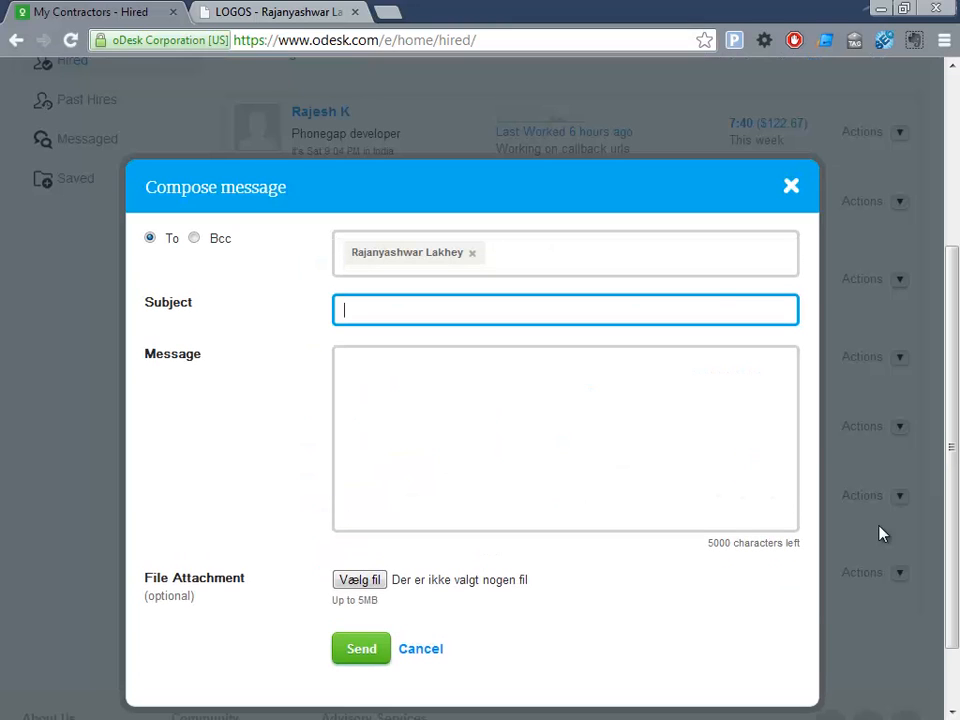